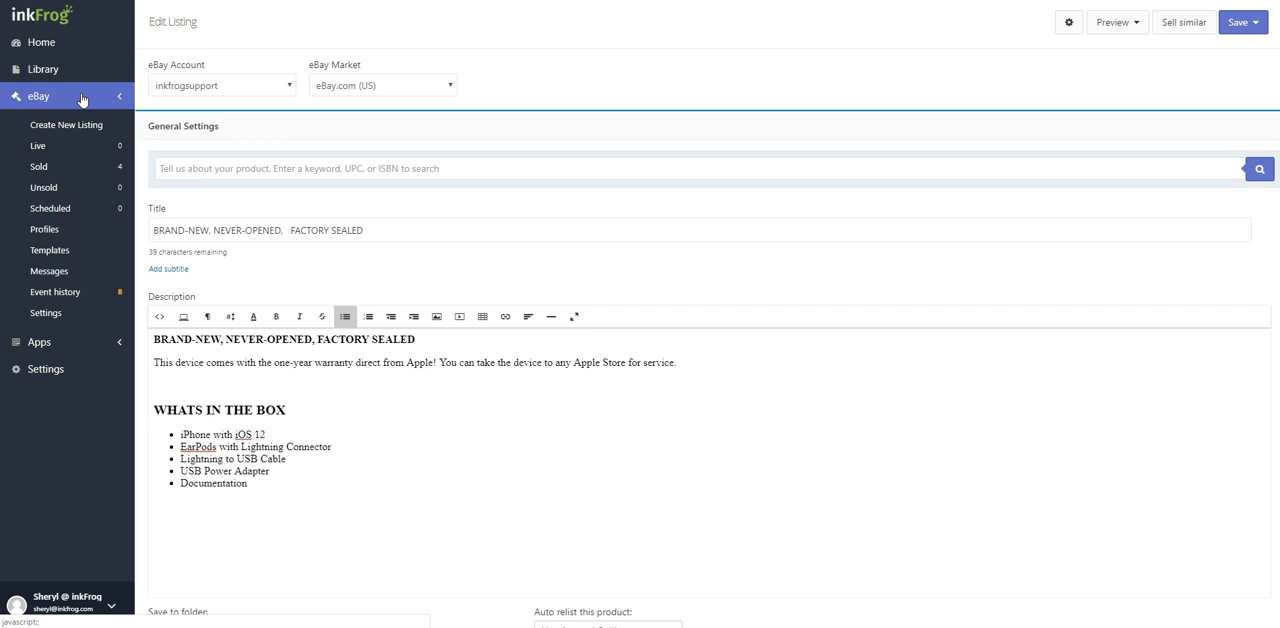
pyautogui.moveTo(46, 104)
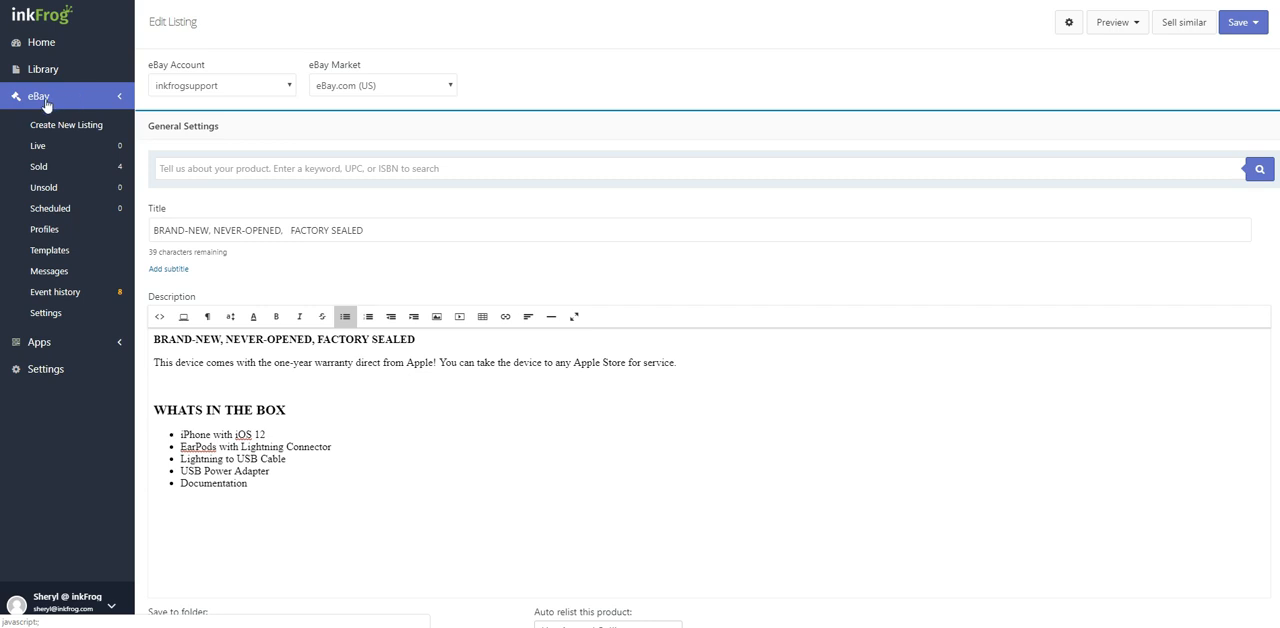
# Create a new eBay listing and search the product catalog for 'iPhone XR'
pyautogui.click(66, 124)
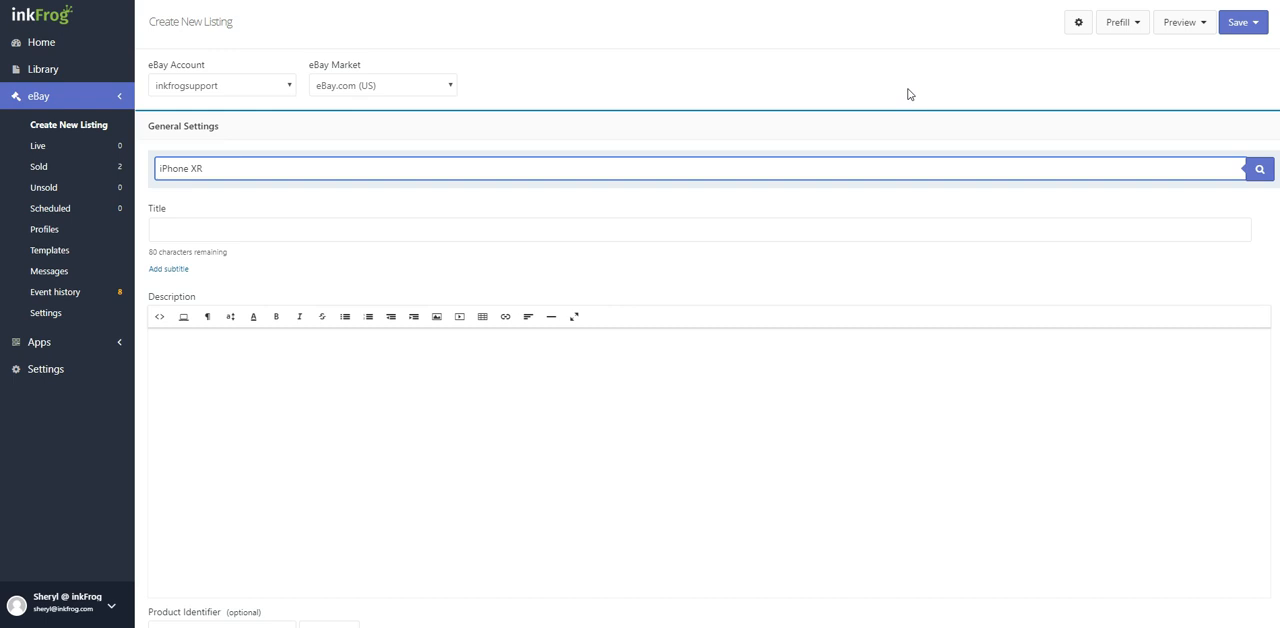
pyautogui.click(1120, 22)
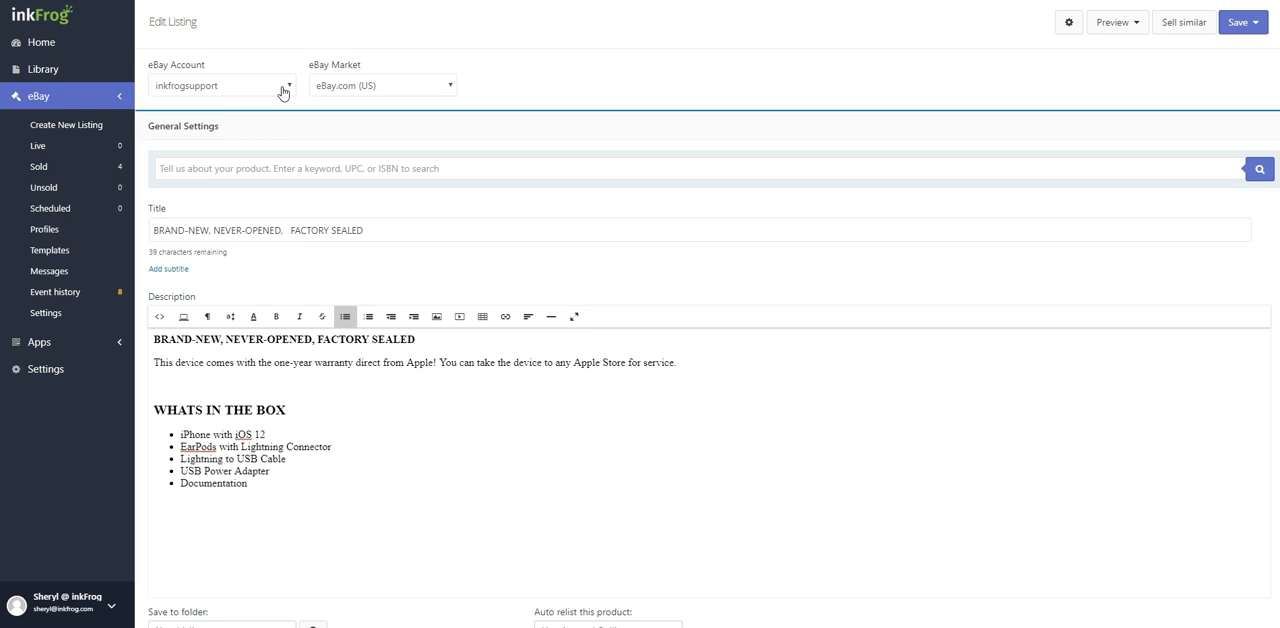
pyautogui.moveTo(300, 108)
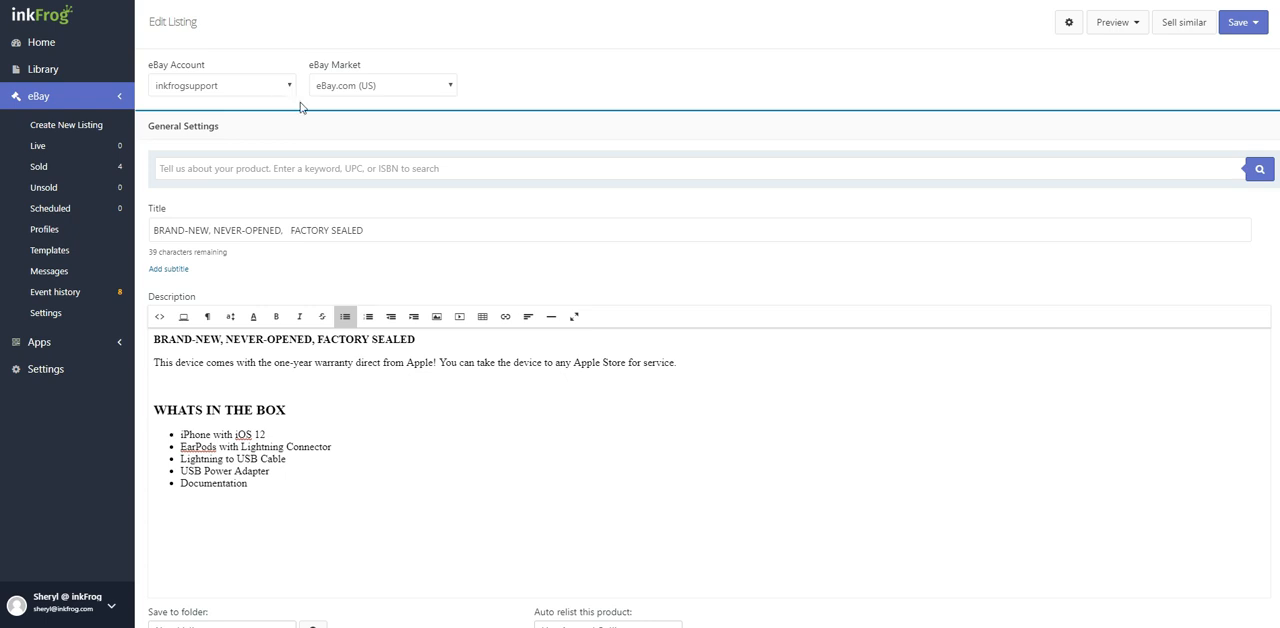
pyautogui.click(384, 84)
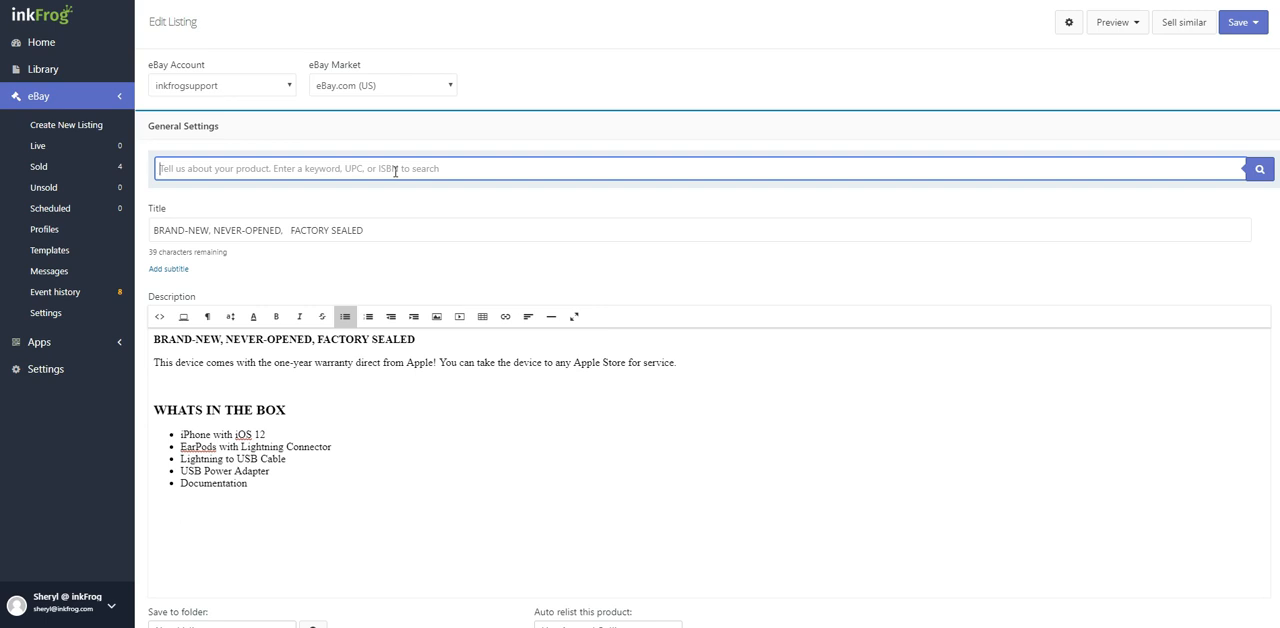
pyautogui.click(66, 124)
pyautogui.write('iPhone XR')
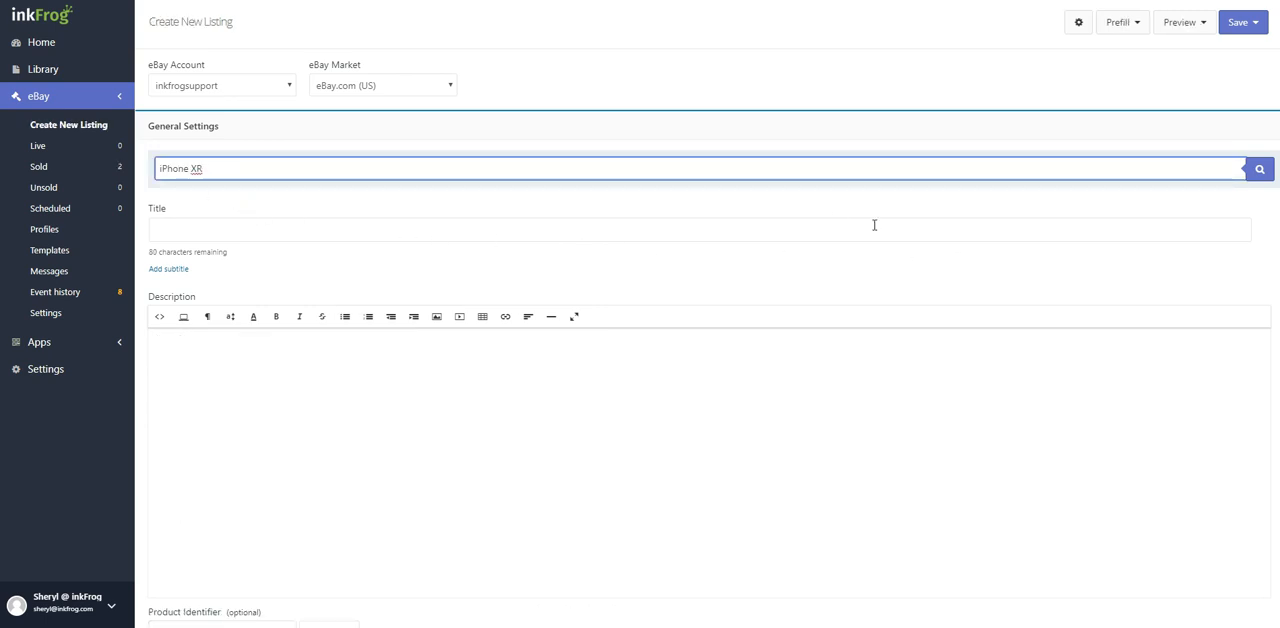
pyautogui.click(1260, 168)
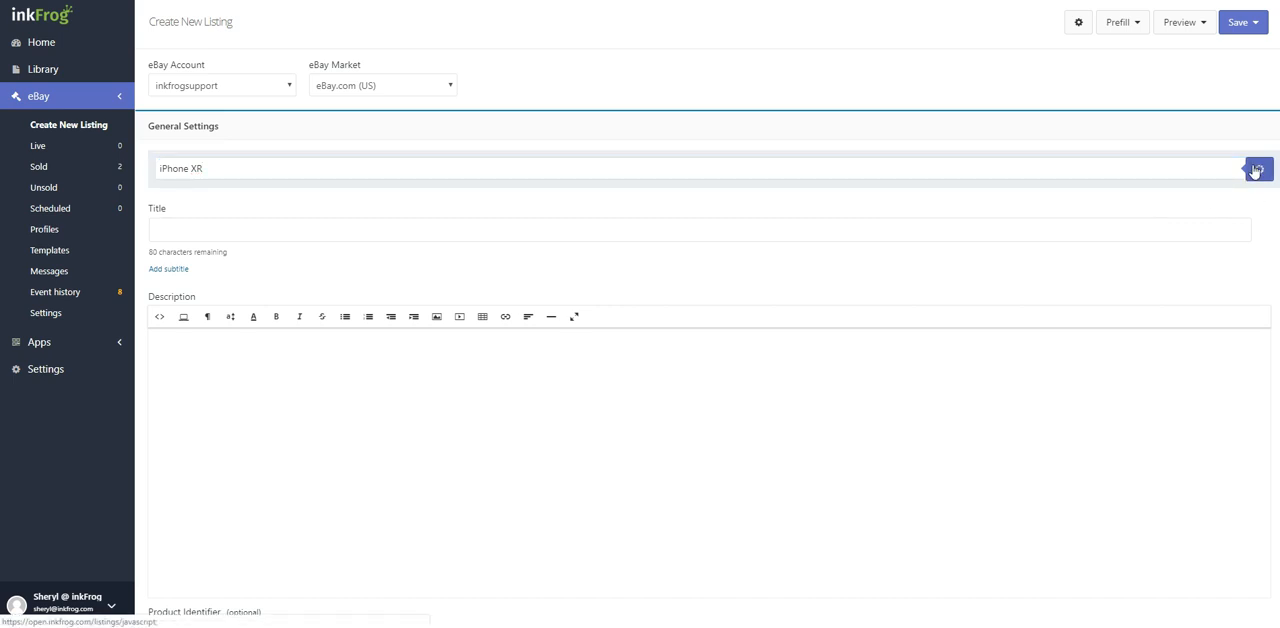
# Run the iPhone XR catalog search and browse the suggested categories and products
pyautogui.click(1256, 168)
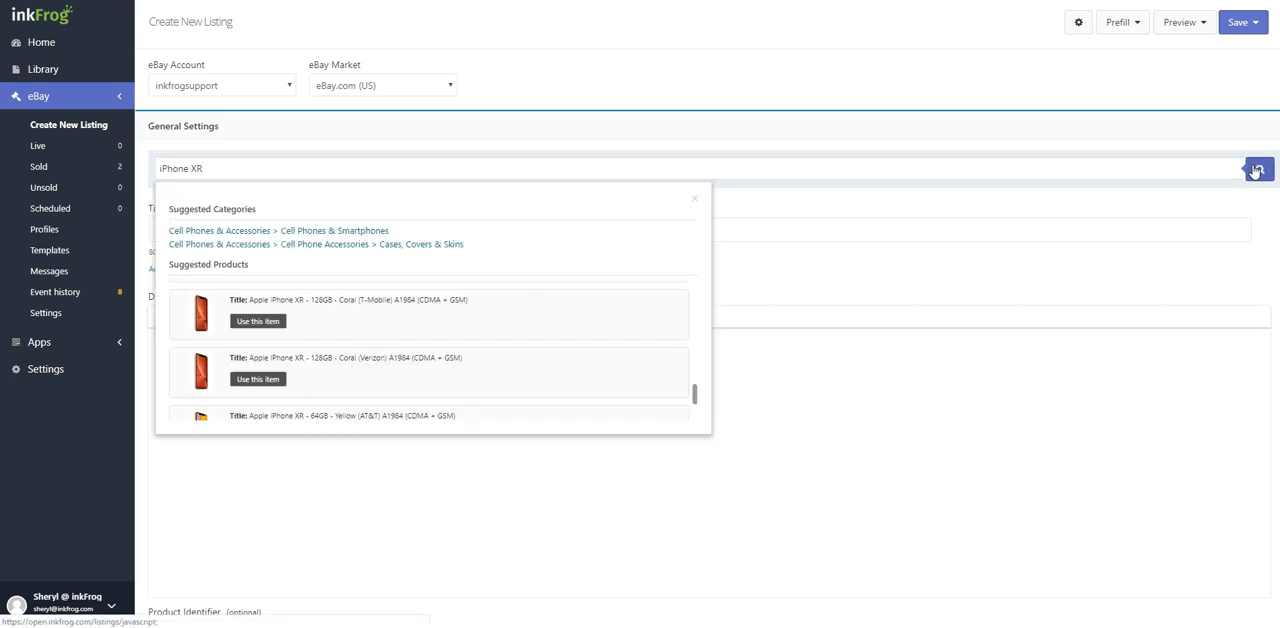
pyautogui.moveTo(644, 292)
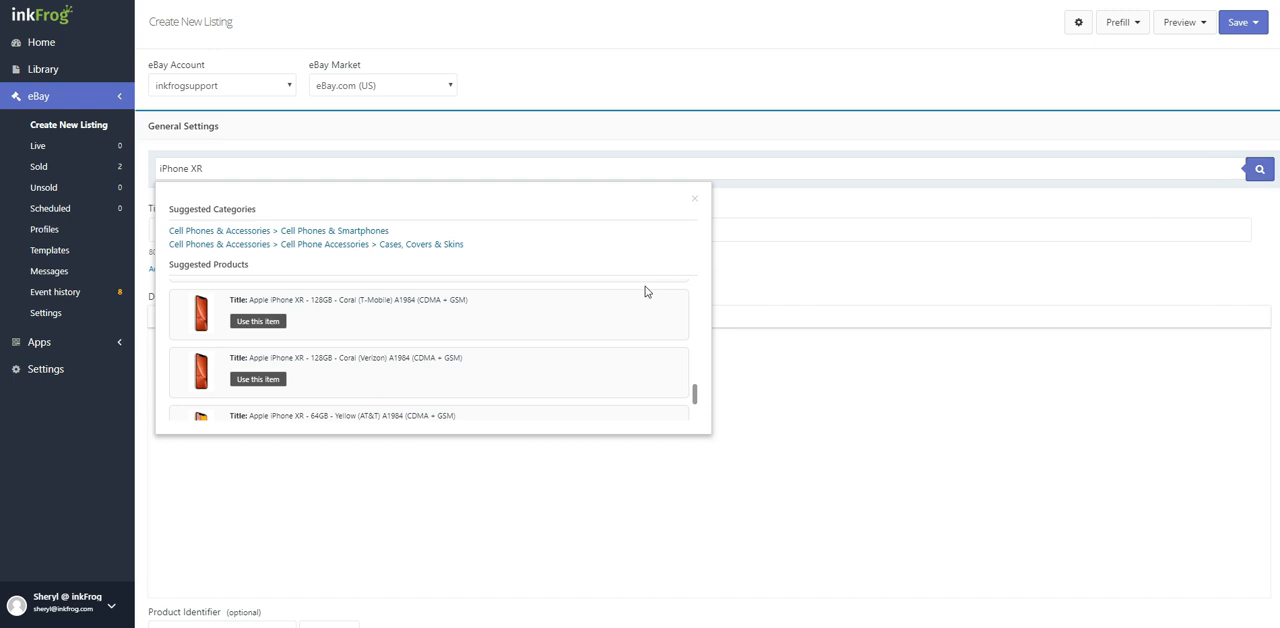
pyautogui.moveTo(328, 244)
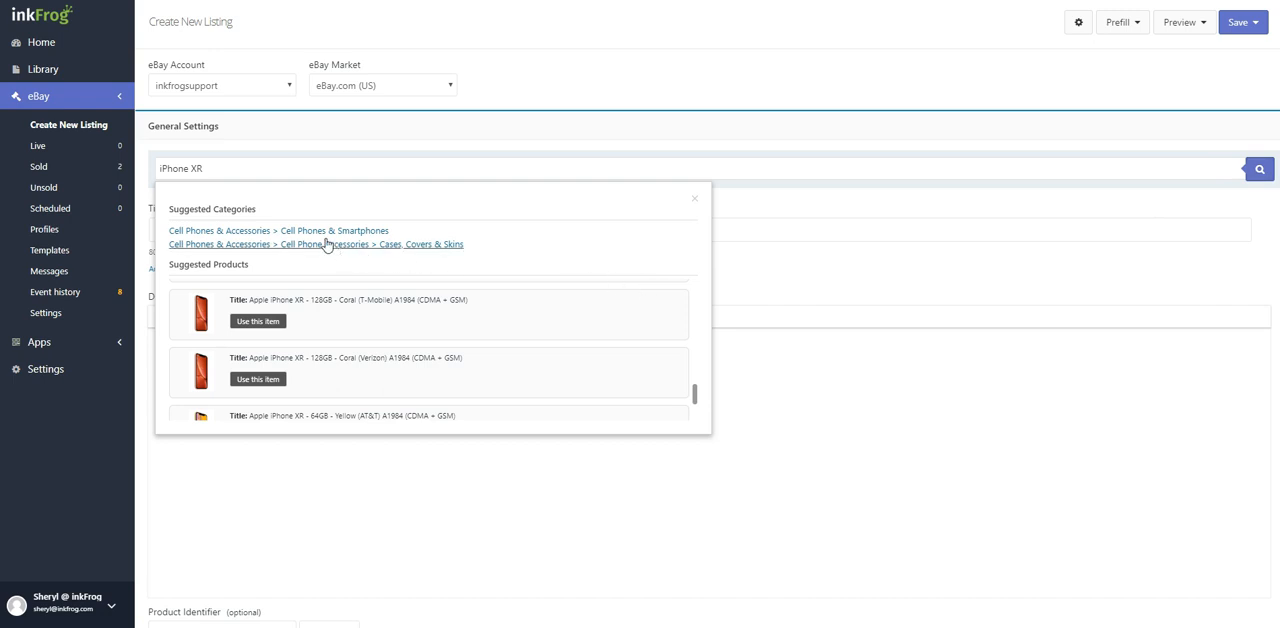
pyautogui.moveTo(504, 250)
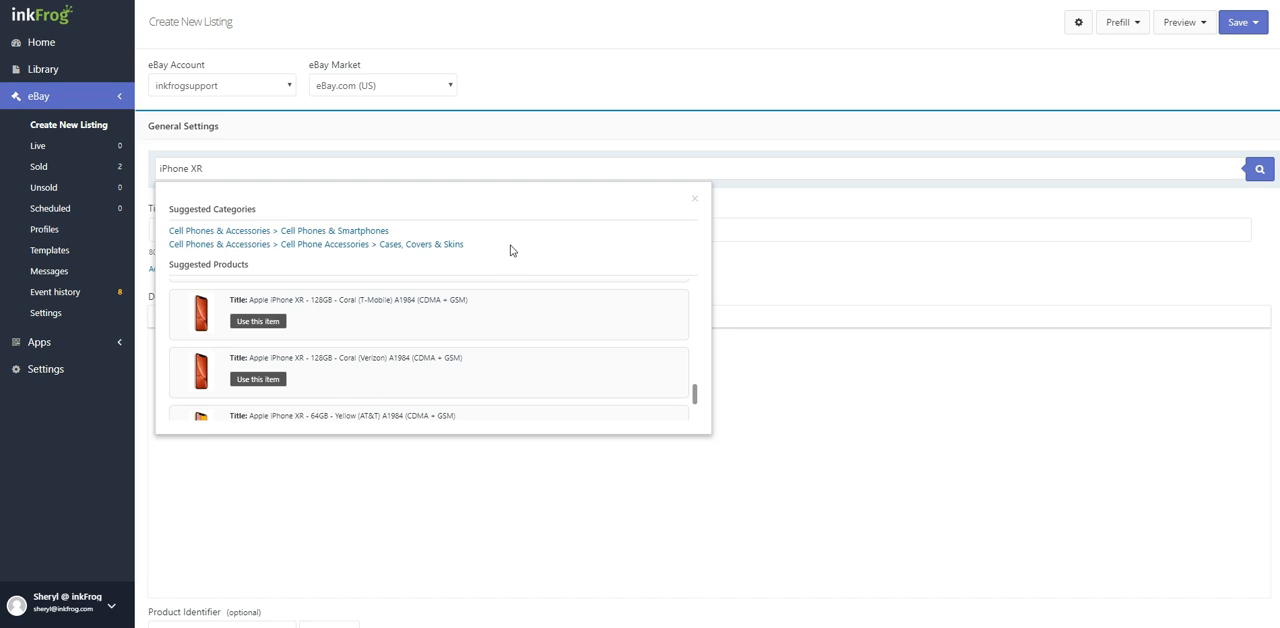
pyautogui.moveTo(534, 258)
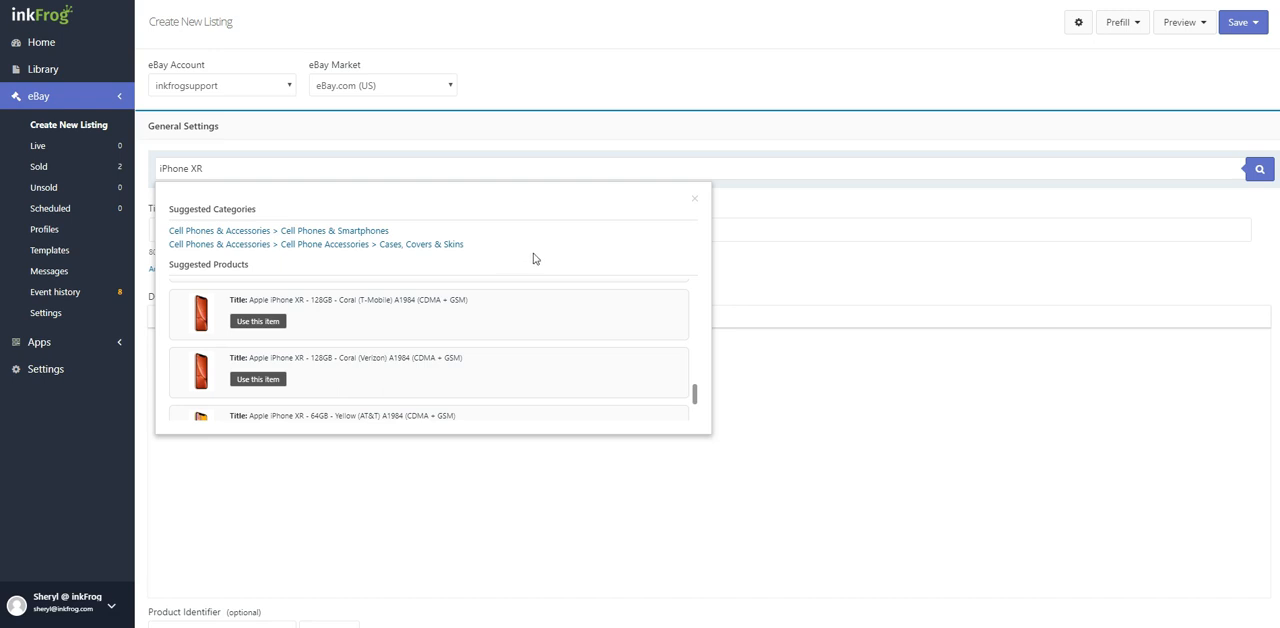
pyautogui.moveTo(696, 394)
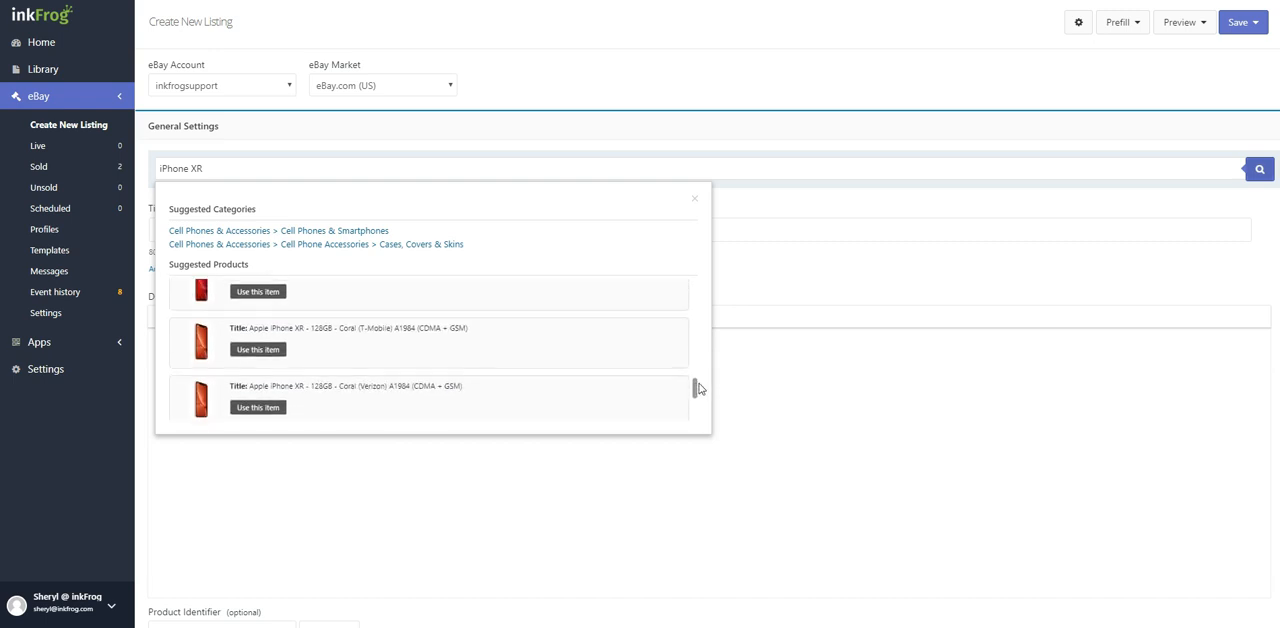
pyautogui.scroll(-3)
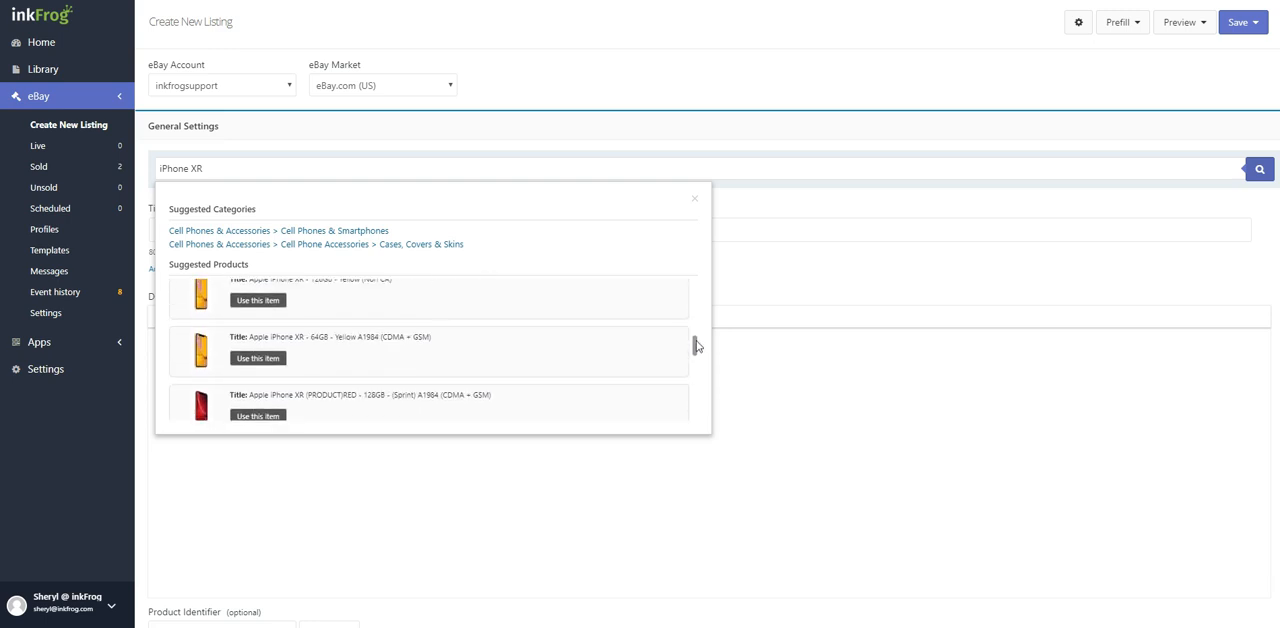
pyautogui.scroll(-3)
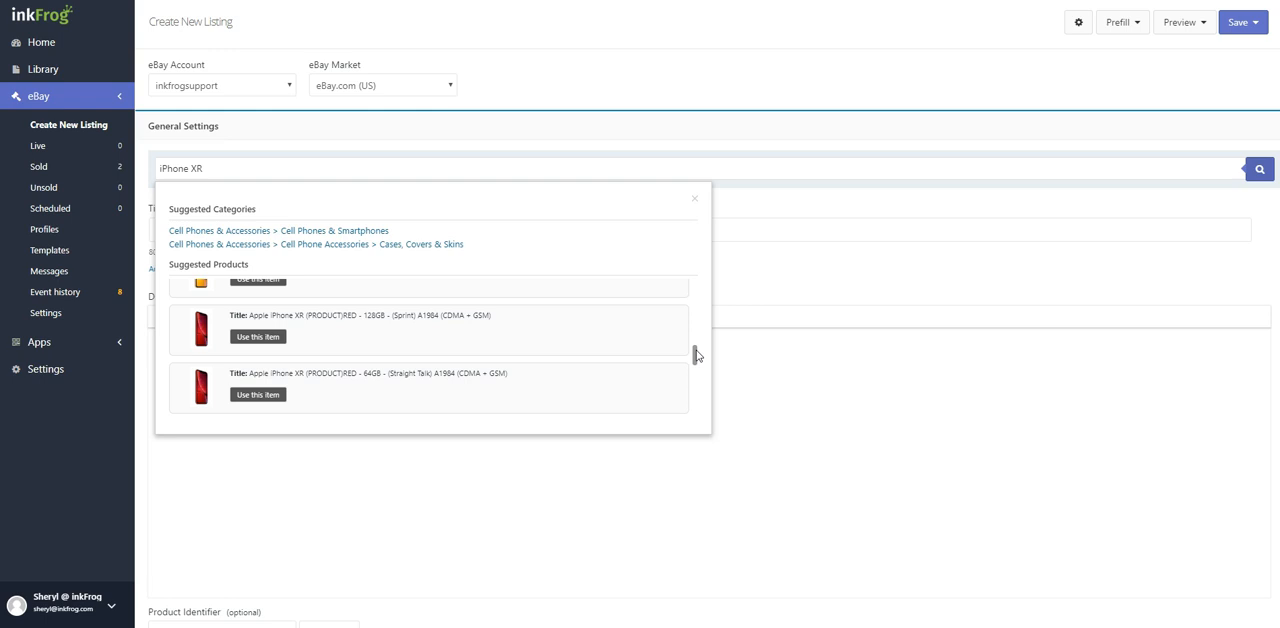
pyautogui.moveTo(370, 330)
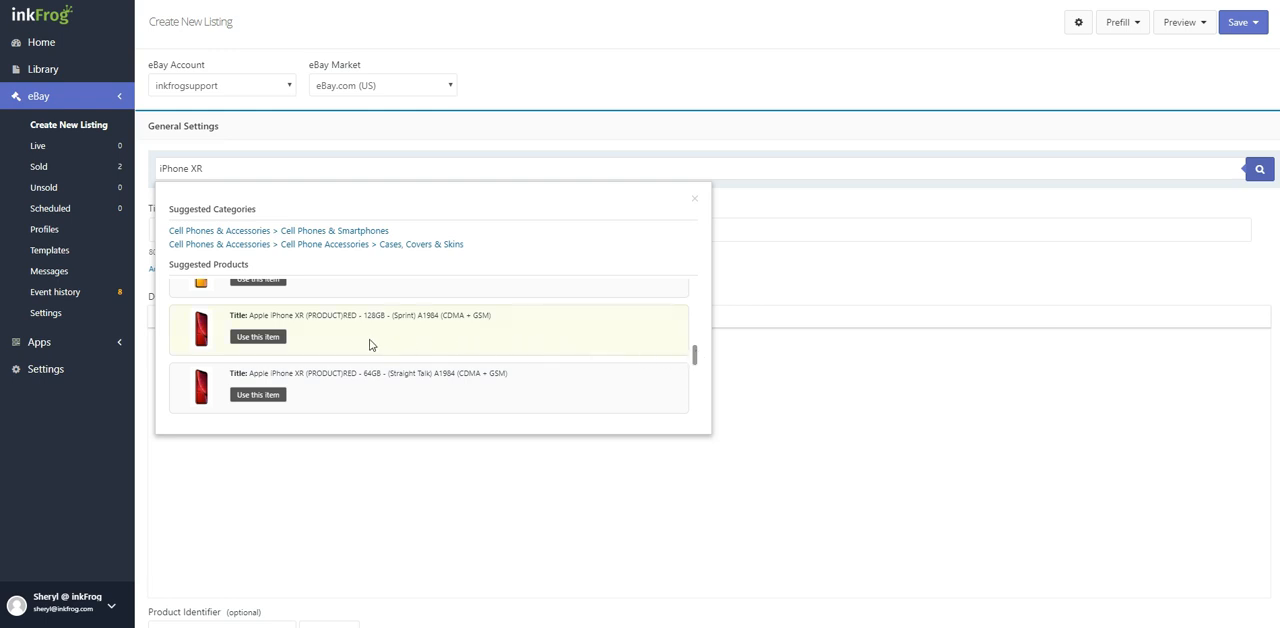
pyautogui.moveTo(364, 352)
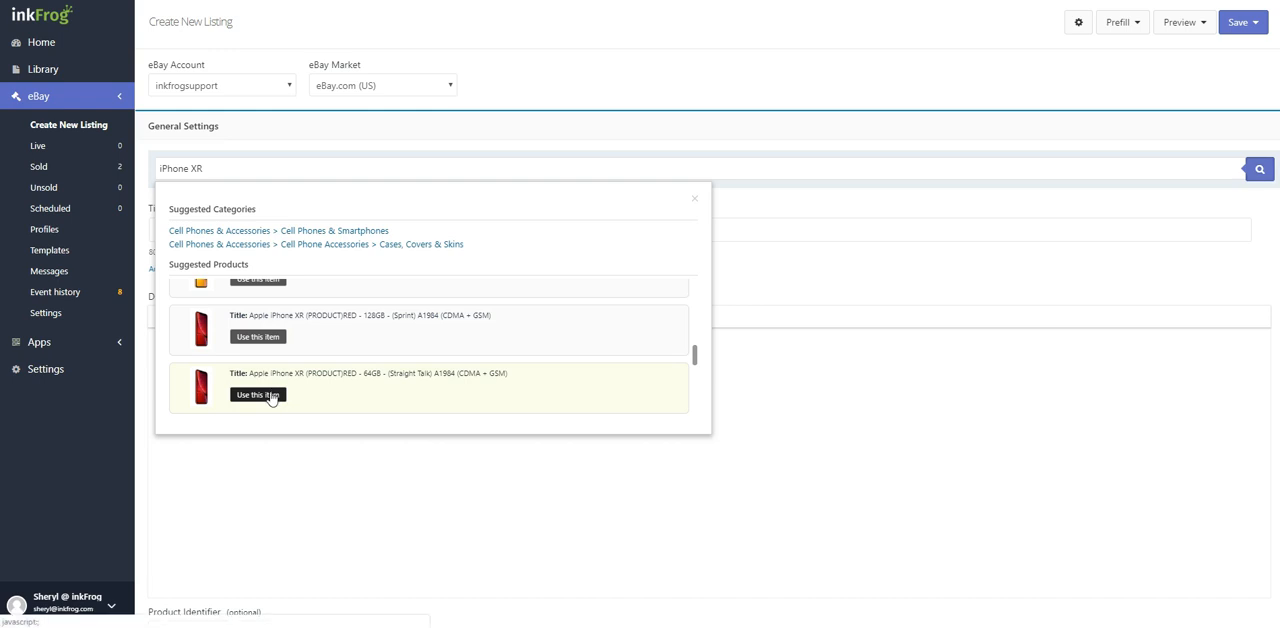
# Use the Apple iPhone XR (PRODUCT)RED 64GB Straight Talk catalog item with its stock gallery photo
pyautogui.click(258, 394)
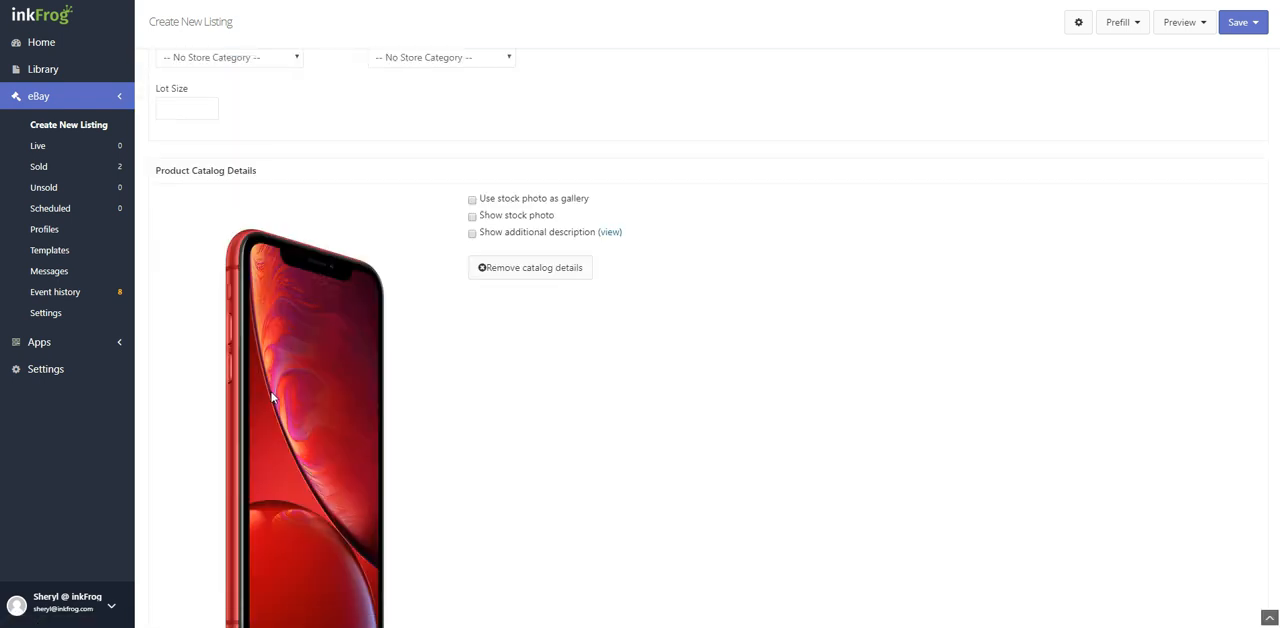
pyautogui.moveTo(434, 392)
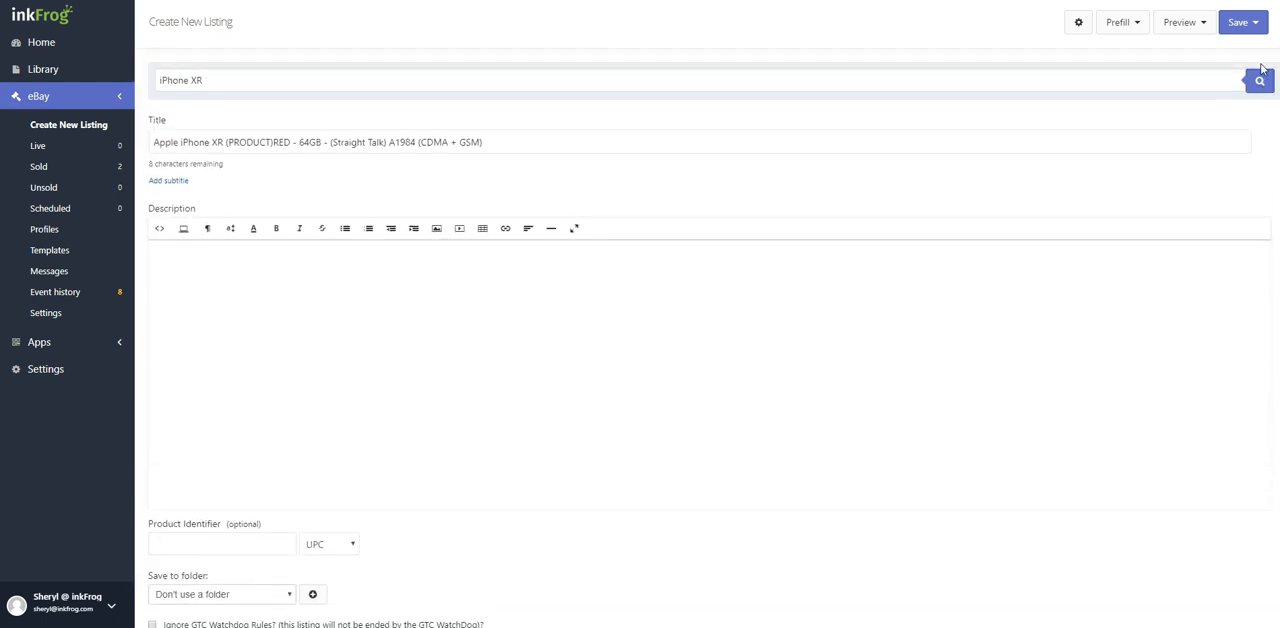
pyautogui.click(1258, 80)
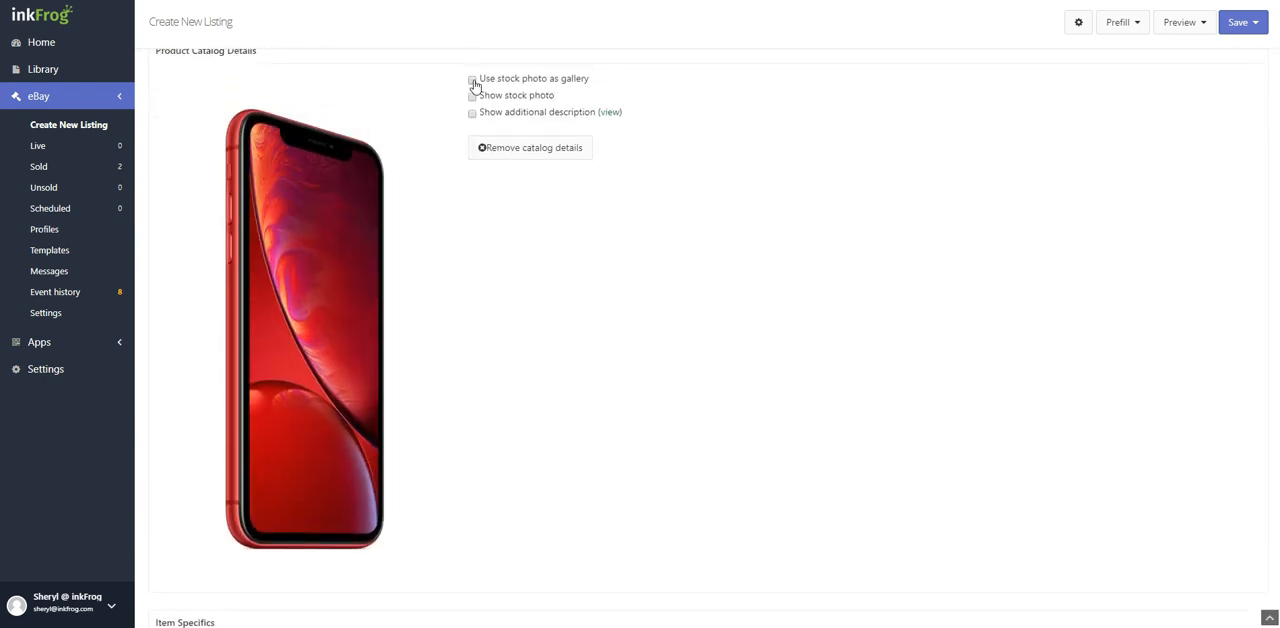
pyautogui.click(472, 96)
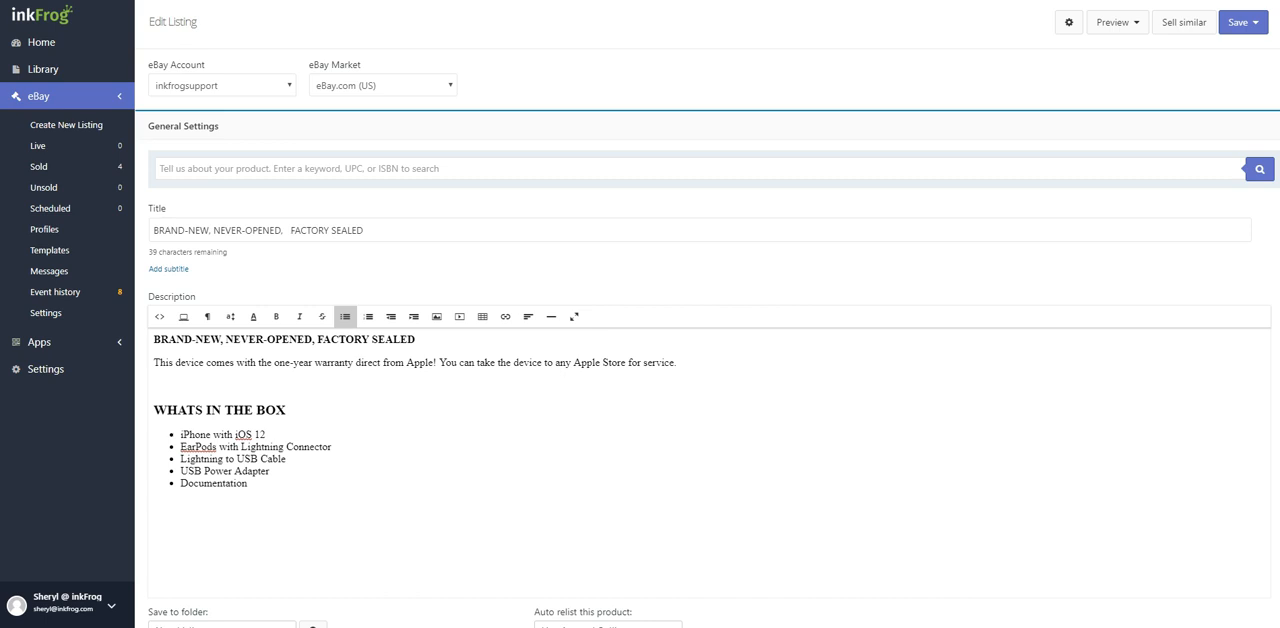
pyautogui.click(384, 230)
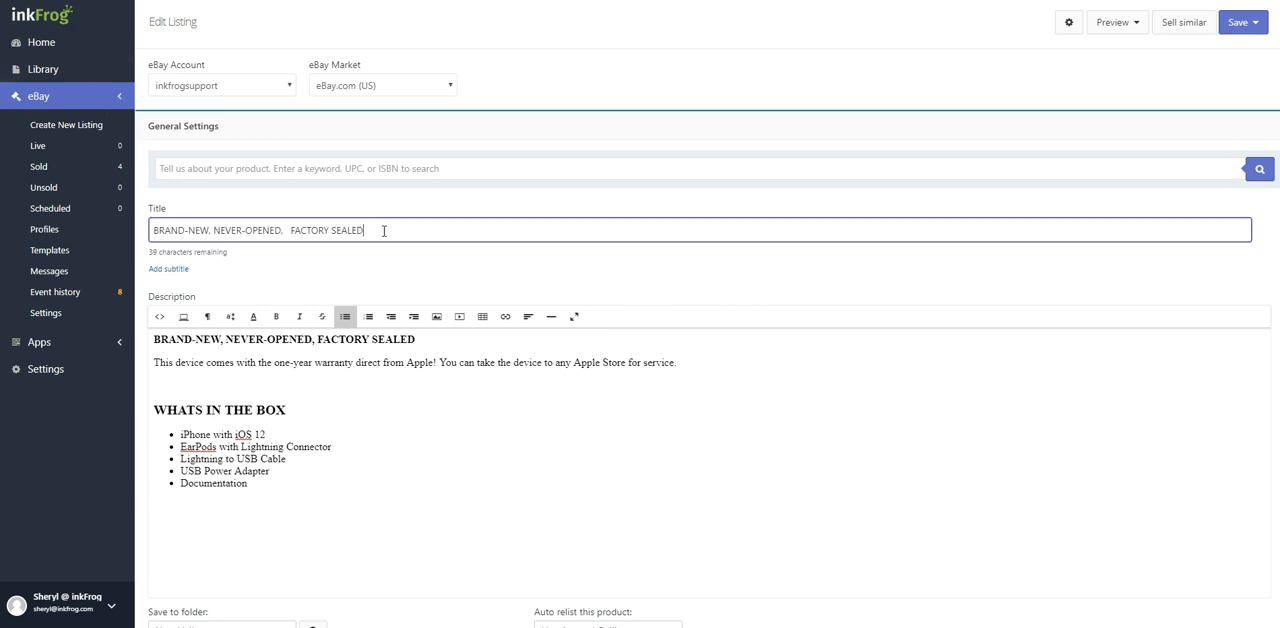
pyautogui.scroll(-3)
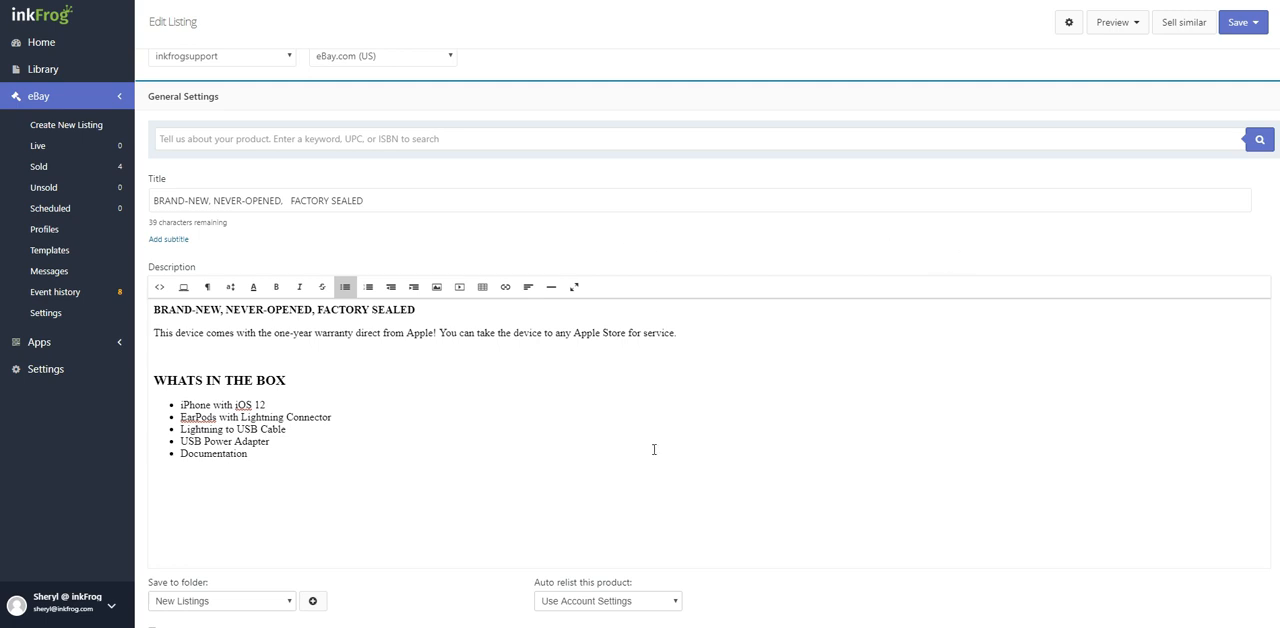
pyautogui.moveTo(264, 612)
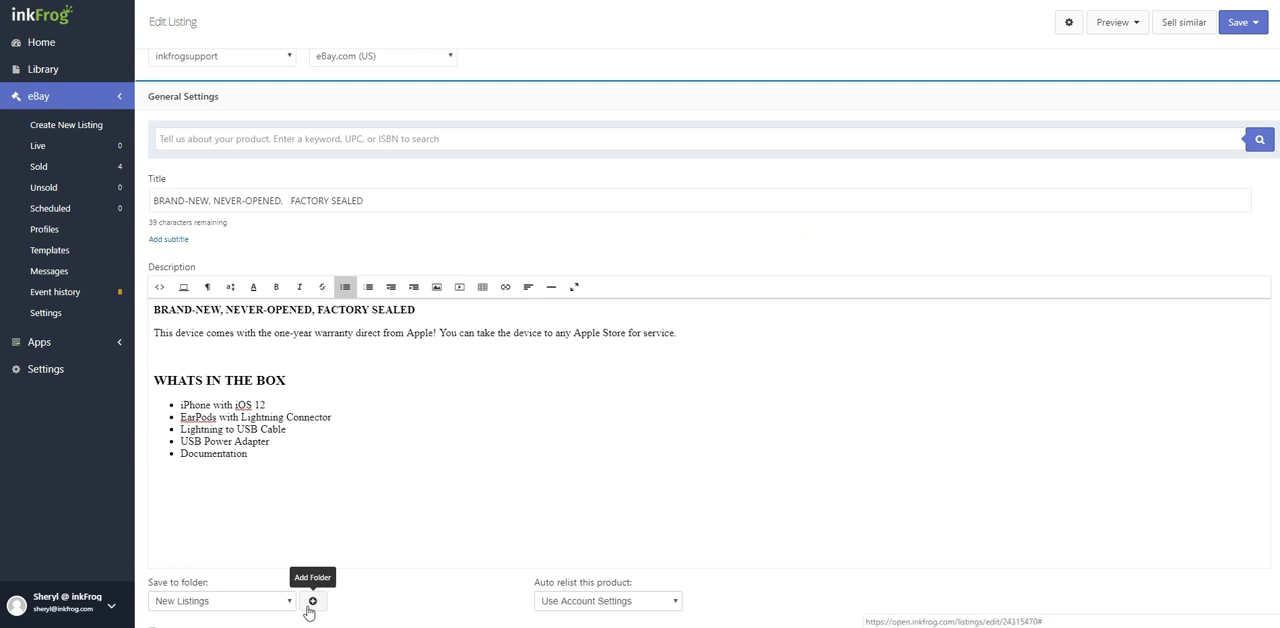
pyautogui.scroll(-3)
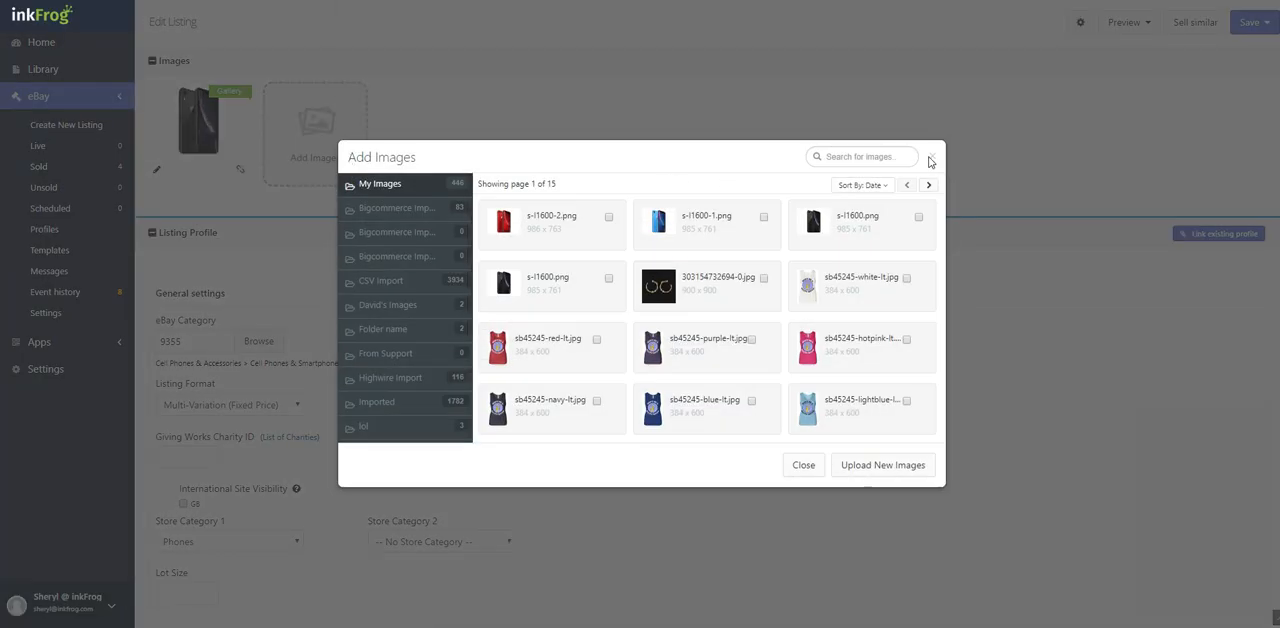
pyautogui.click(804, 464)
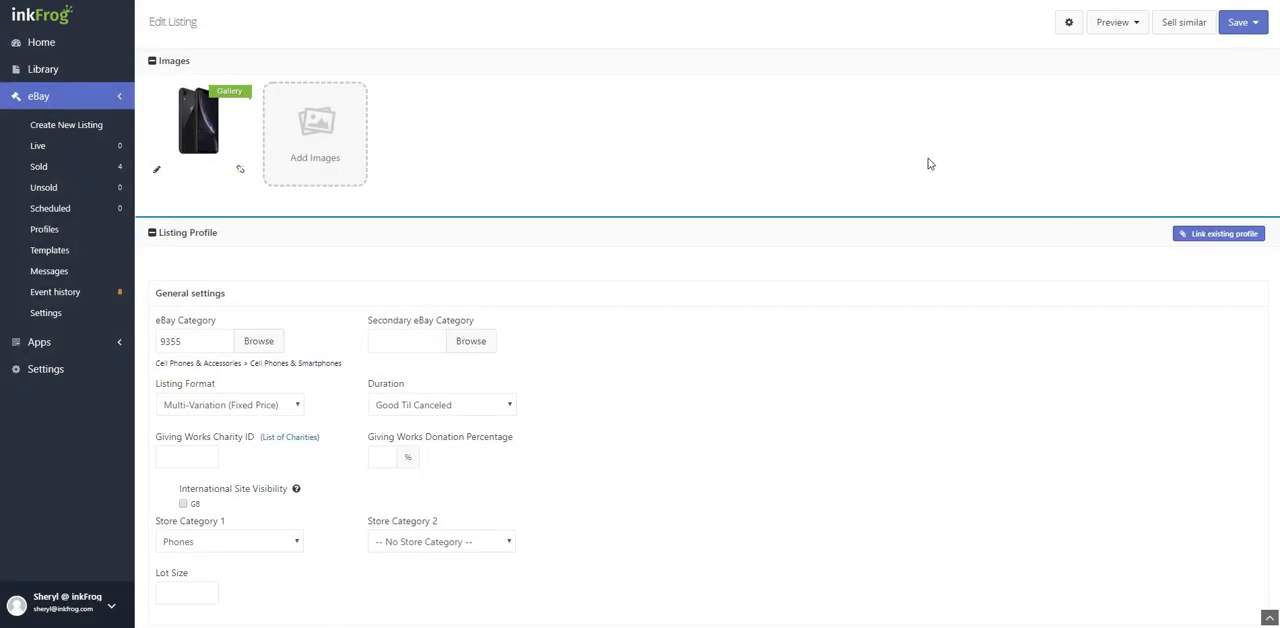
pyautogui.moveTo(1192, 270)
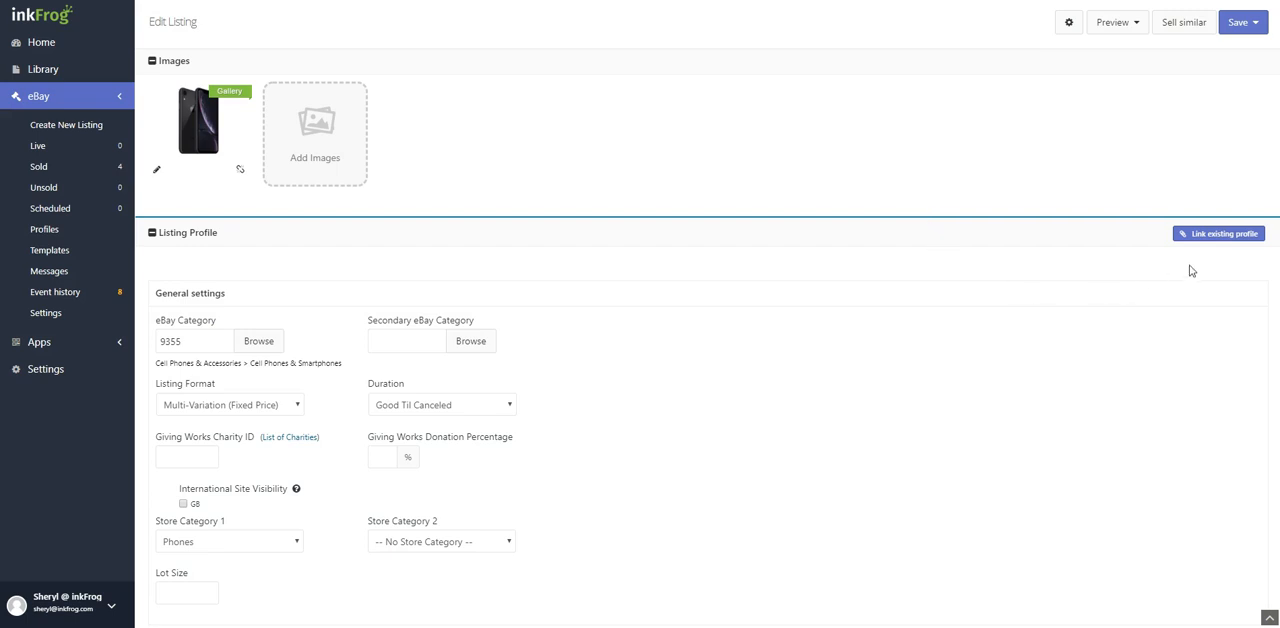
pyautogui.moveTo(1210, 232)
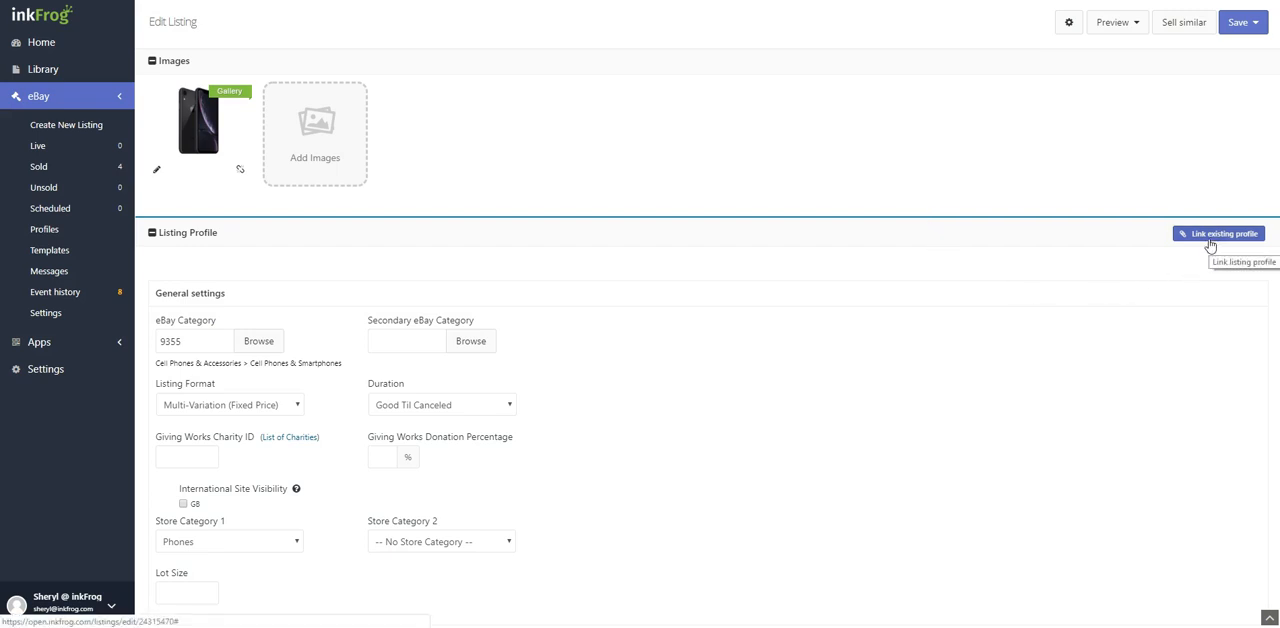
# Enable product variations and leave the eBay category as Cell Phones & Smartphones (9355)
pyautogui.scroll(-3)
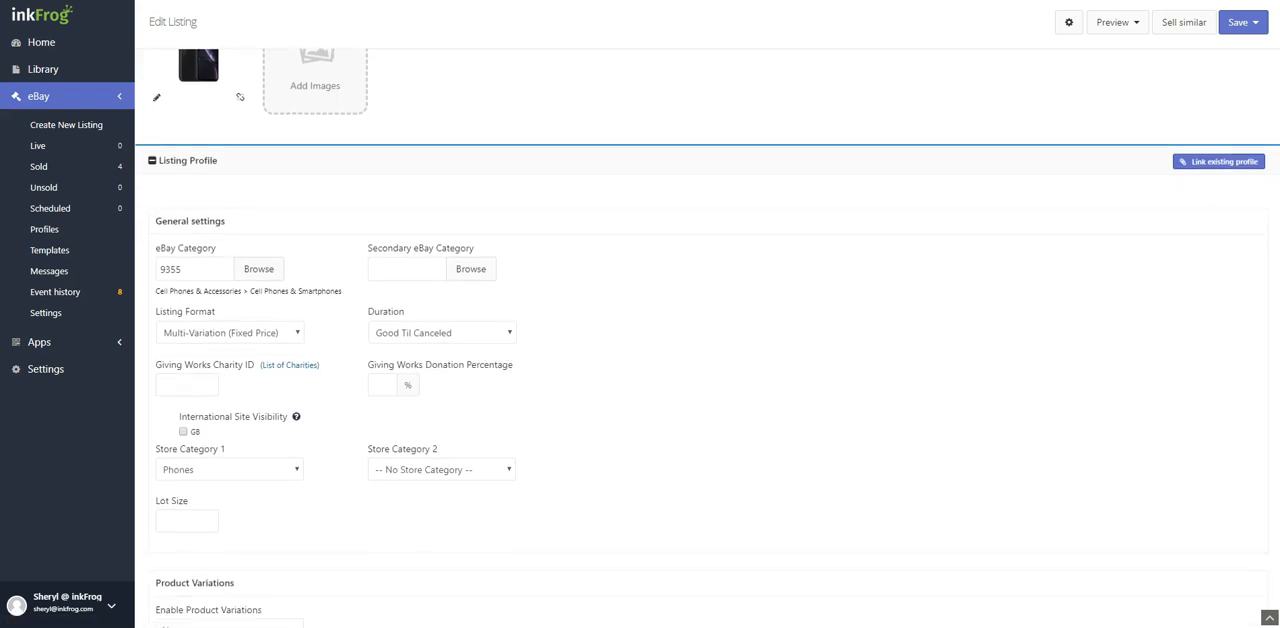
pyautogui.scroll(-3)
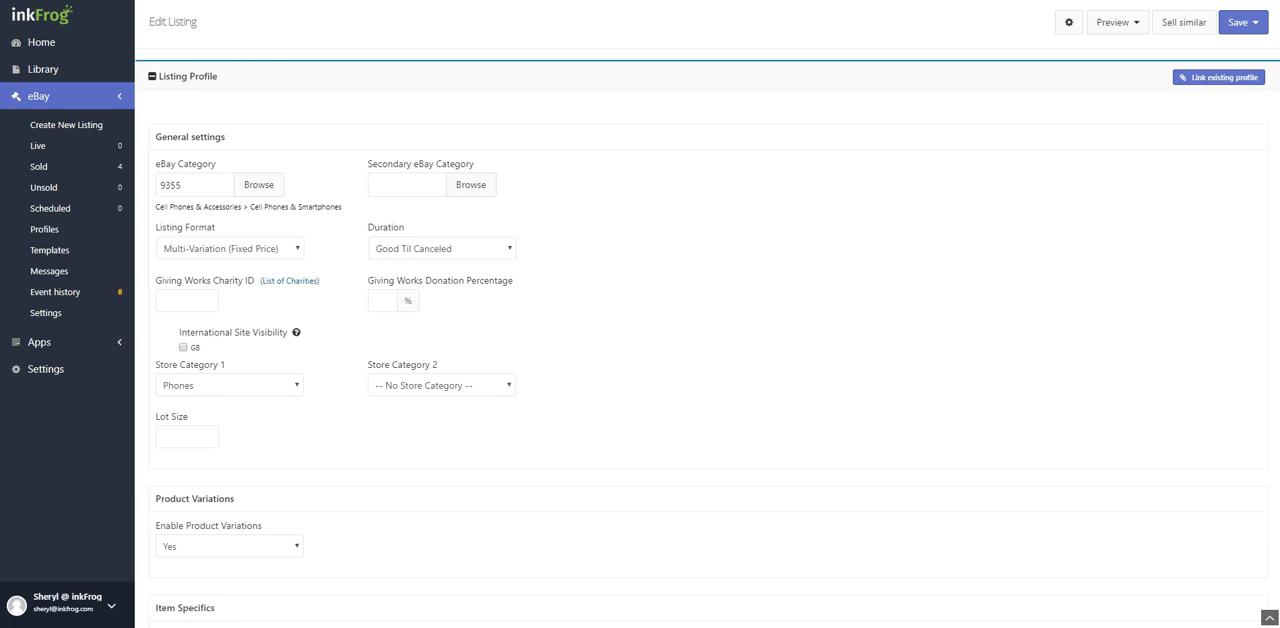
pyautogui.moveTo(724, 376)
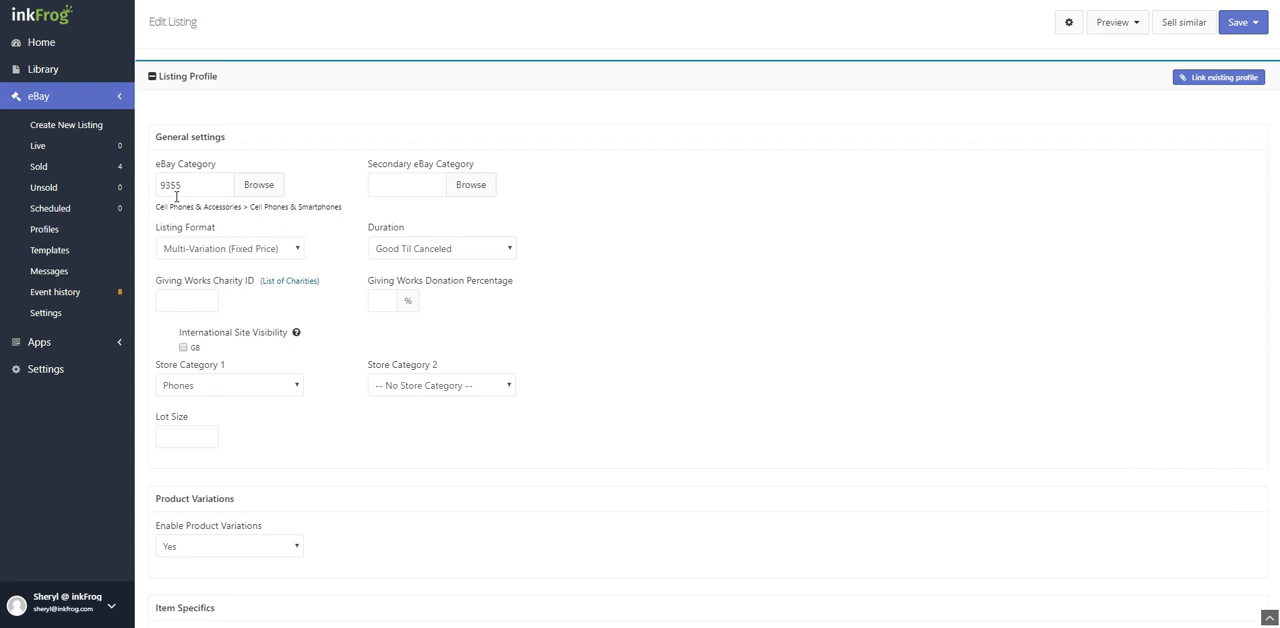
pyautogui.click(258, 184)
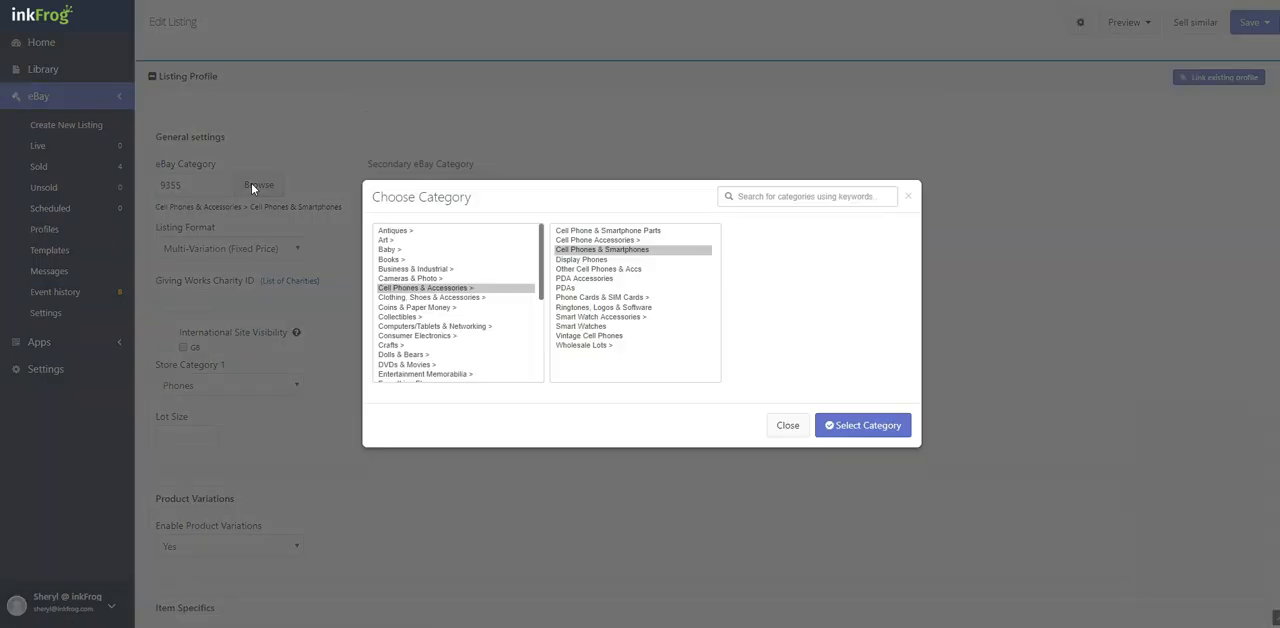
pyautogui.click(788, 424)
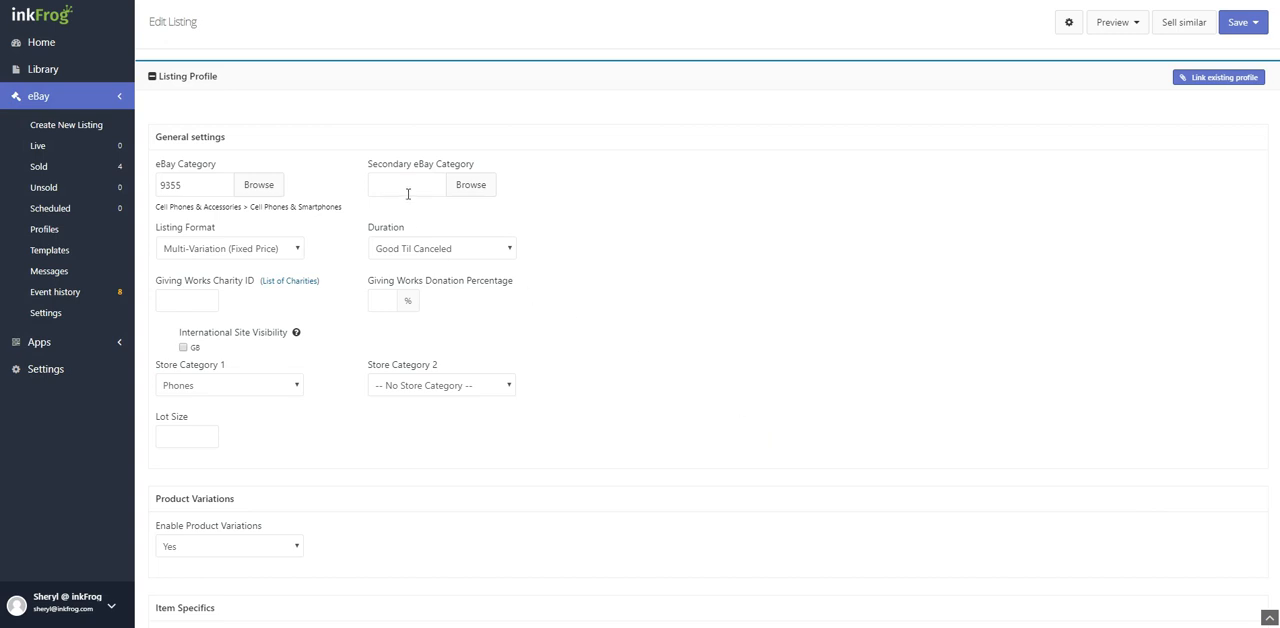
pyautogui.click(406, 184)
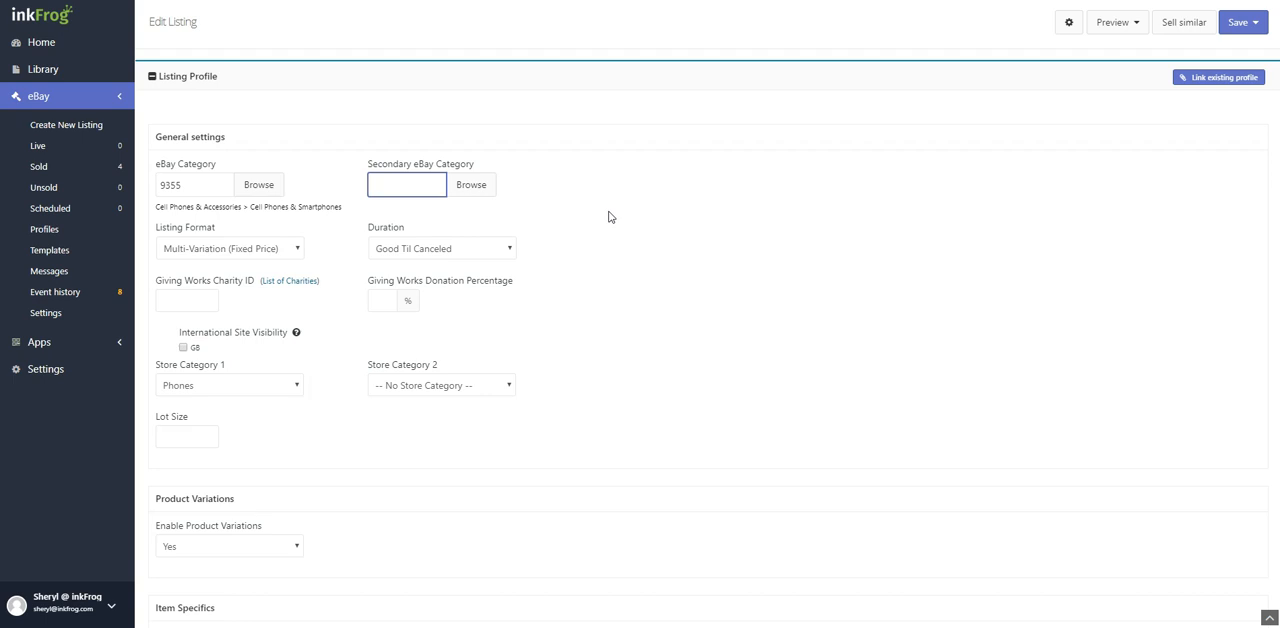
pyautogui.click(406, 184)
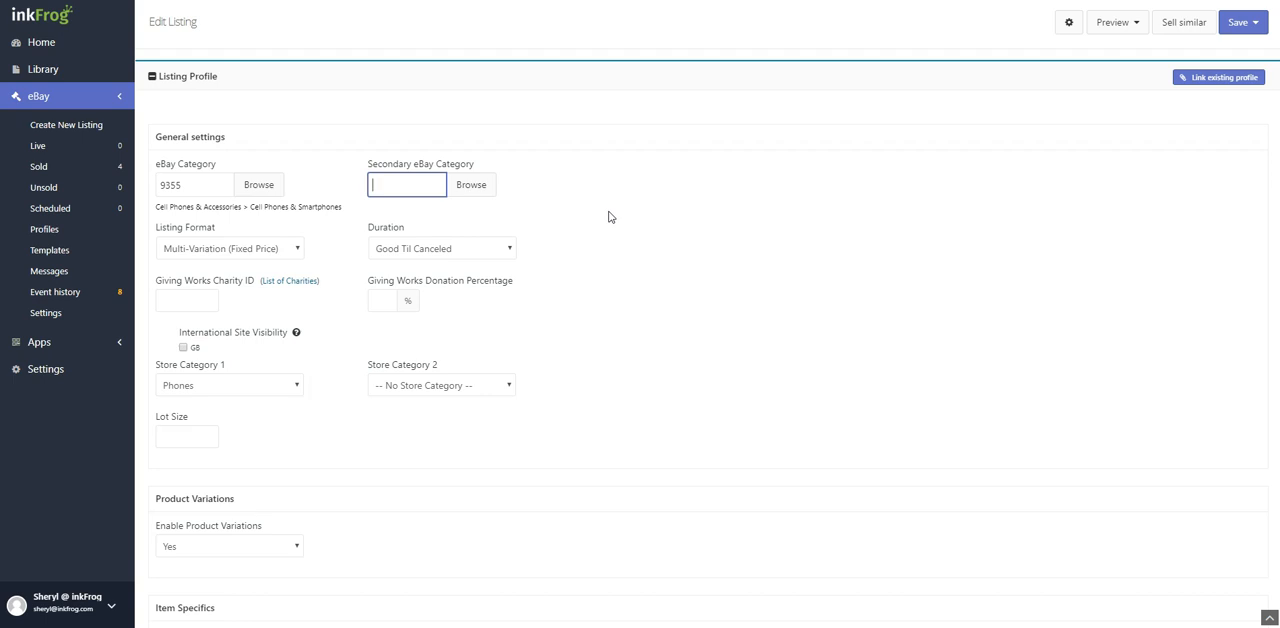
pyautogui.click(228, 248)
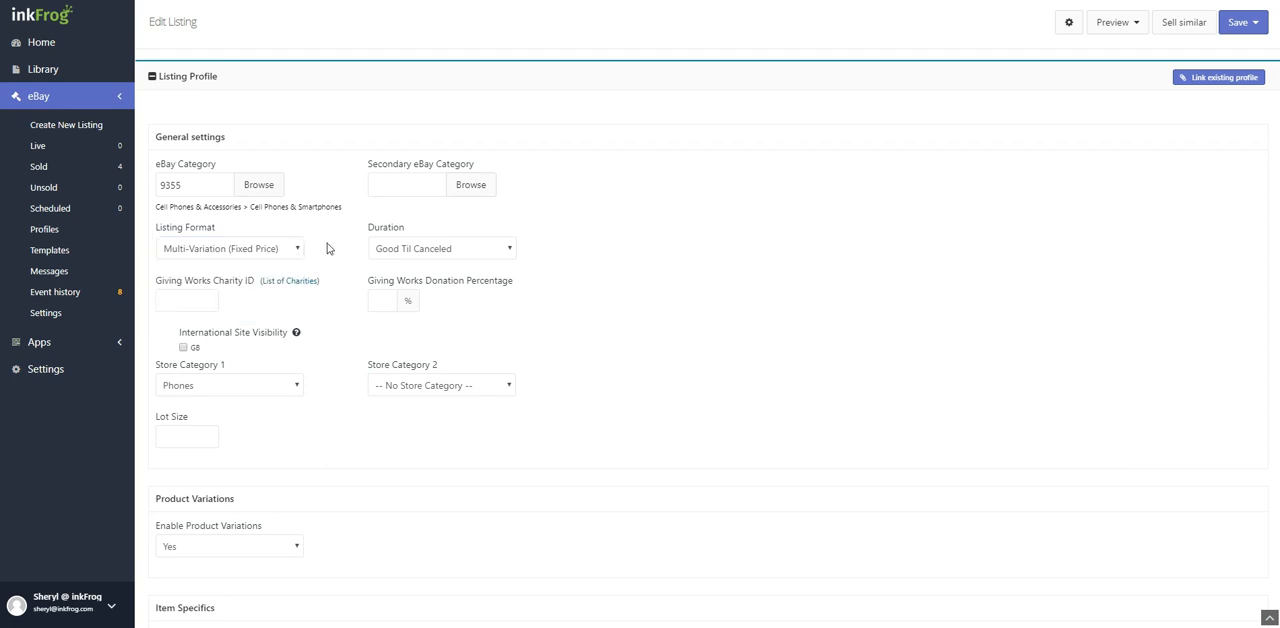
pyautogui.moveTo(538, 272)
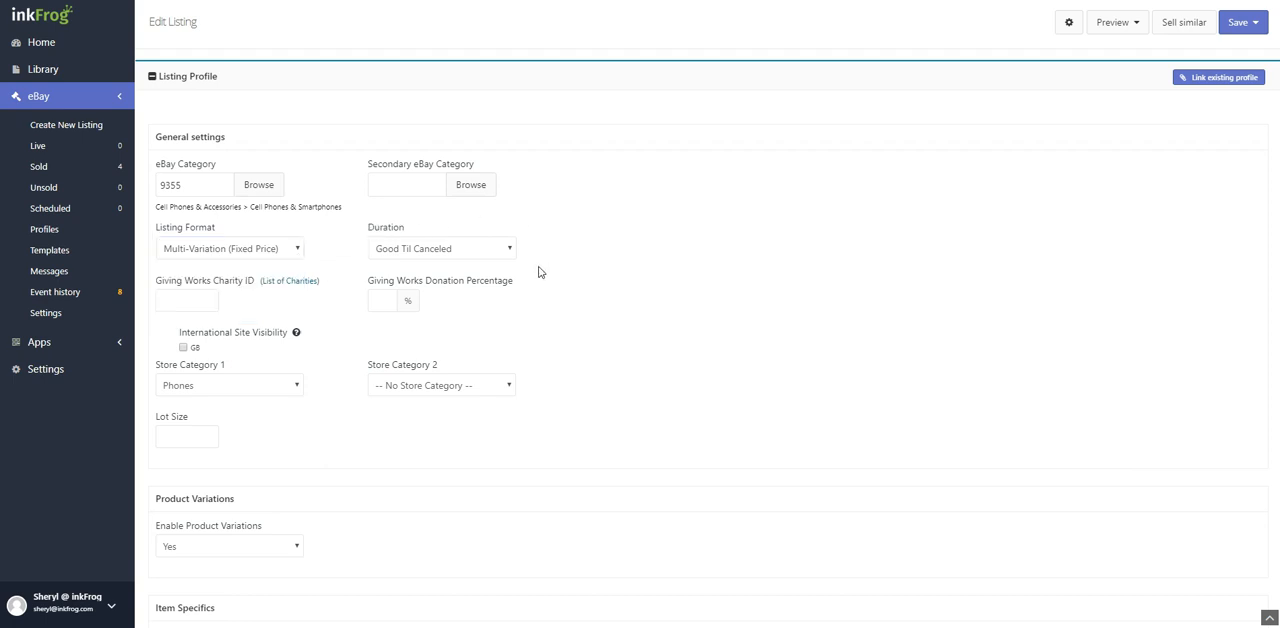
pyautogui.moveTo(416, 272)
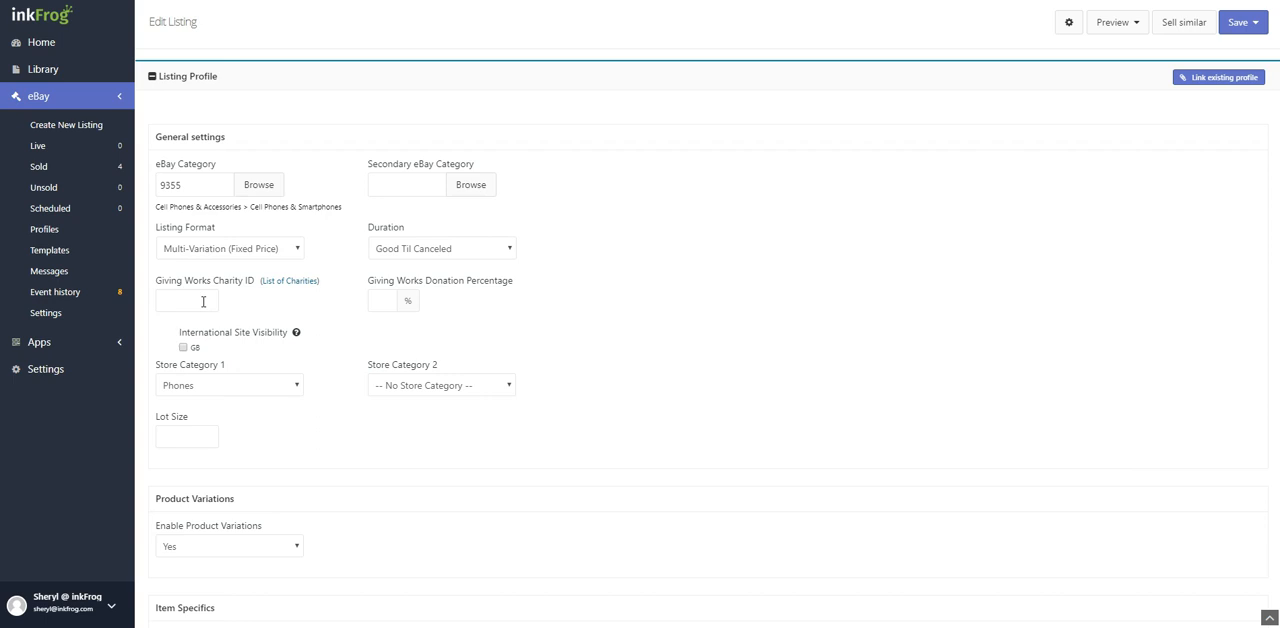
pyautogui.click(186, 300)
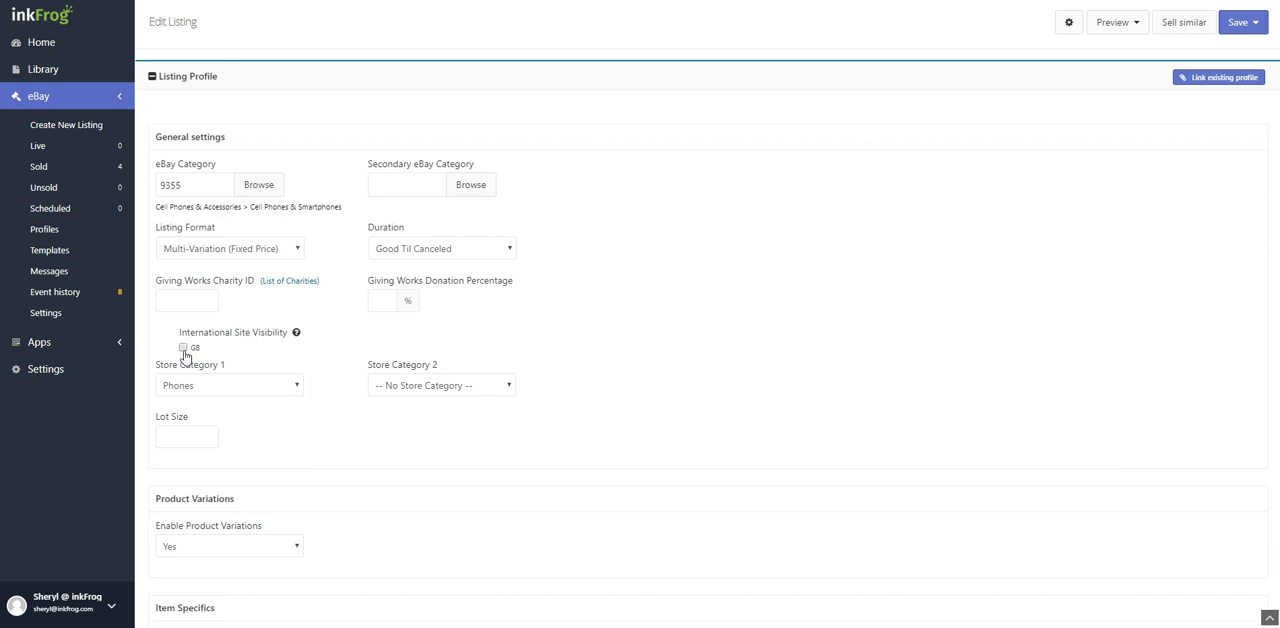
pyautogui.moveTo(296, 384)
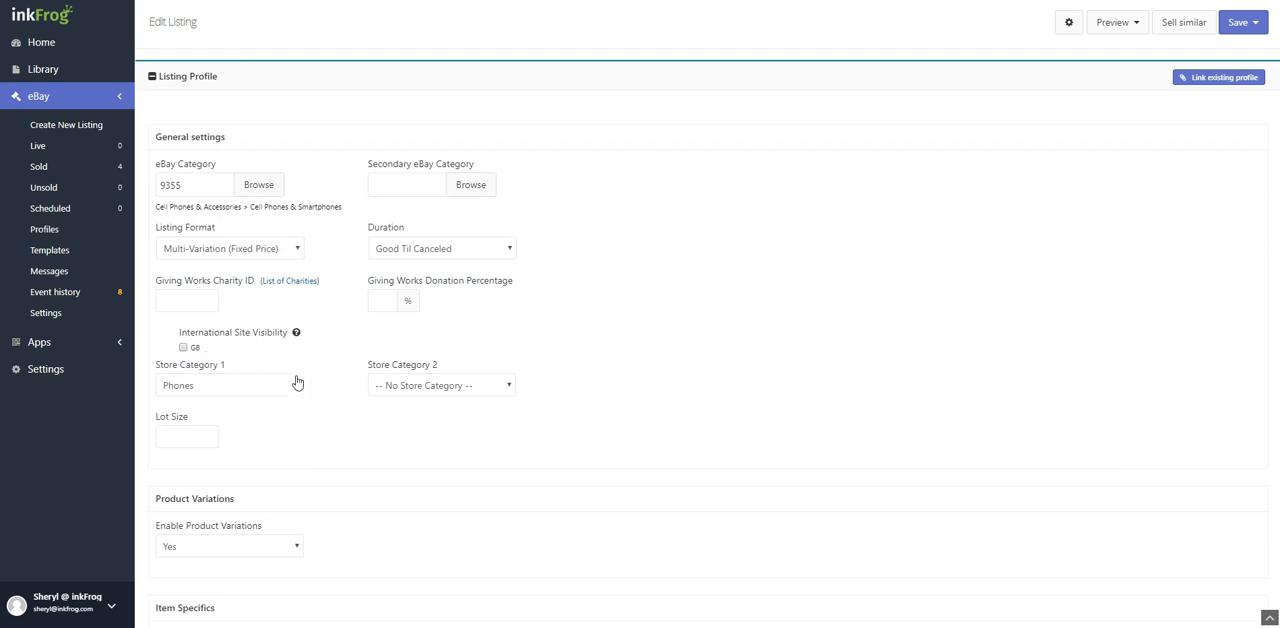
pyautogui.click(188, 436)
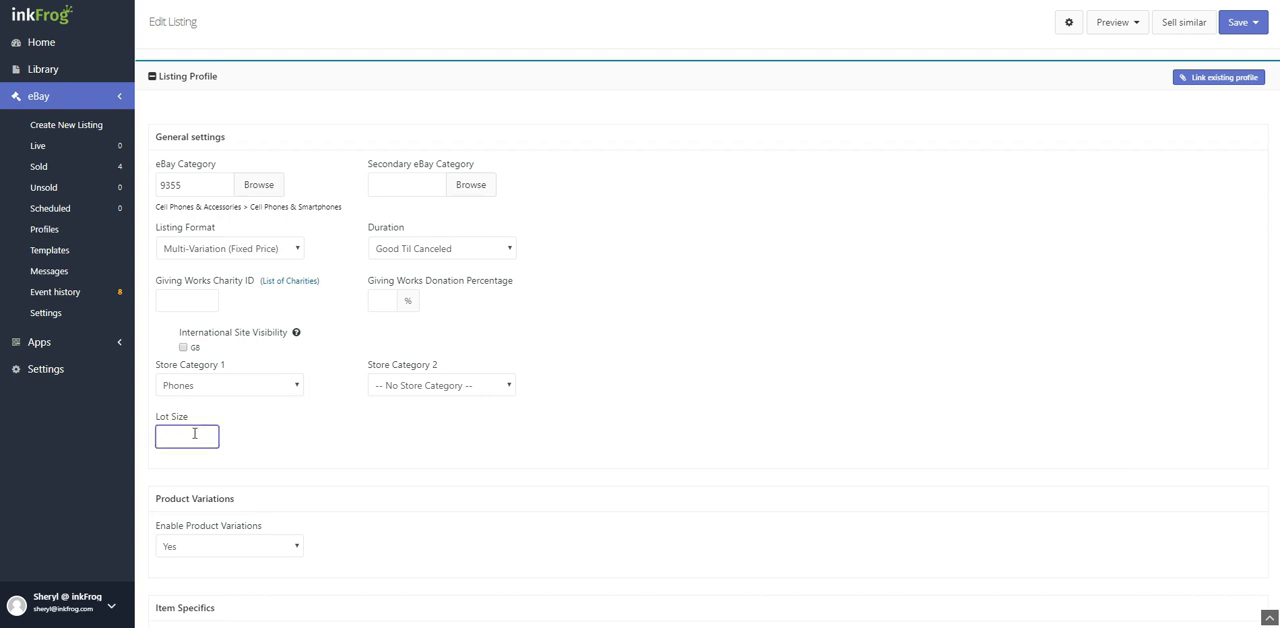
pyautogui.click(186, 436)
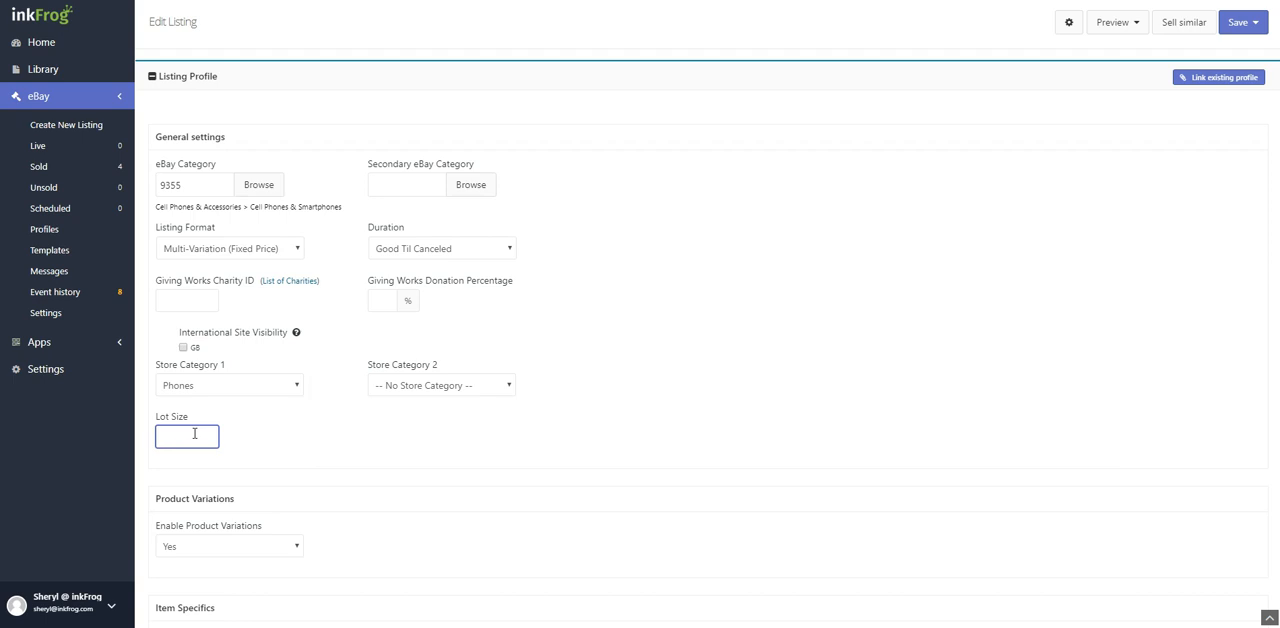
pyautogui.click(186, 436)
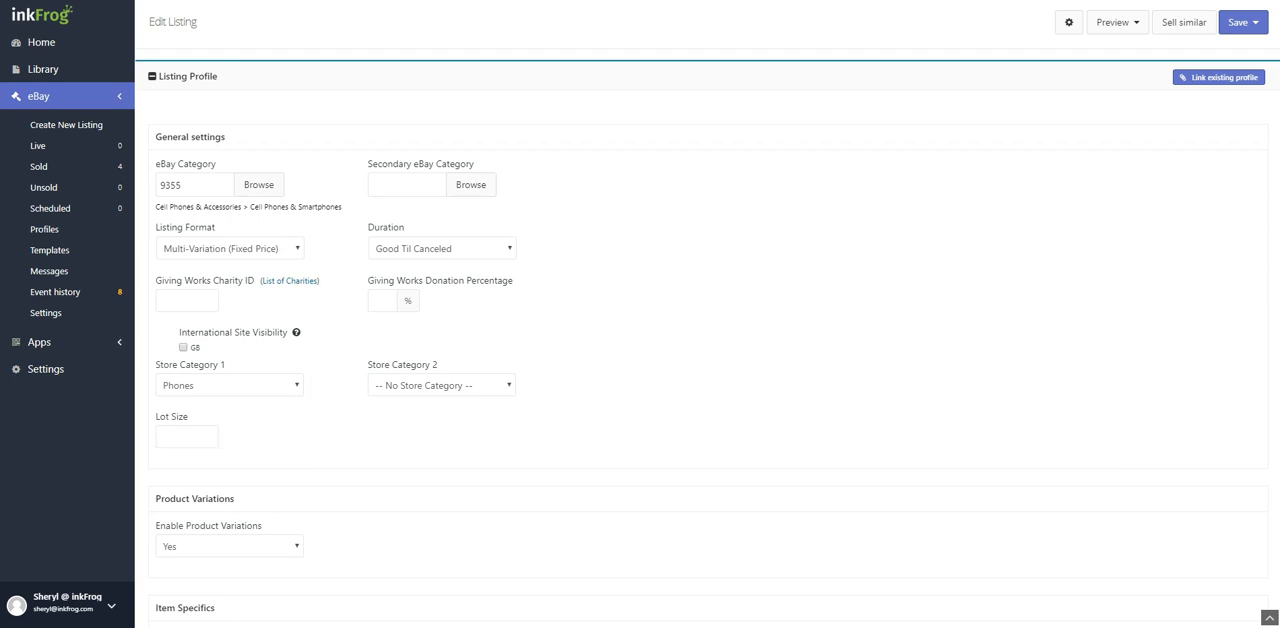
pyautogui.click(186, 436)
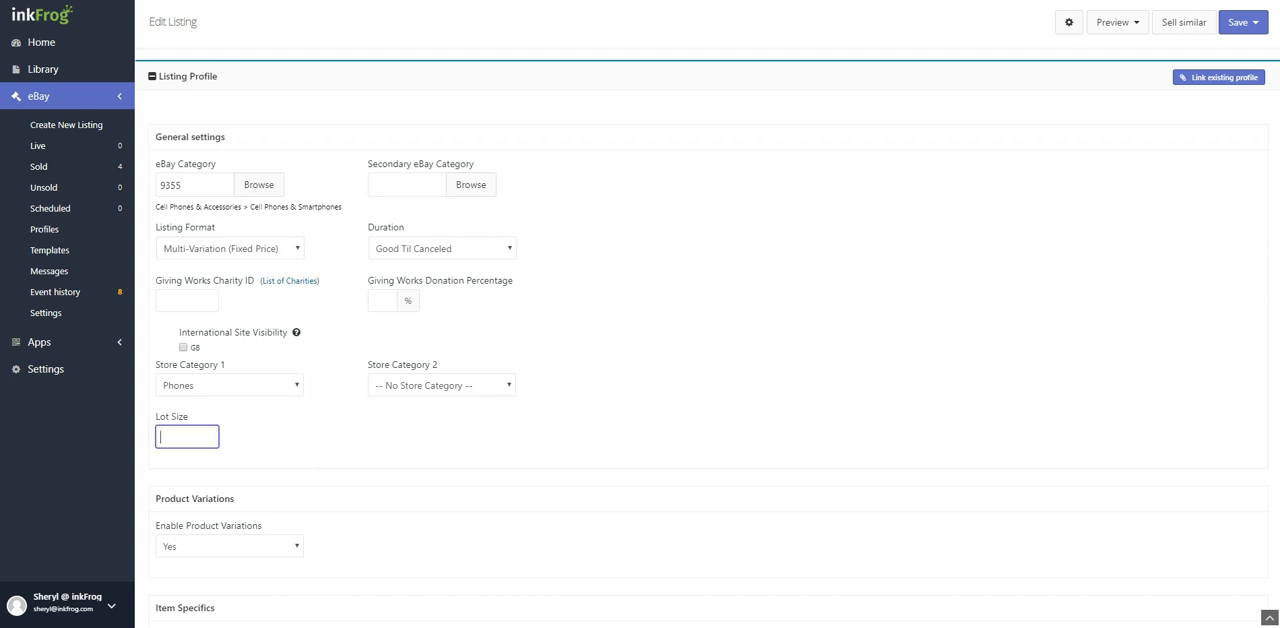
# Review item specifics (New, Apple, 64 GB, iOS) and remove the empty Model field
pyautogui.scroll(-3)
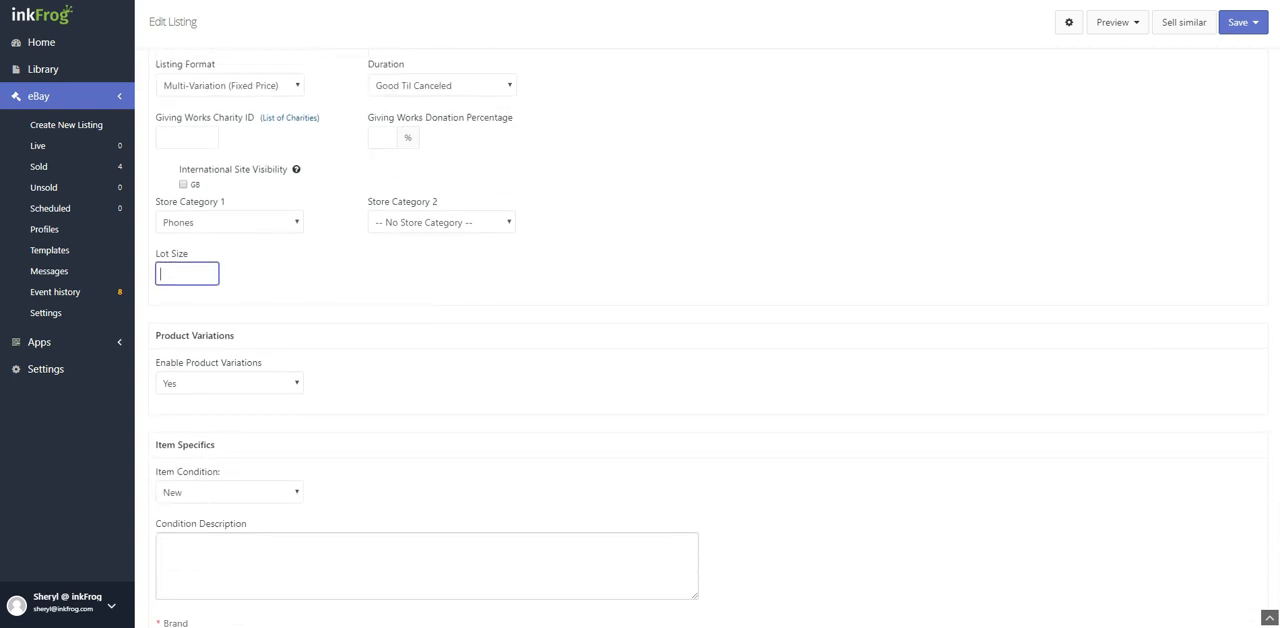
pyautogui.scroll(-3)
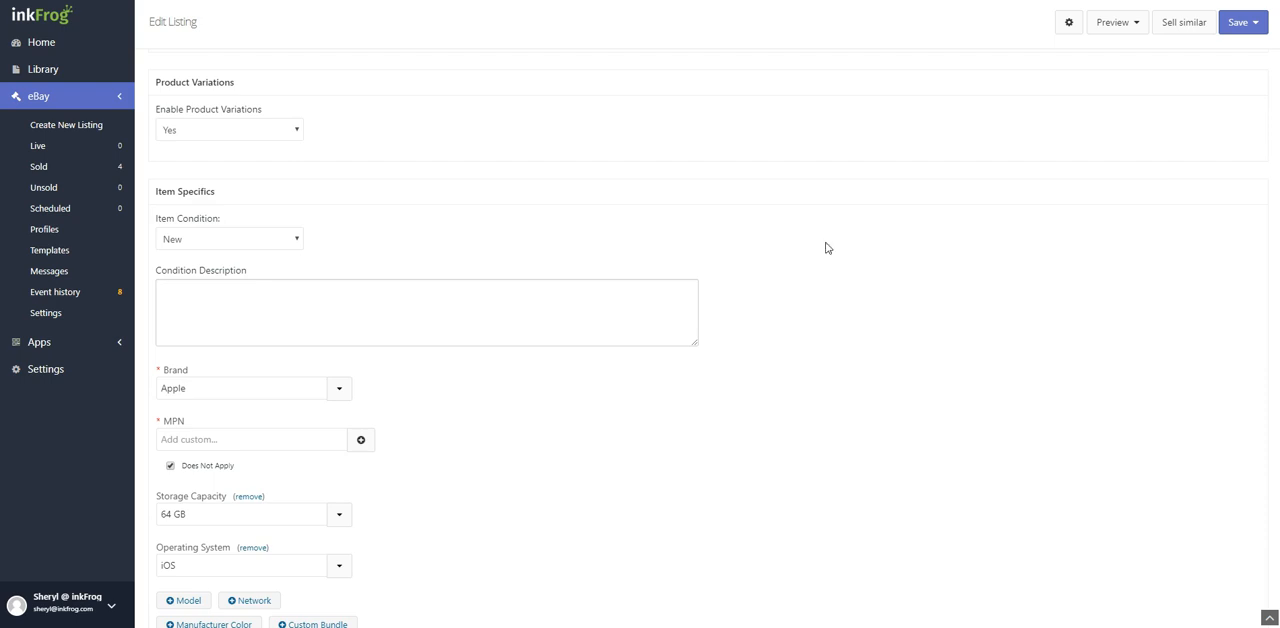
pyautogui.moveTo(236, 256)
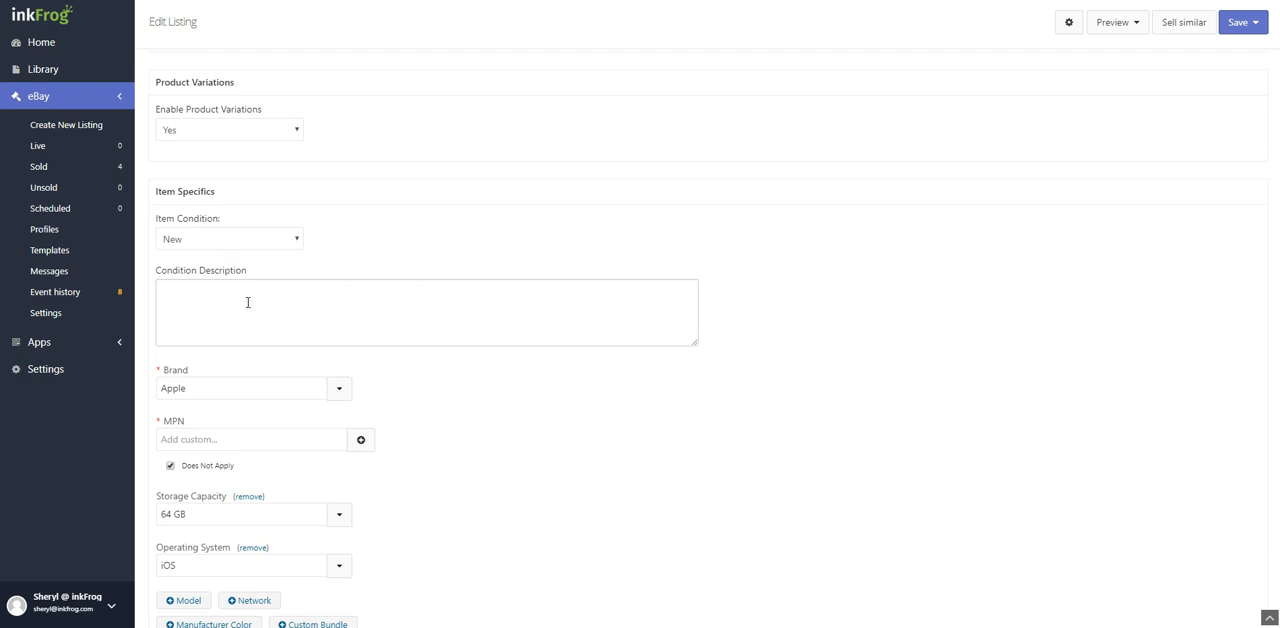
pyautogui.click(428, 312)
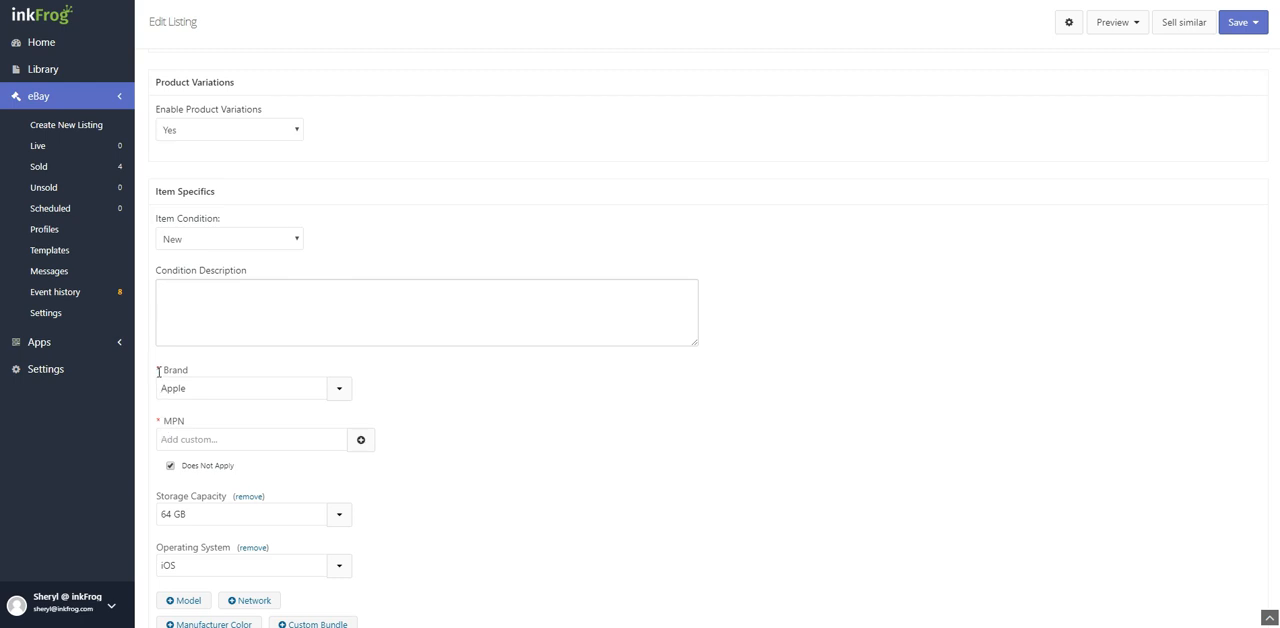
pyautogui.moveTo(434, 468)
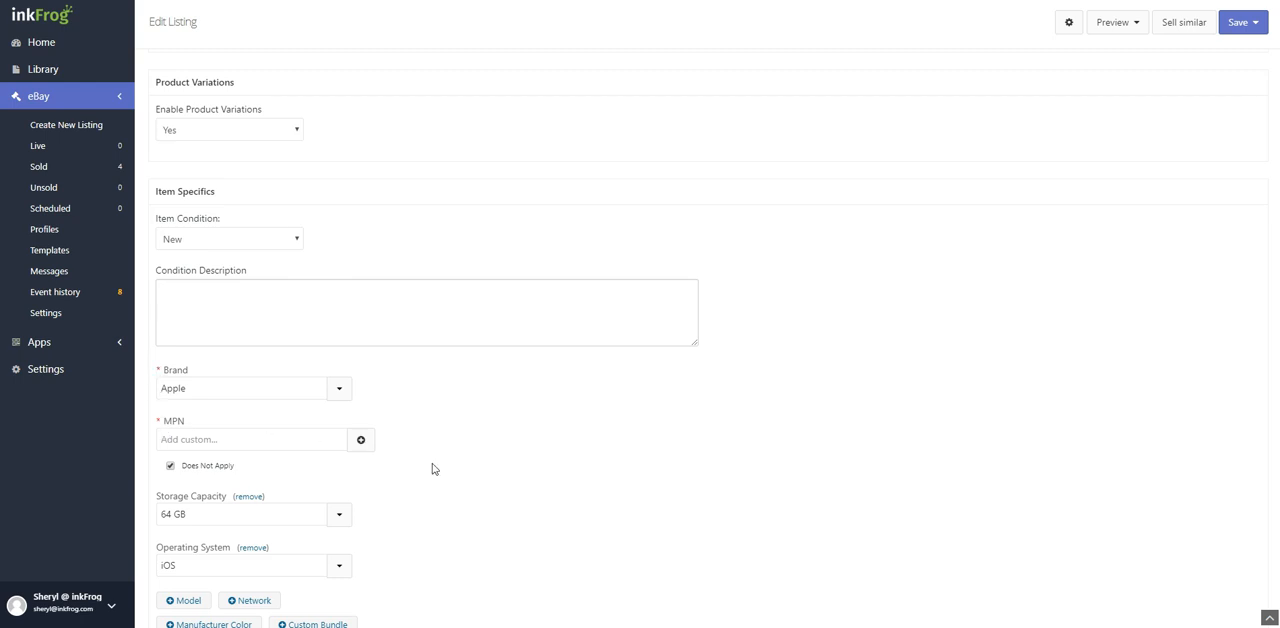
pyautogui.moveTo(376, 522)
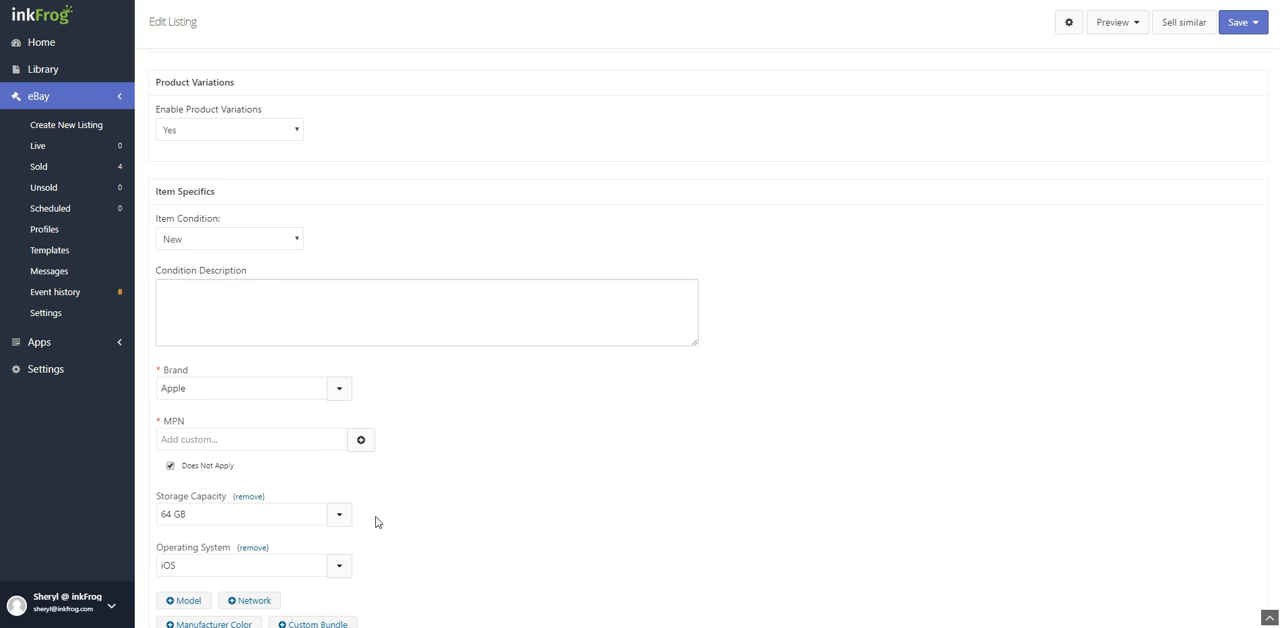
pyautogui.scroll(-3)
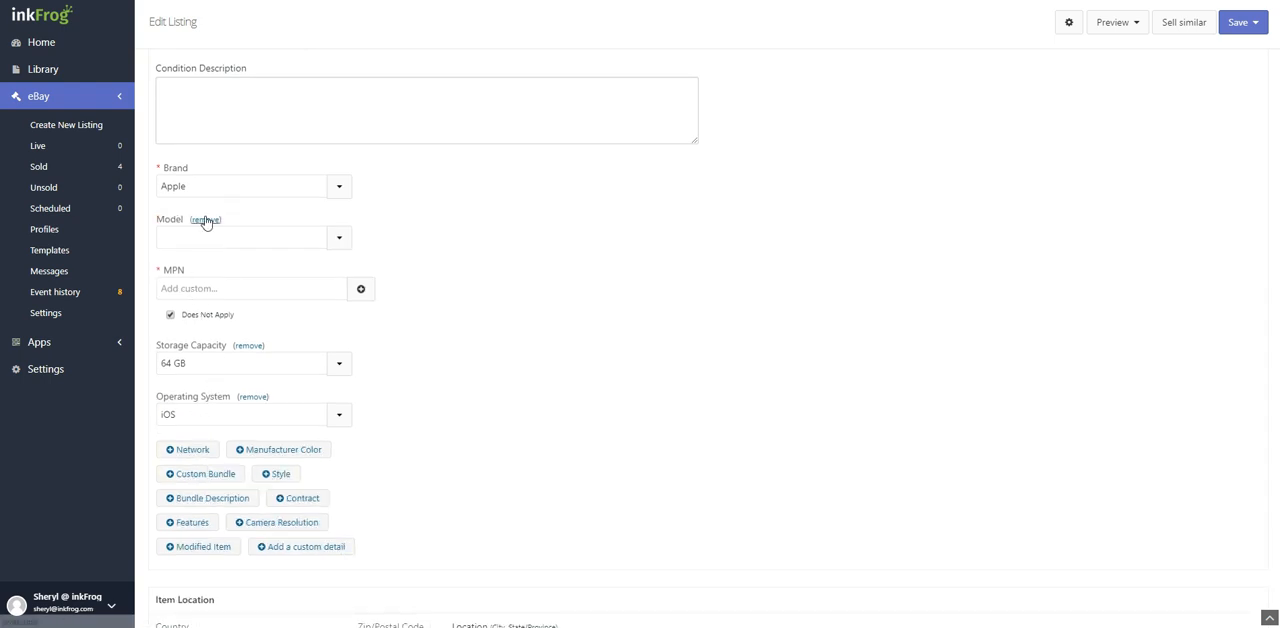
pyautogui.click(204, 220)
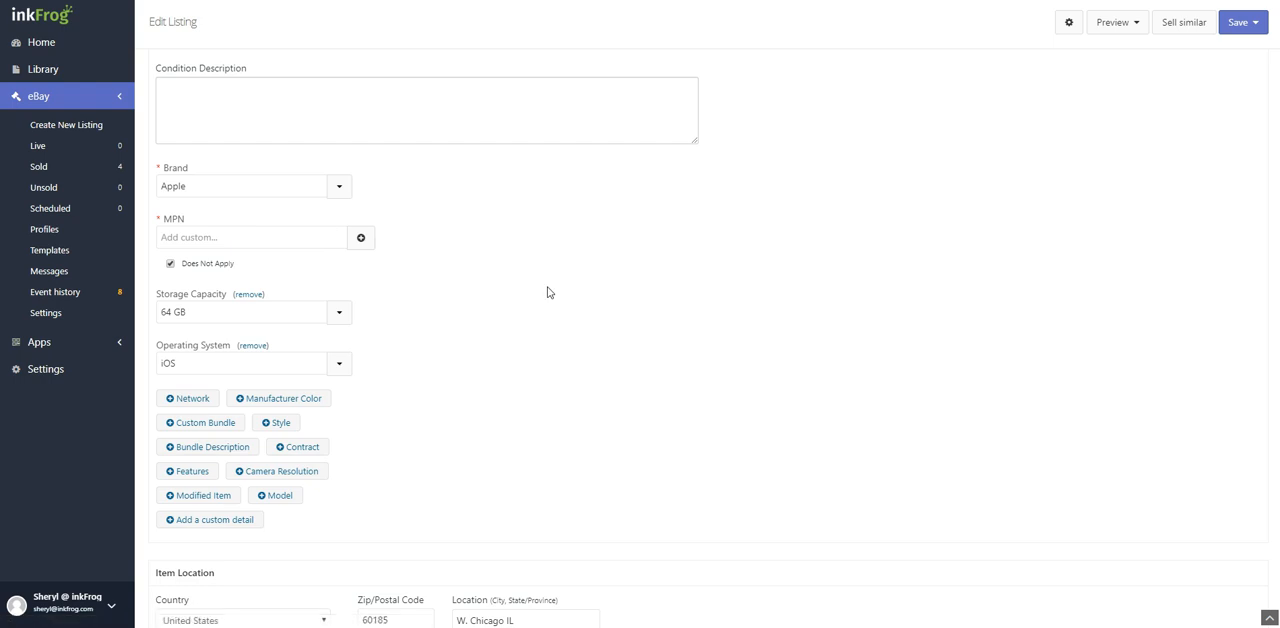
pyautogui.scroll(-3)
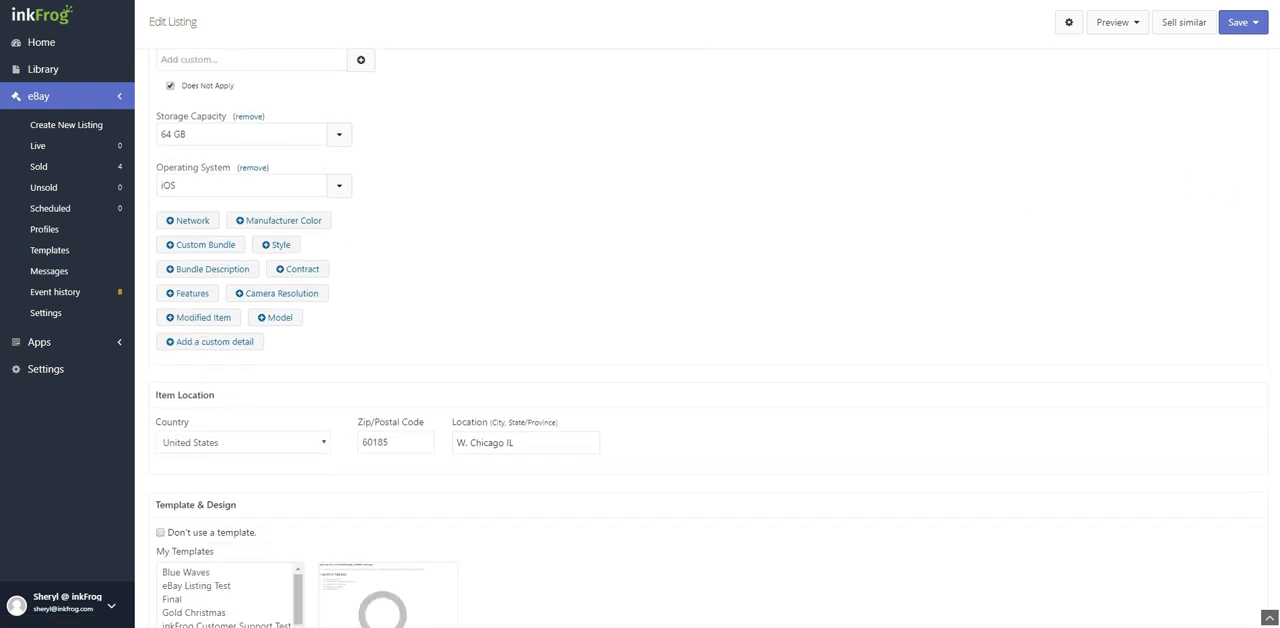
pyautogui.scroll(-3)
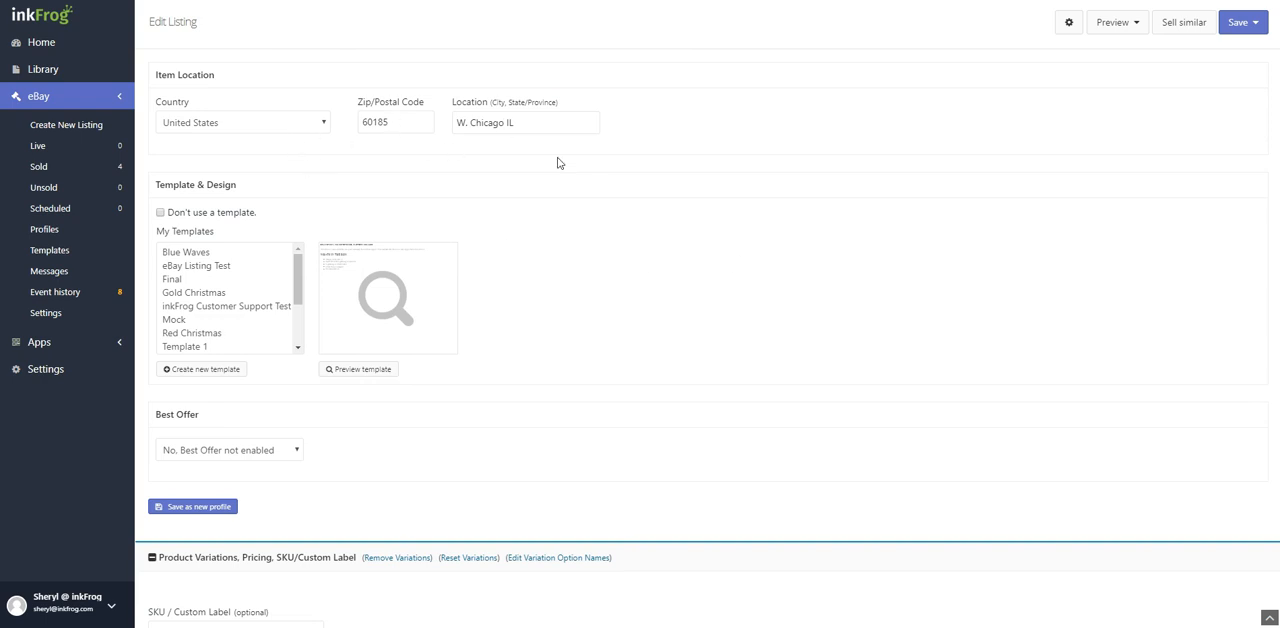
pyautogui.moveTo(344, 312)
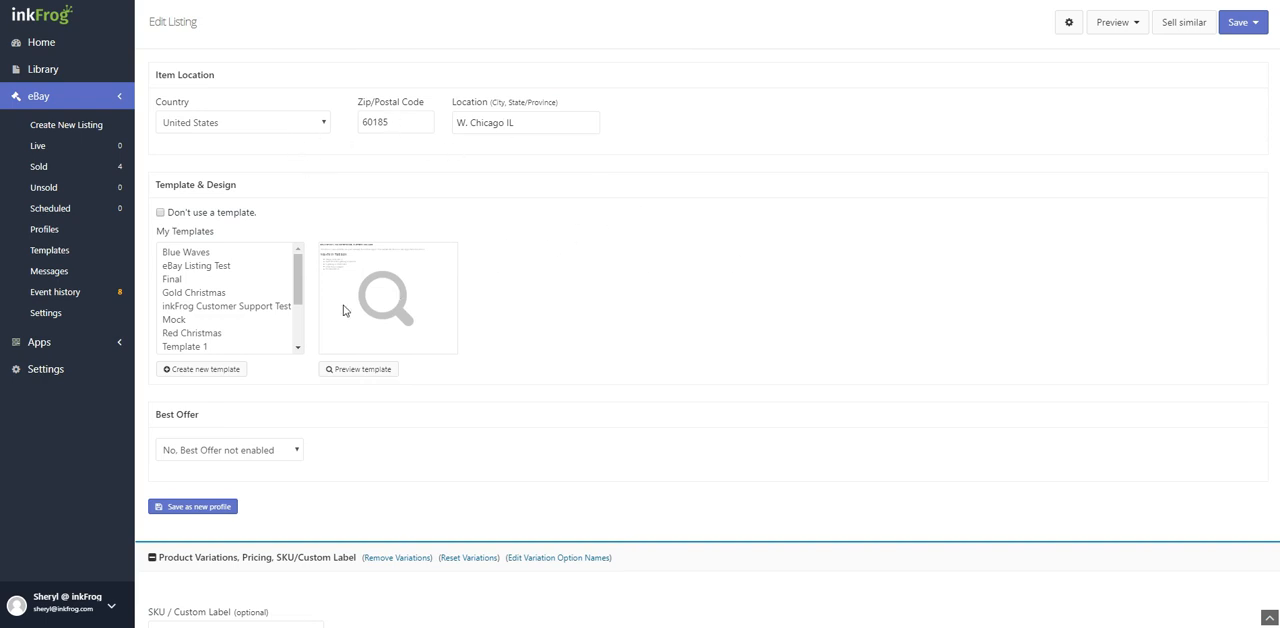
pyautogui.moveTo(284, 220)
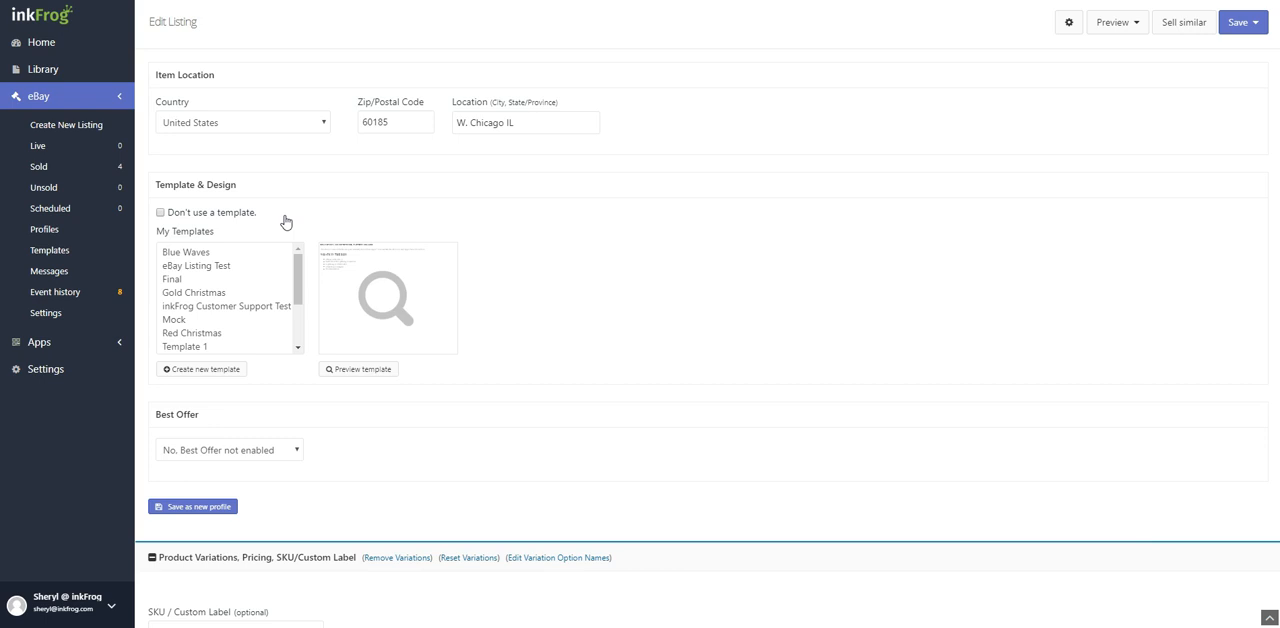
pyautogui.moveTo(240, 370)
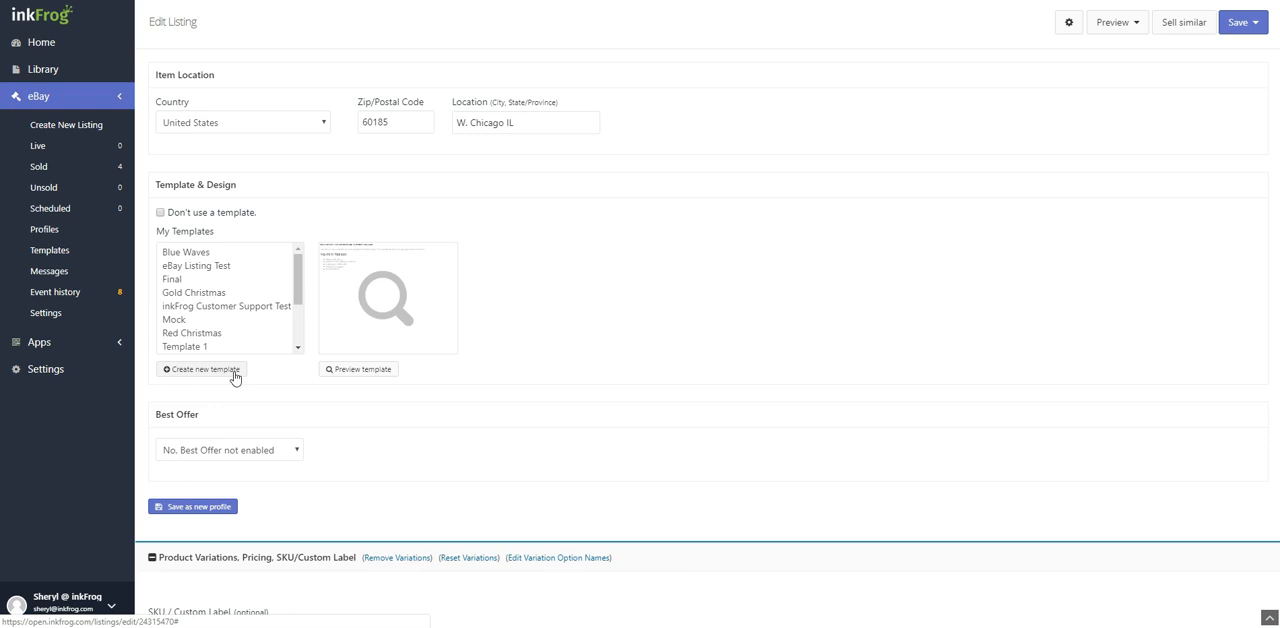
pyautogui.moveTo(284, 384)
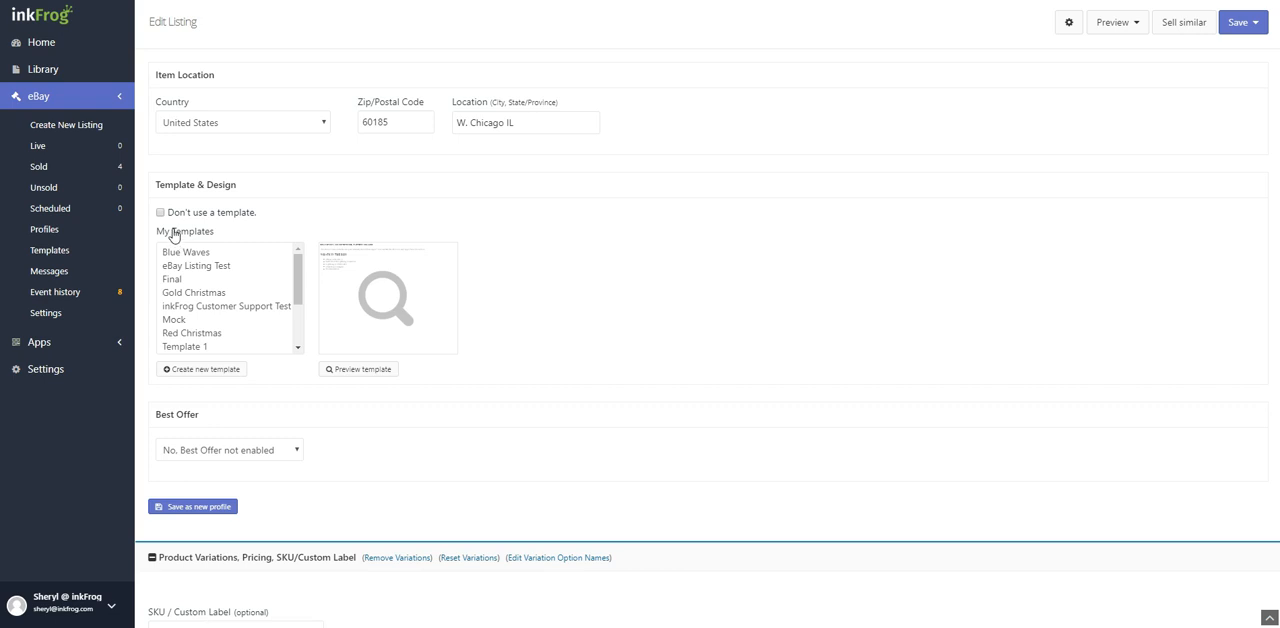
pyautogui.moveTo(530, 308)
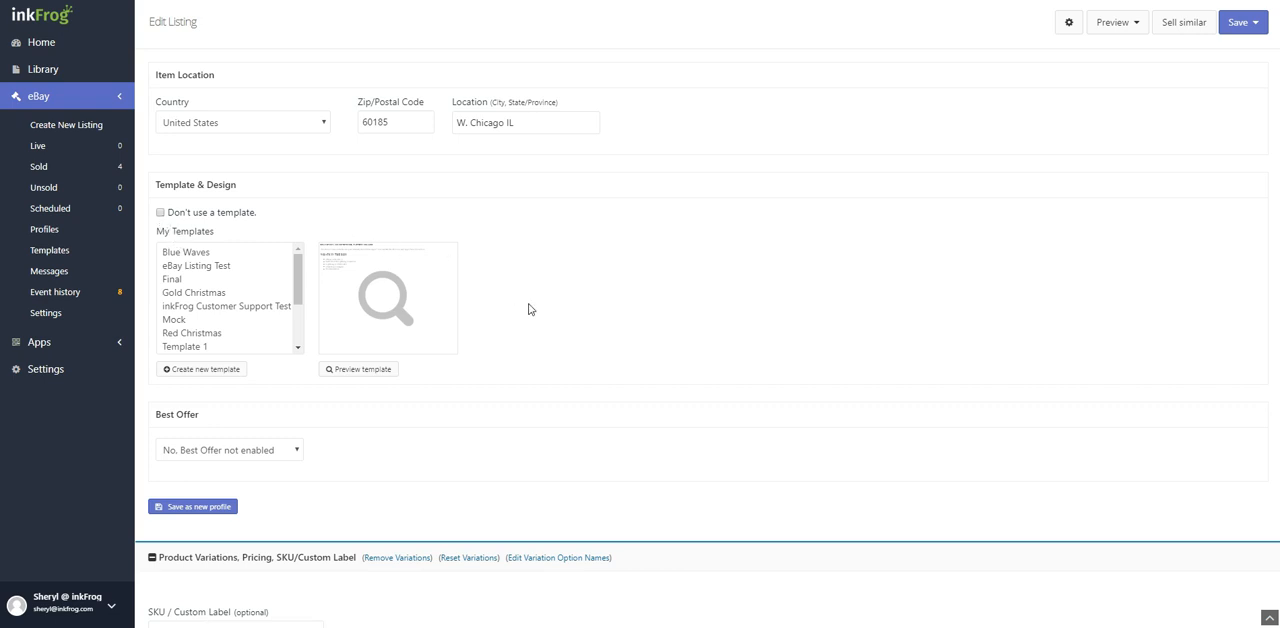
pyautogui.moveTo(284, 456)
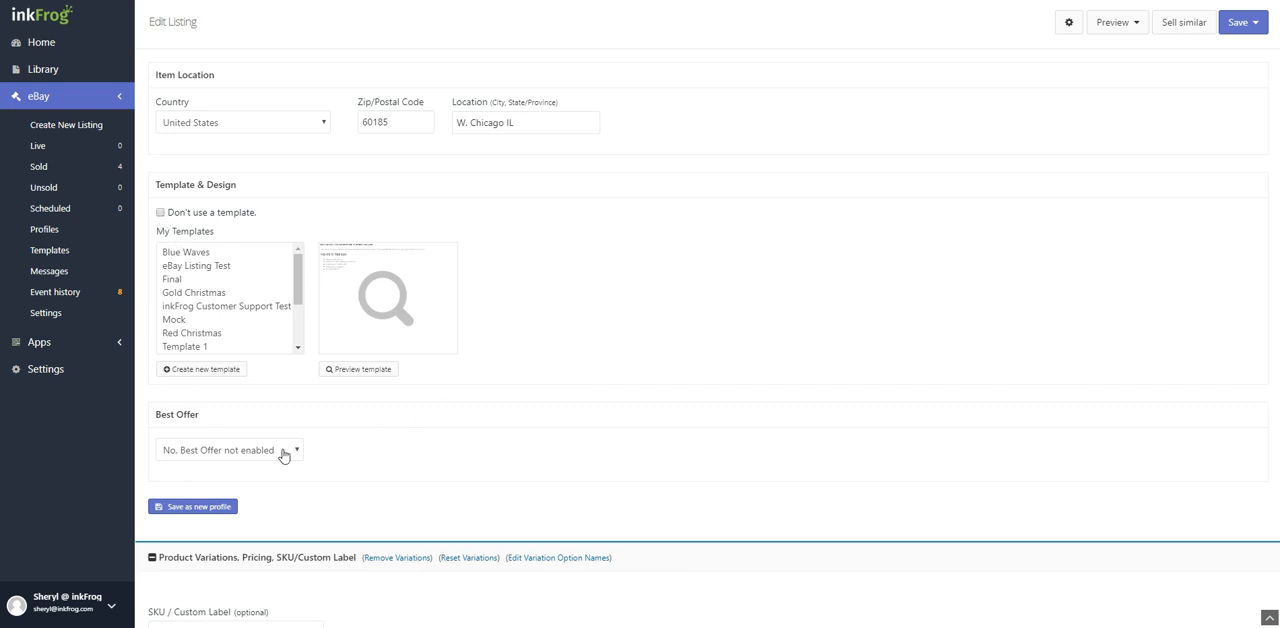
pyautogui.click(228, 450)
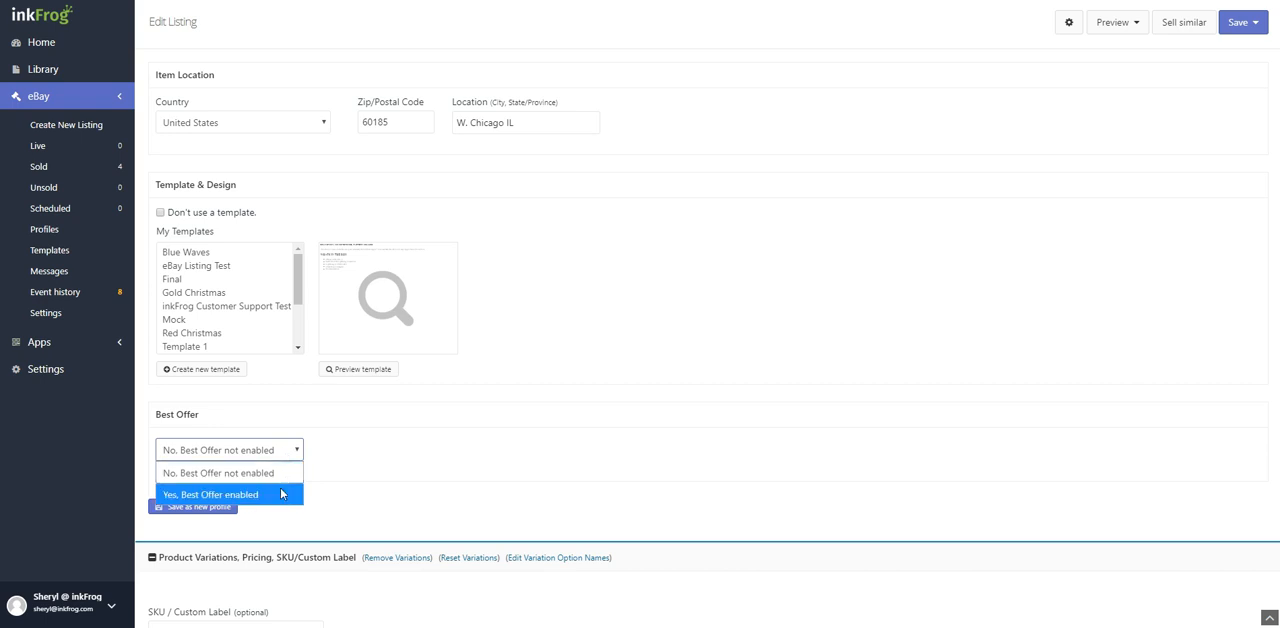
pyautogui.click(210, 494)
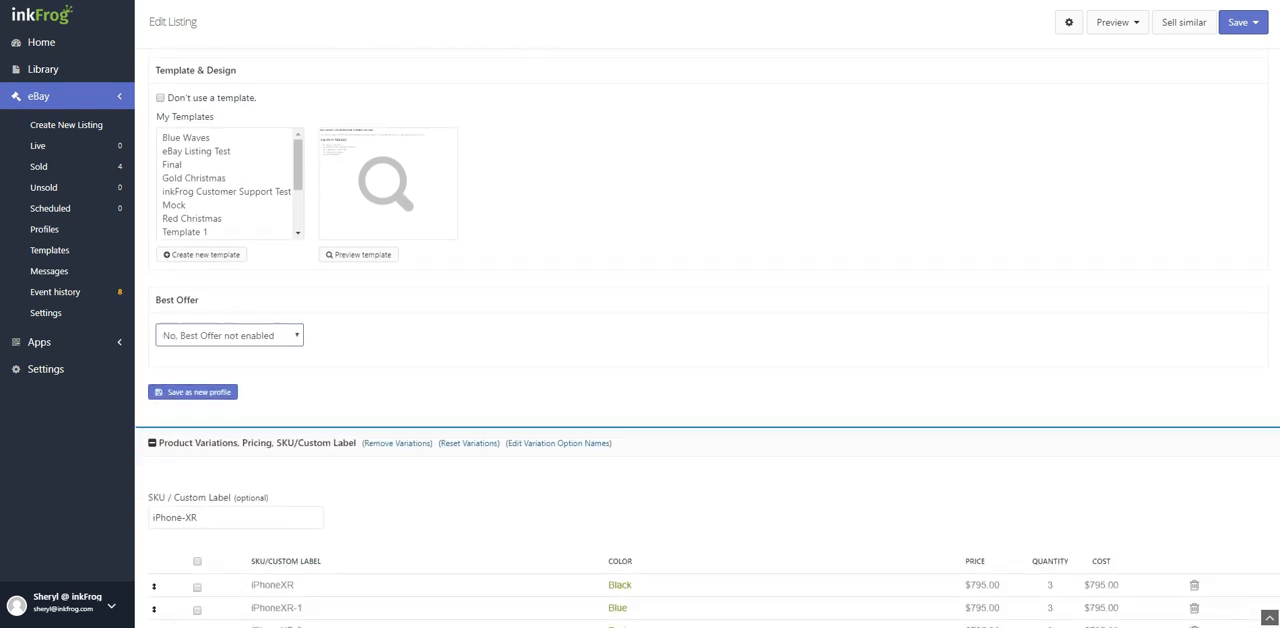
pyautogui.scroll(-3)
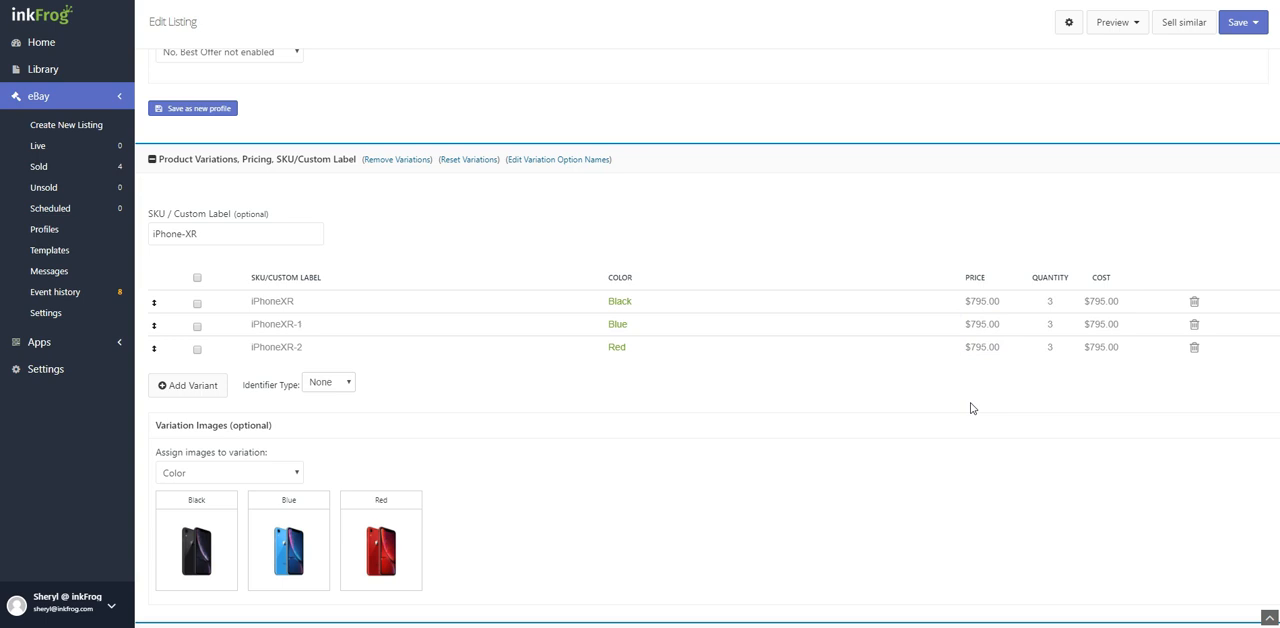
pyautogui.click(1050, 348)
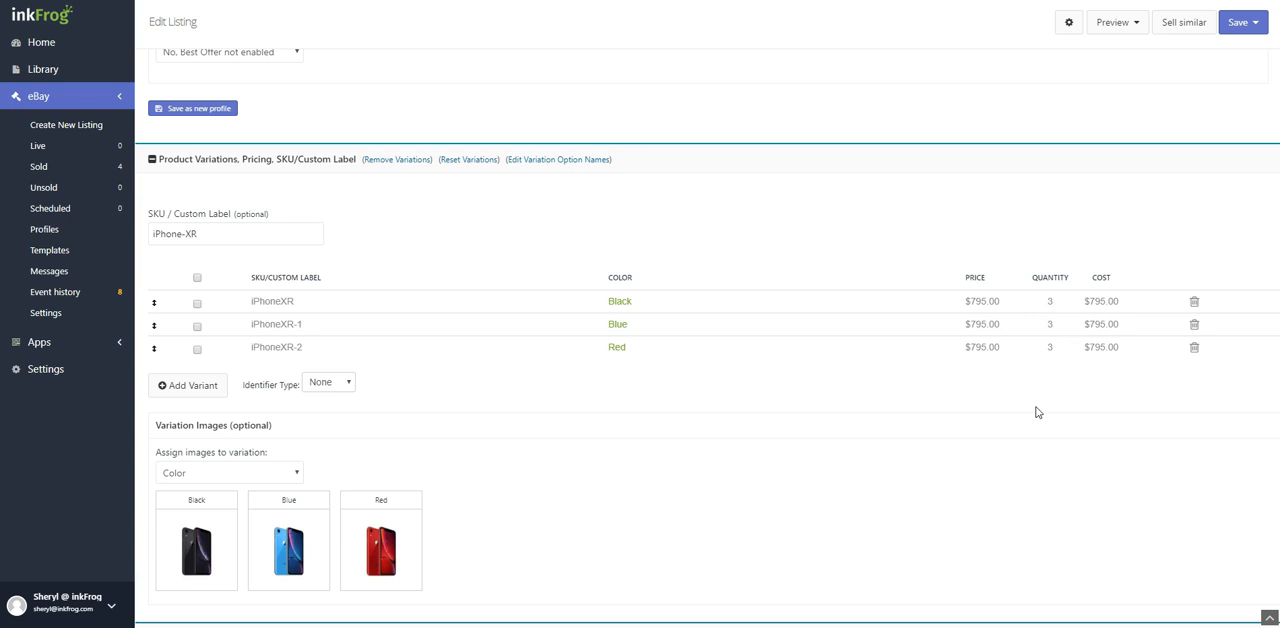
pyautogui.moveTo(296, 264)
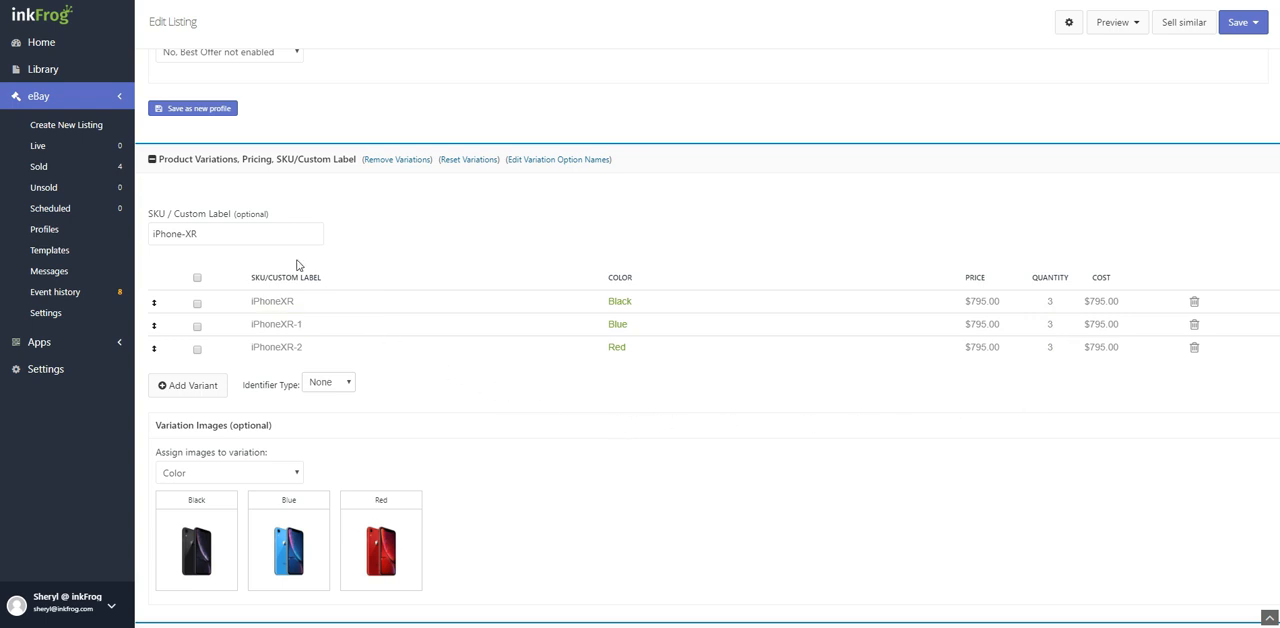
pyautogui.click(236, 232)
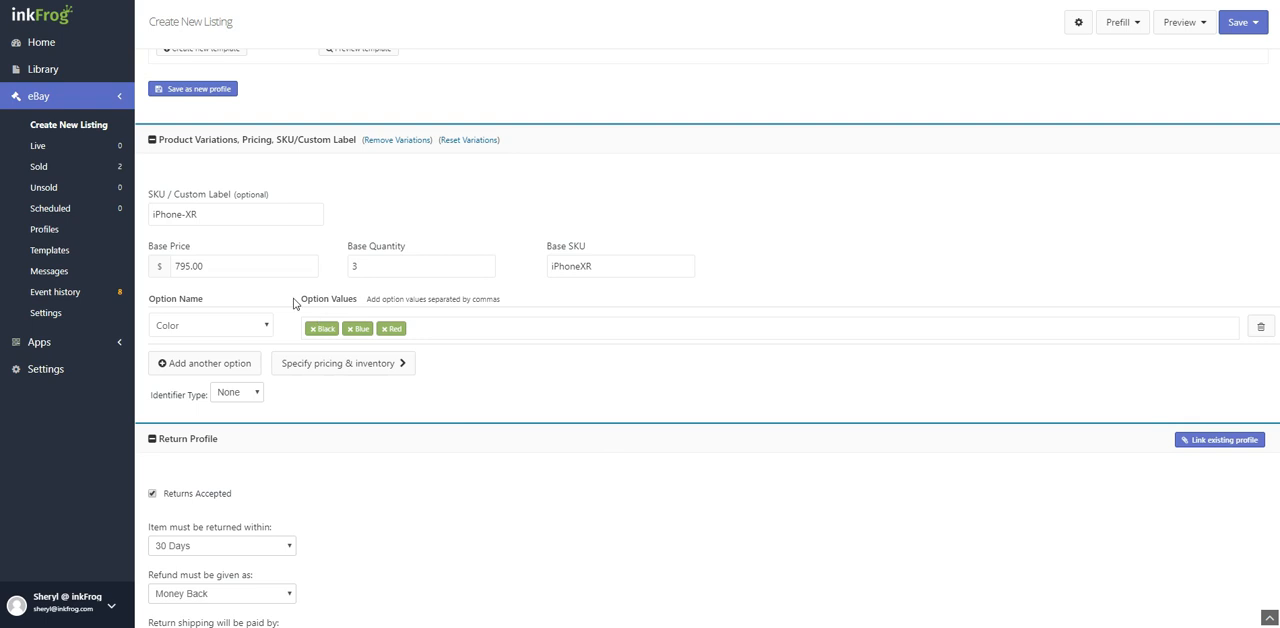
# Keep Color (Black, Blue, Red) as the variation option and show per-variant pricing and inventory
pyautogui.click(420, 264)
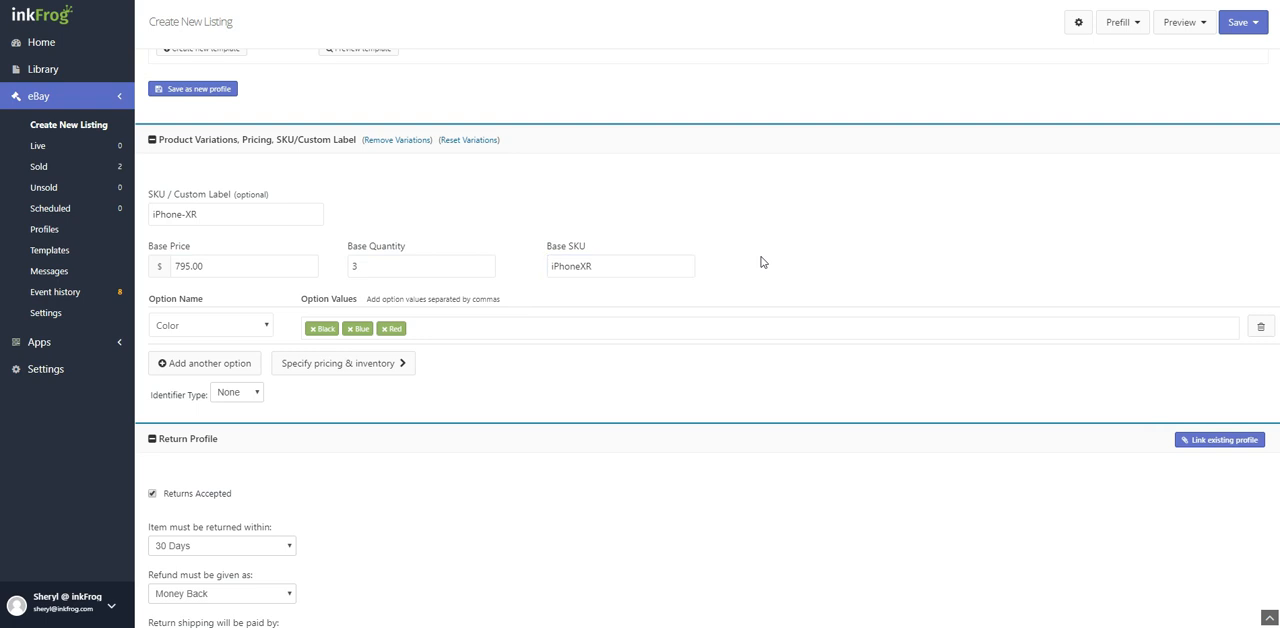
pyautogui.click(210, 326)
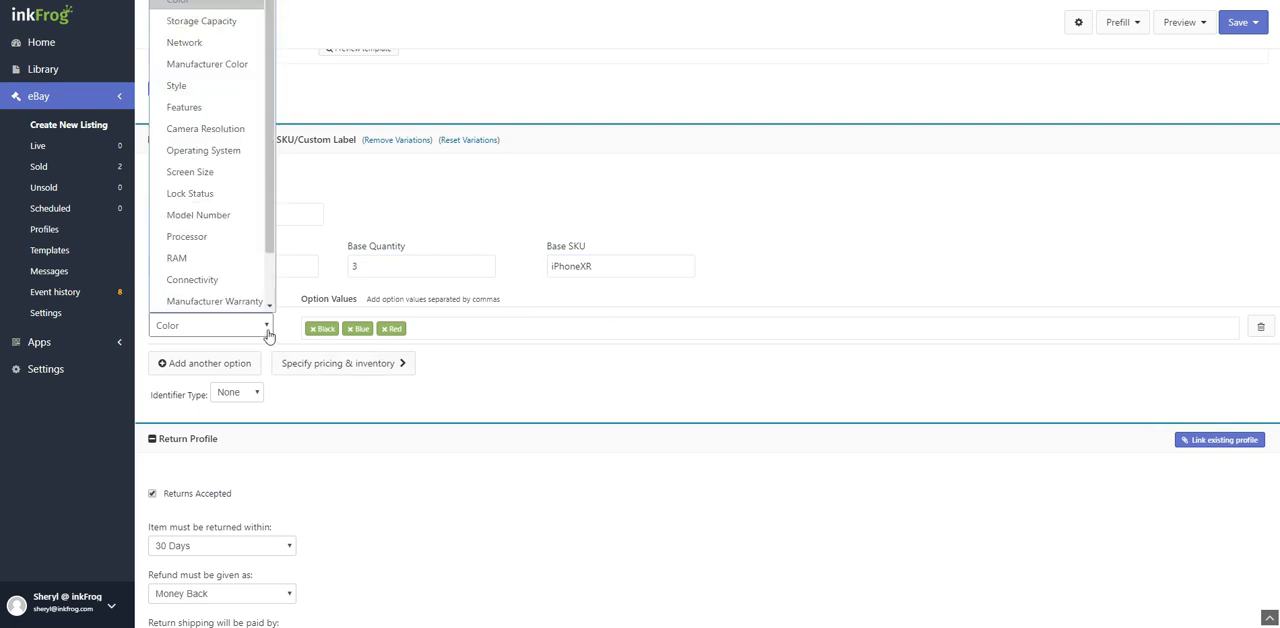
pyautogui.click(210, 326)
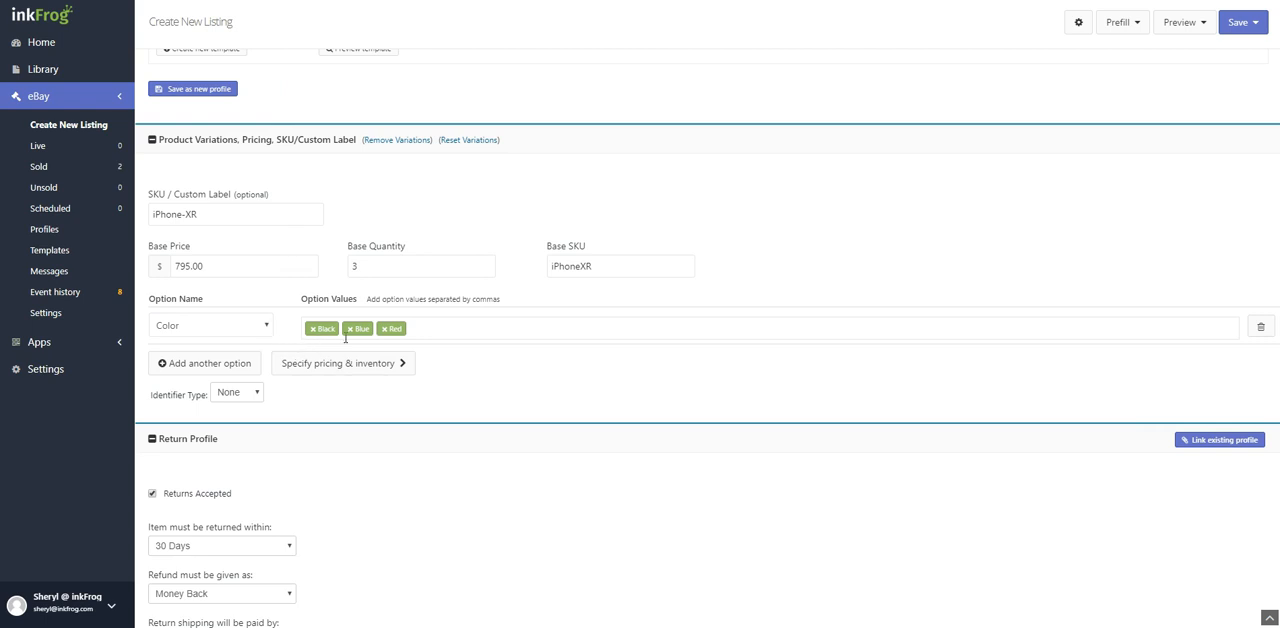
pyautogui.moveTo(436, 372)
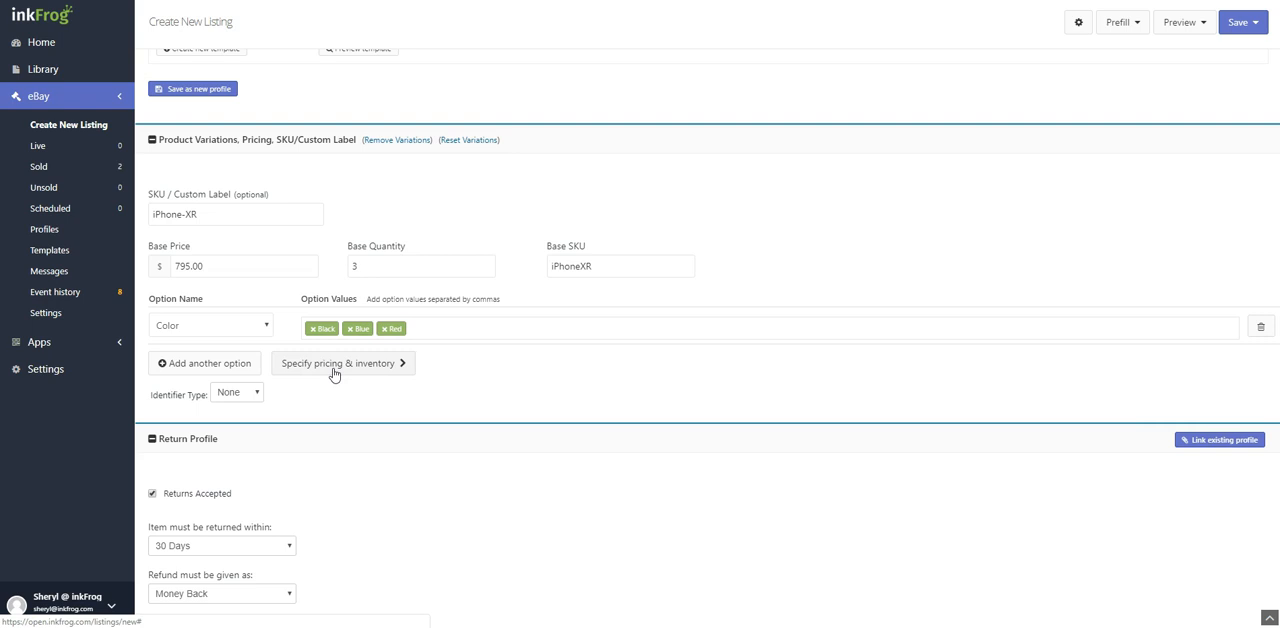
pyautogui.click(344, 364)
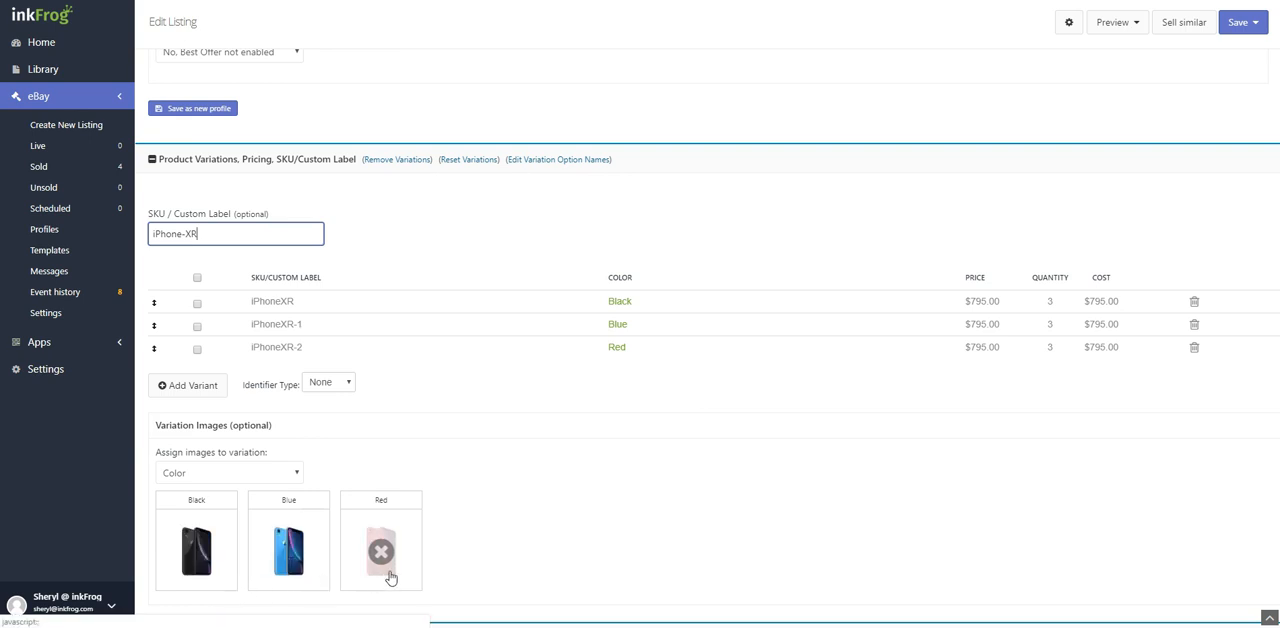
pyautogui.click(228, 472)
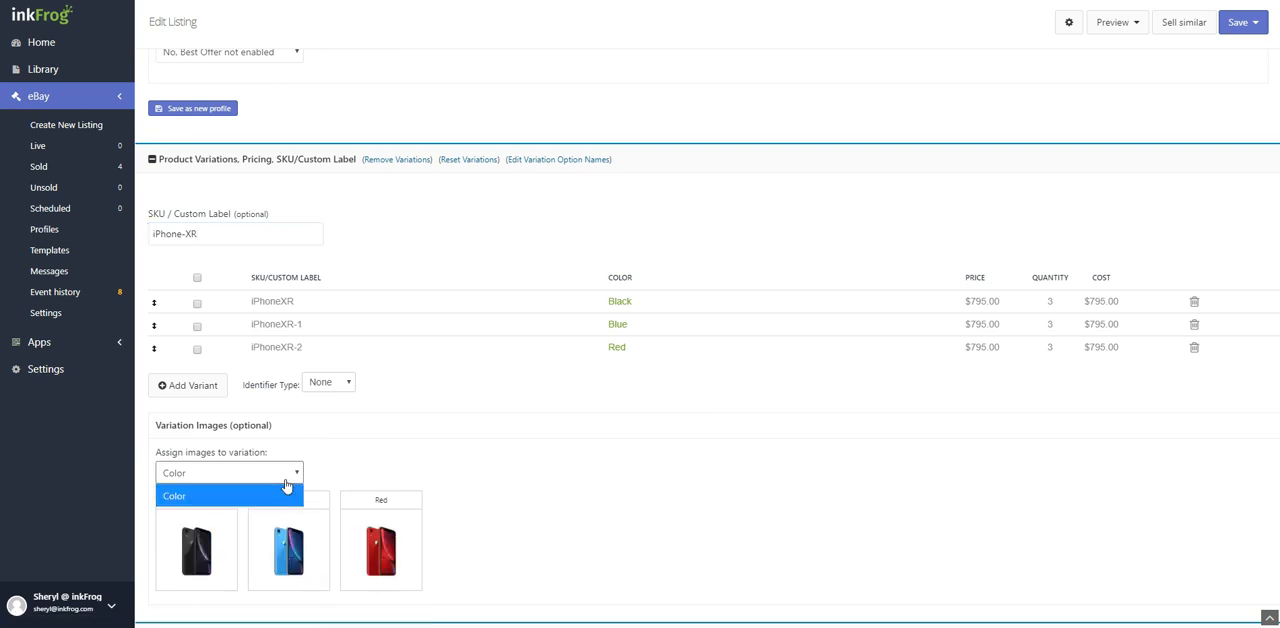
pyautogui.click(228, 496)
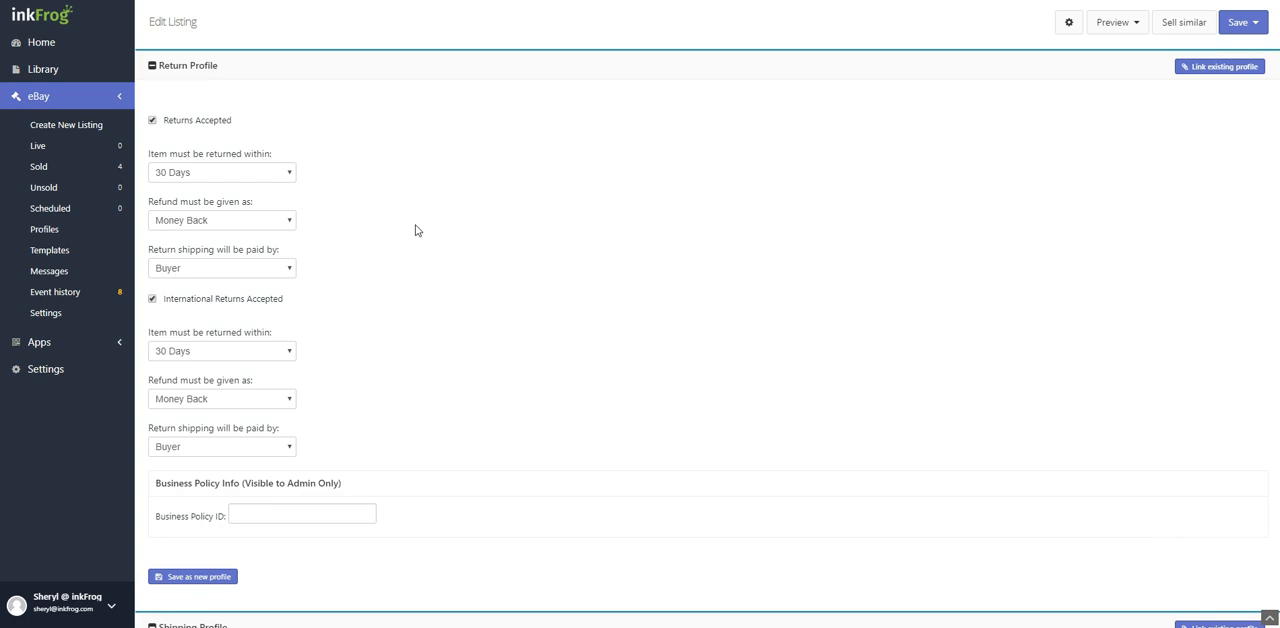
pyautogui.moveTo(188, 146)
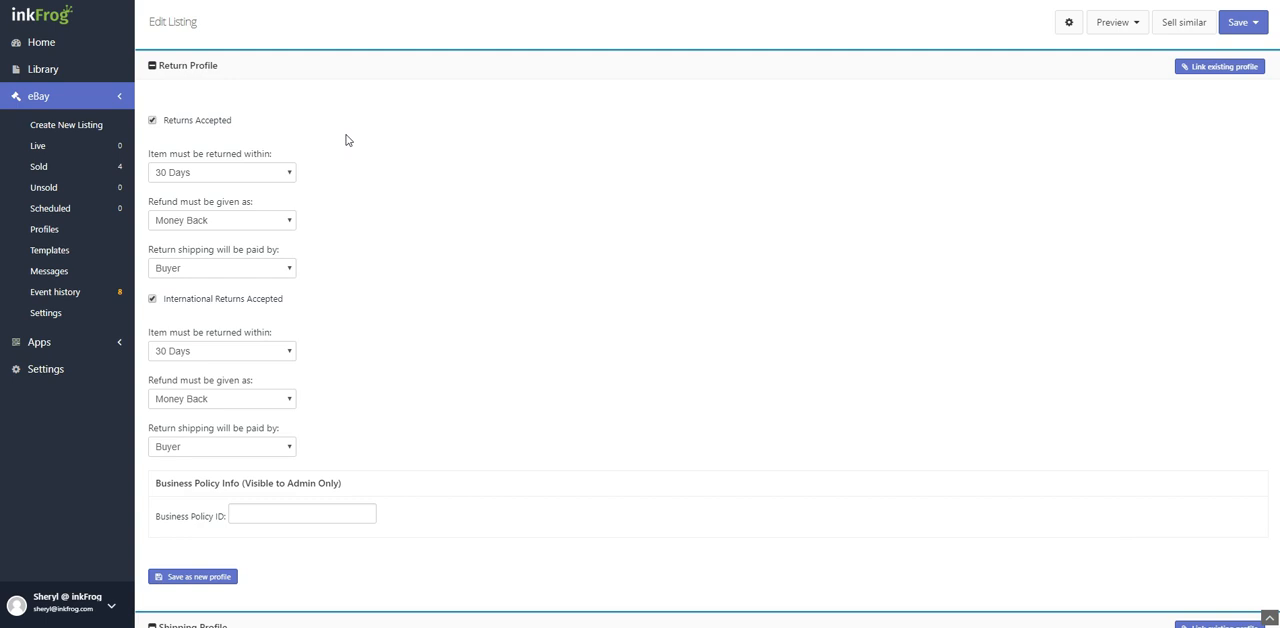
pyautogui.moveTo(302, 220)
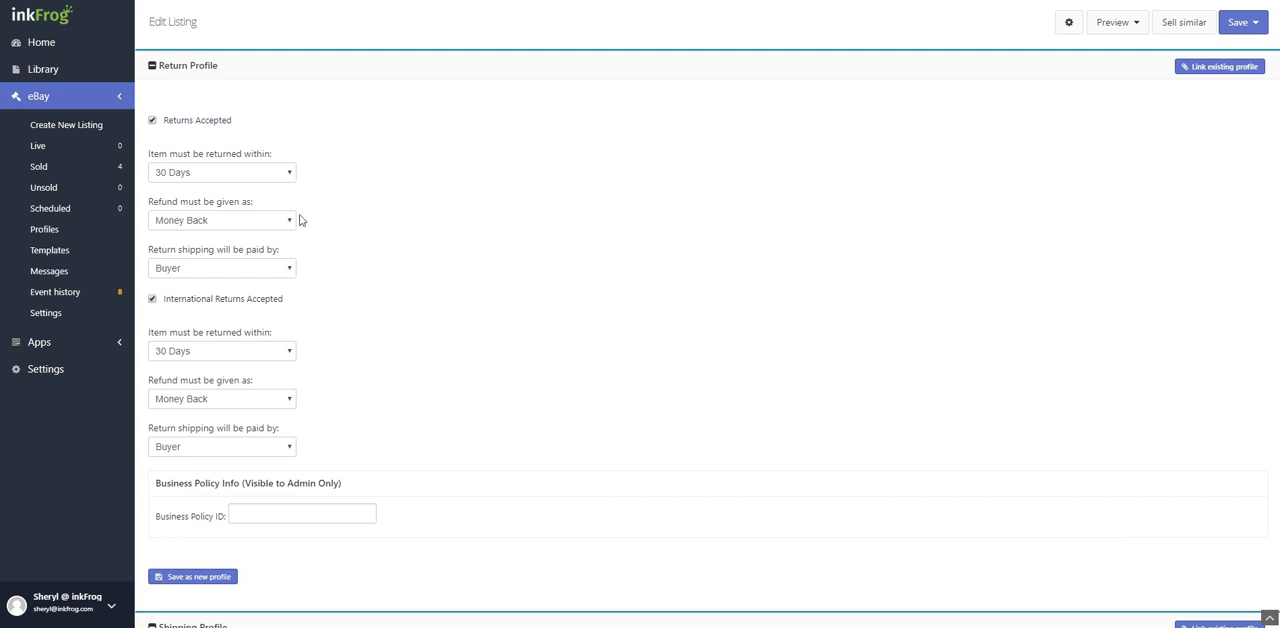
pyautogui.moveTo(290, 356)
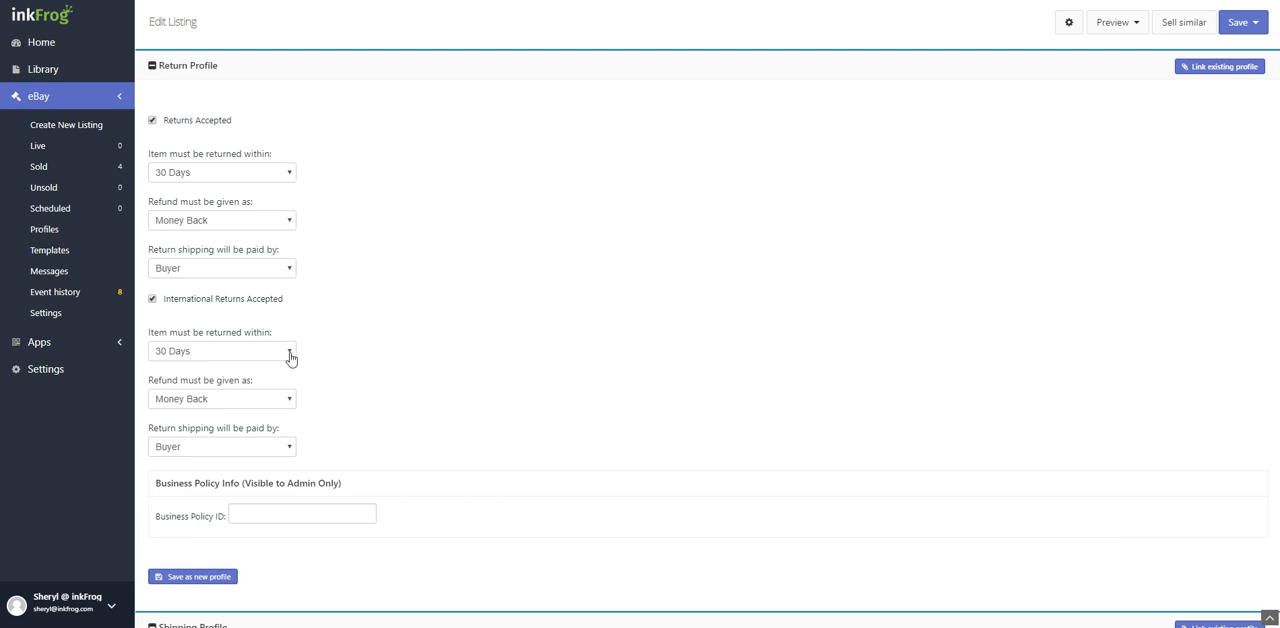
pyautogui.moveTo(390, 322)
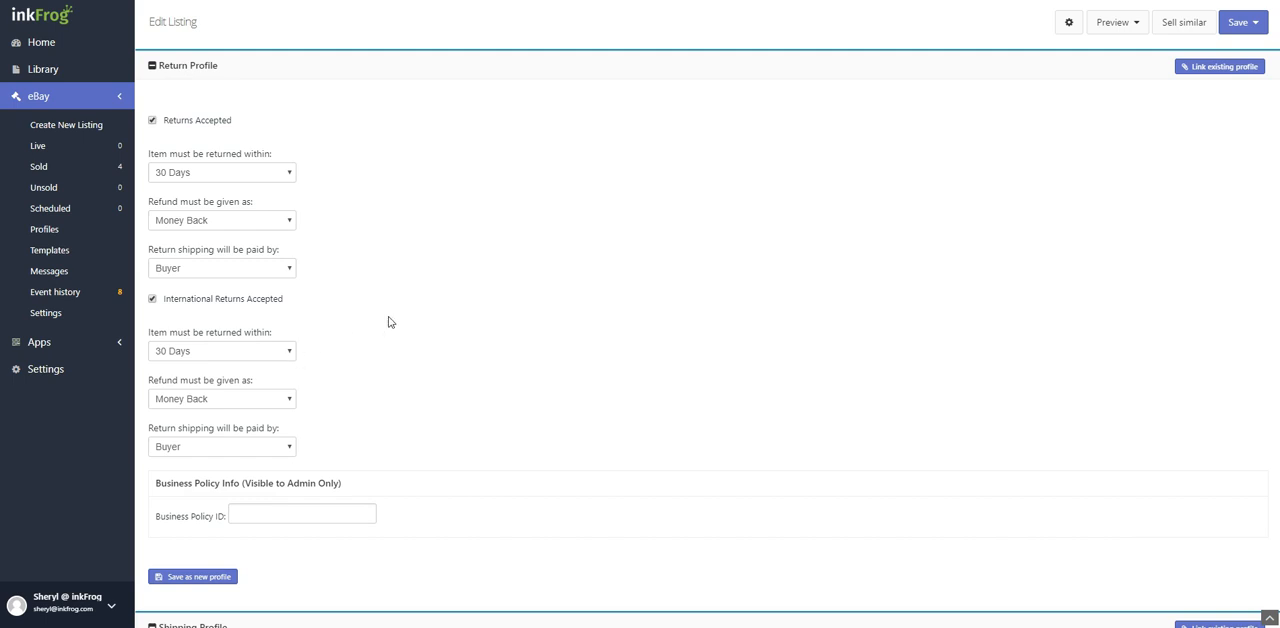
pyautogui.click(220, 220)
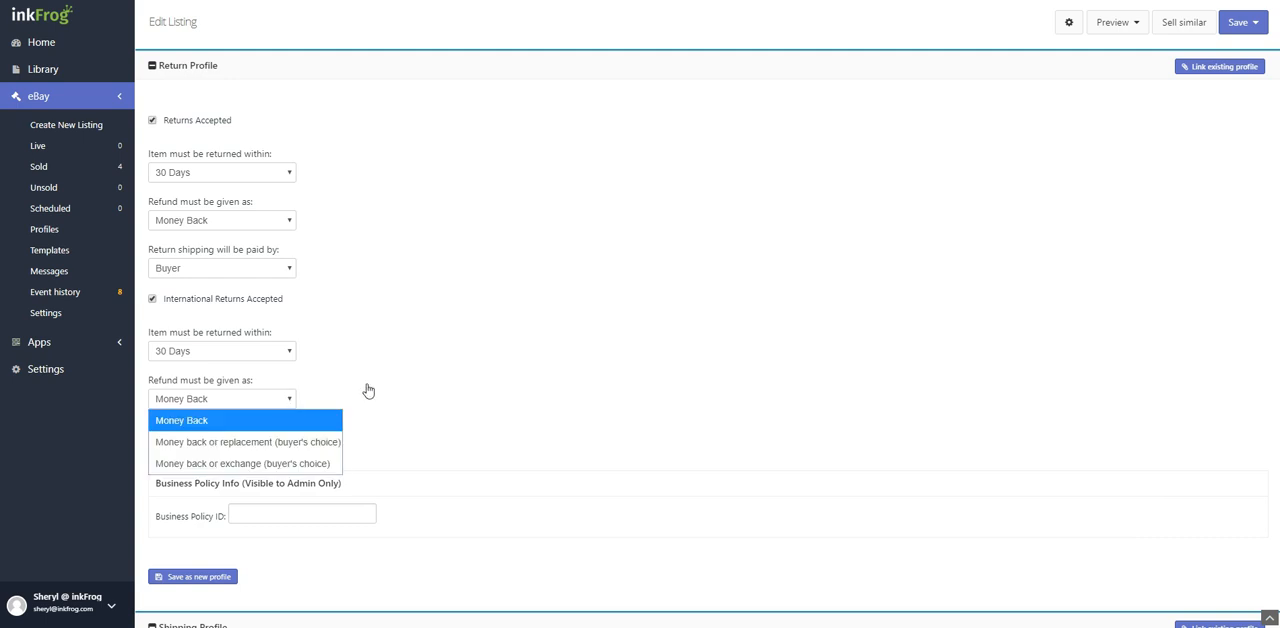
pyautogui.click(180, 420)
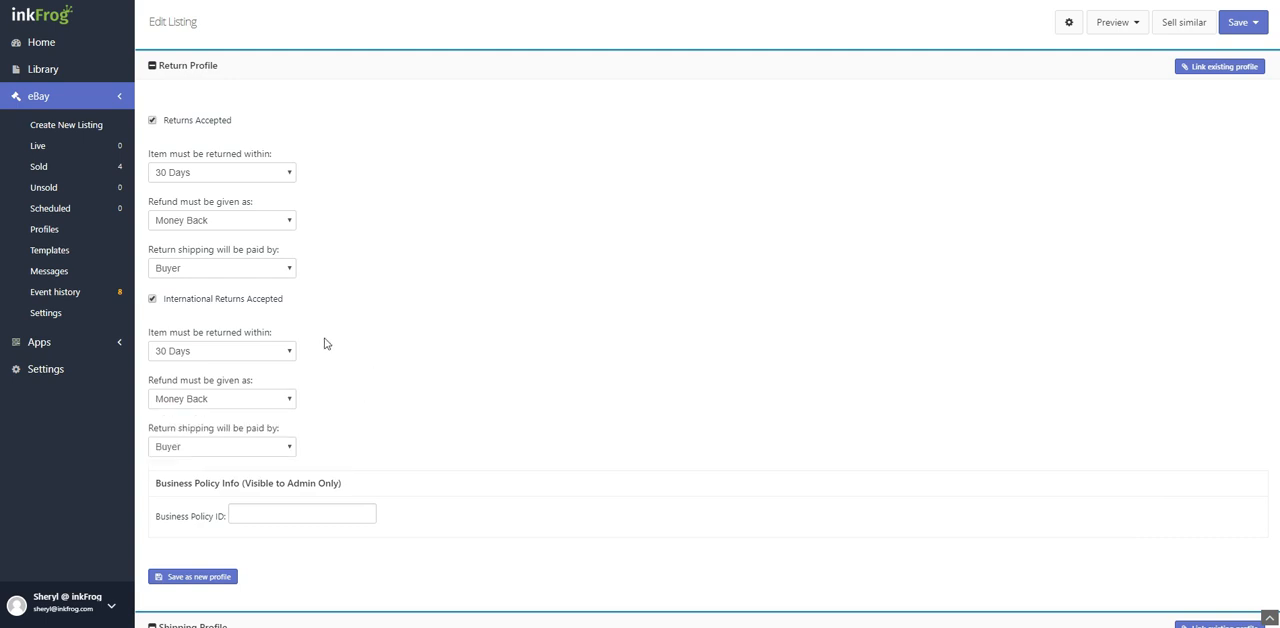
pyautogui.moveTo(352, 330)
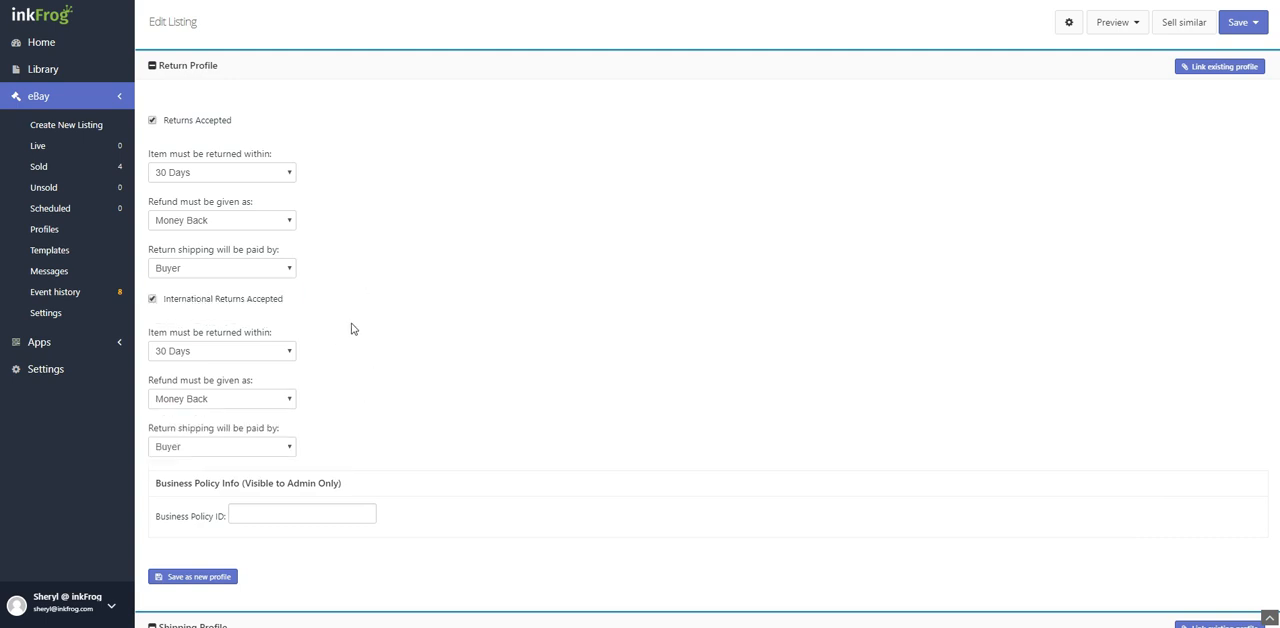
pyautogui.moveTo(410, 428)
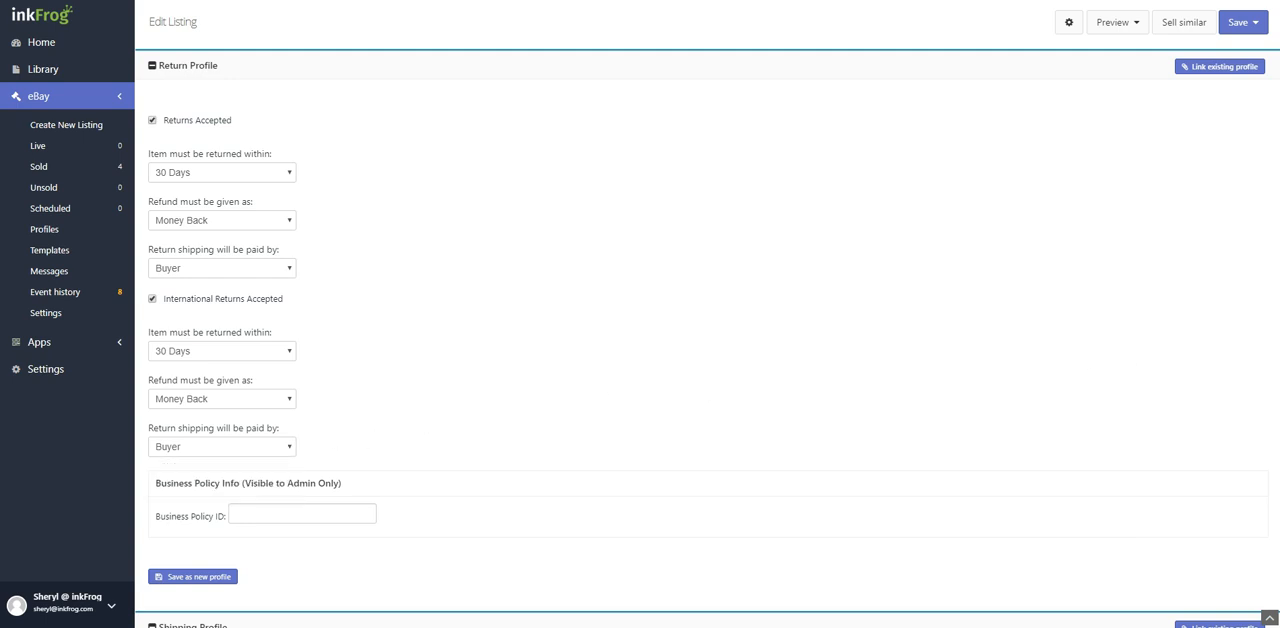
# Enable eBay's Global Shipping Program with Same Business Day handling and view excludable locations
pyautogui.scroll(-3)
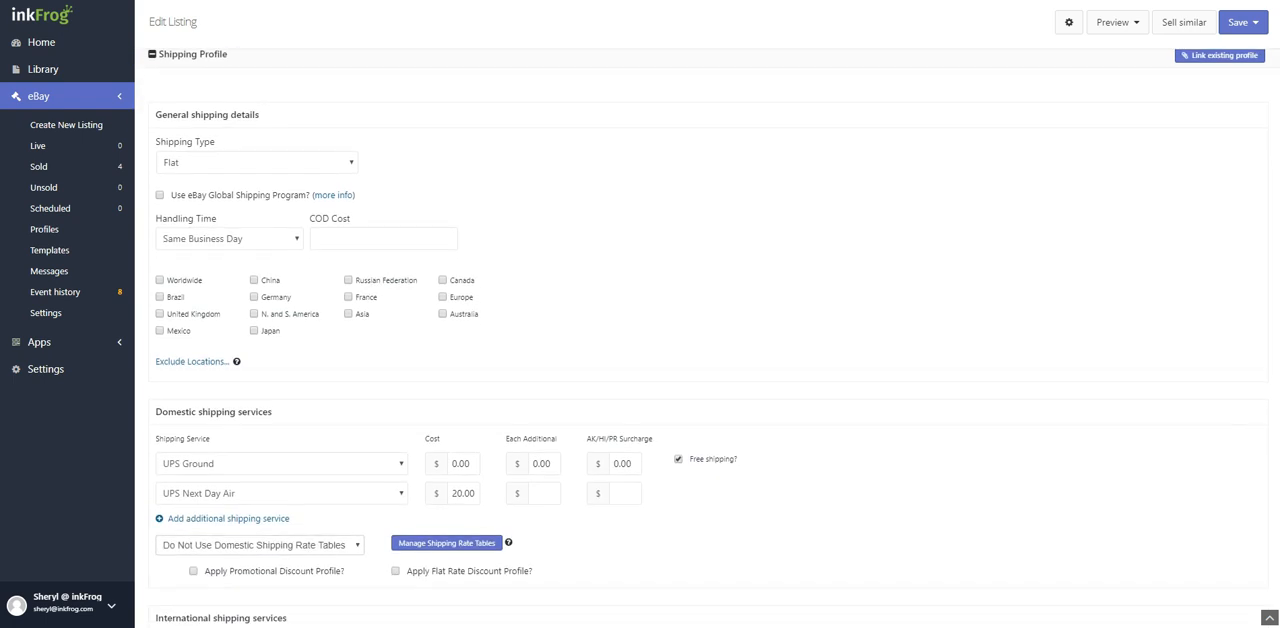
pyautogui.moveTo(1200, 68)
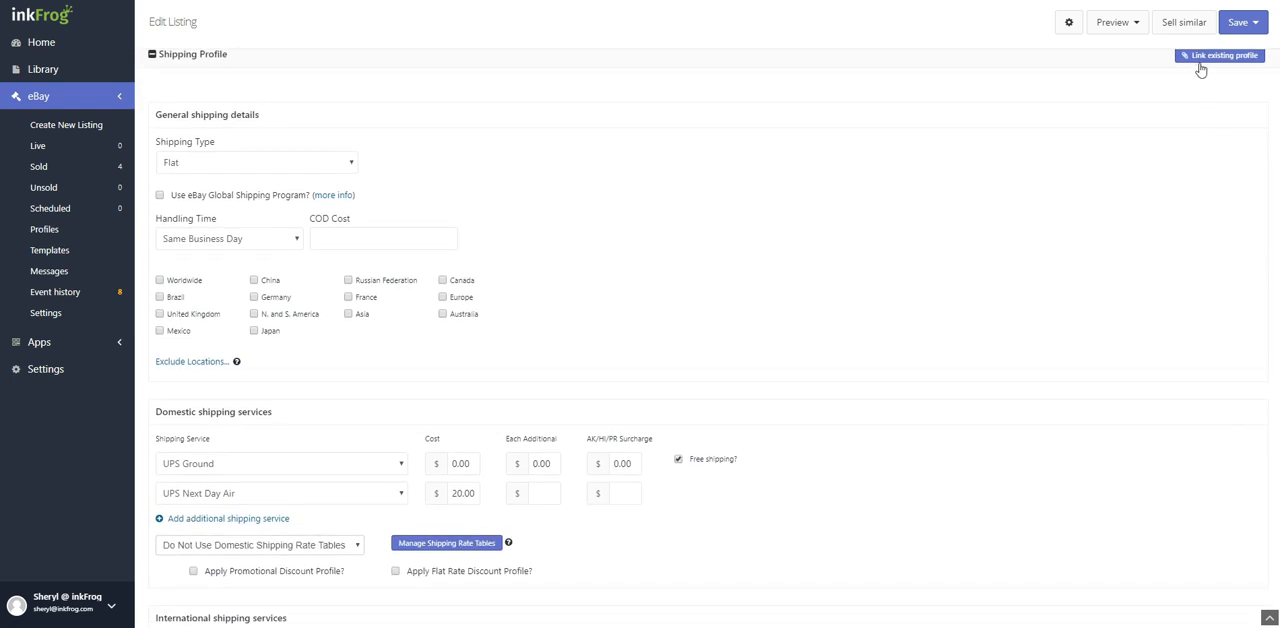
pyautogui.moveTo(630, 274)
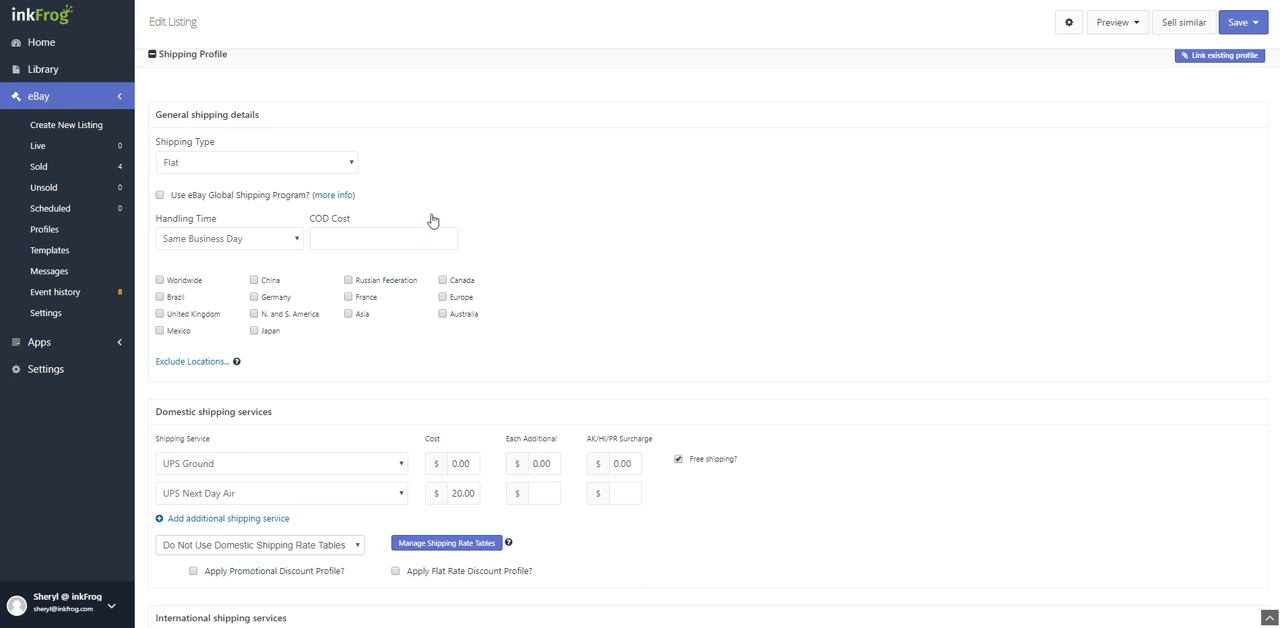
pyautogui.click(256, 160)
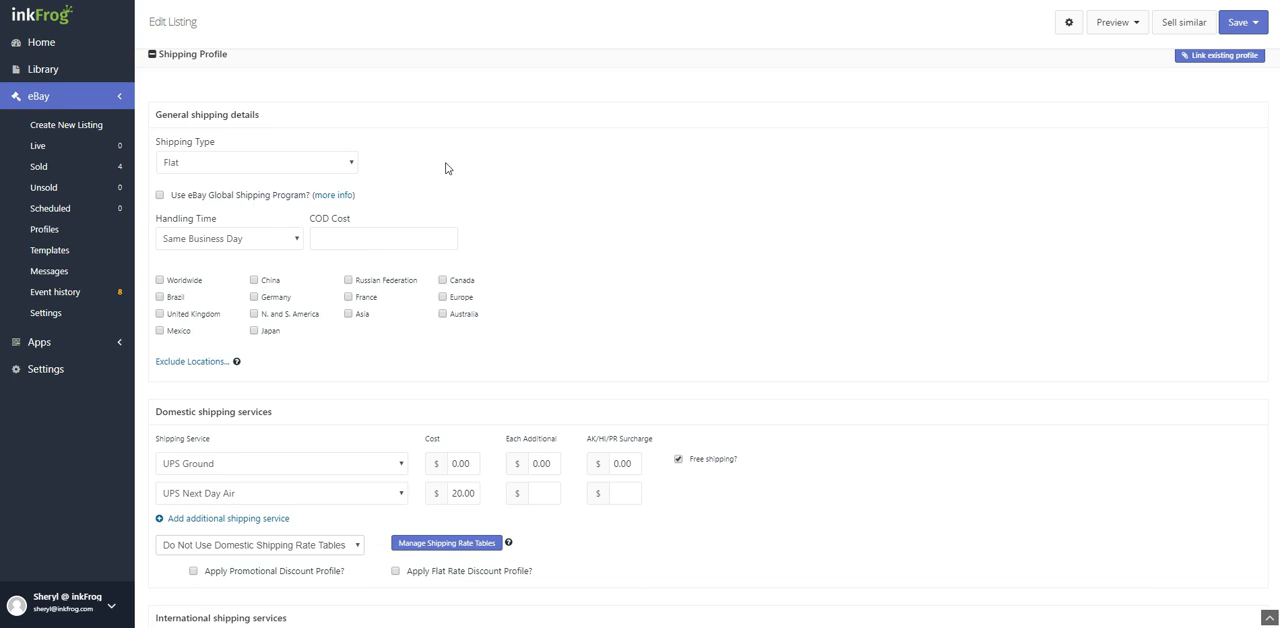
pyautogui.moveTo(374, 192)
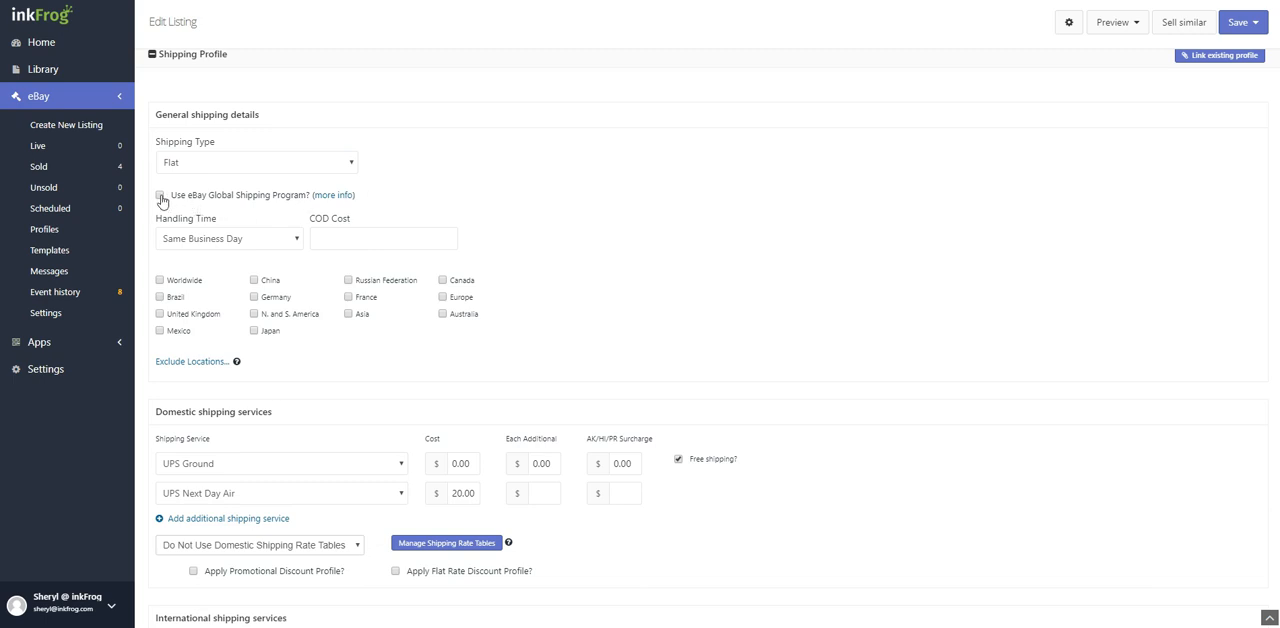
pyautogui.click(160, 194)
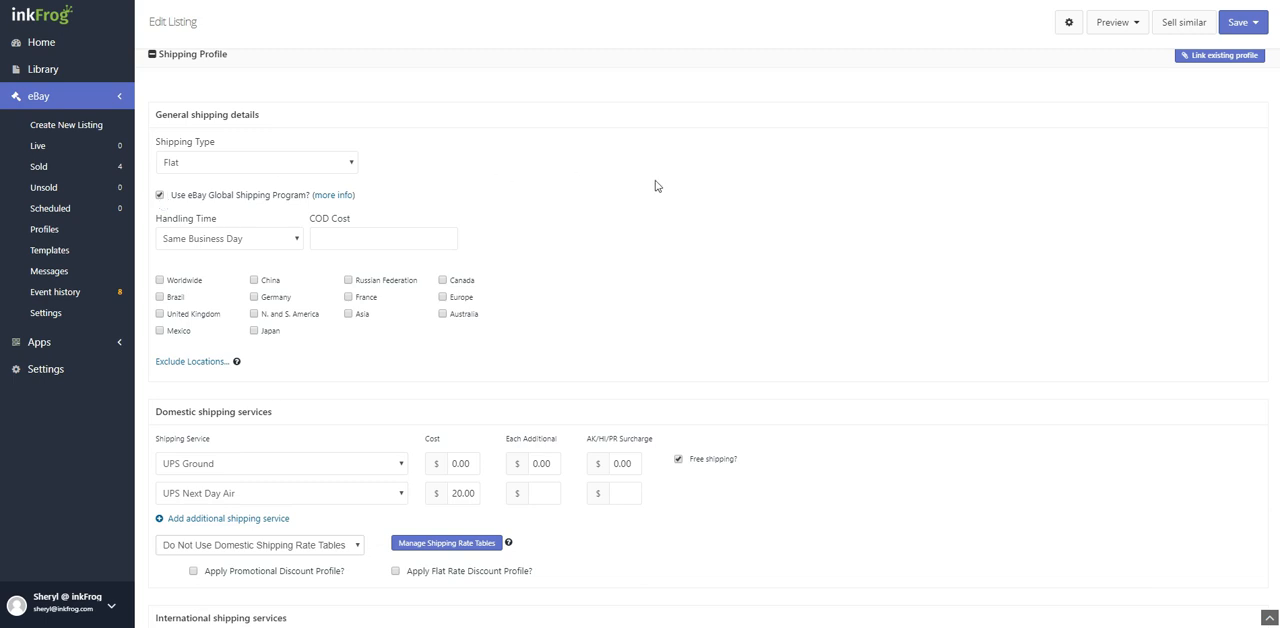
pyautogui.click(228, 238)
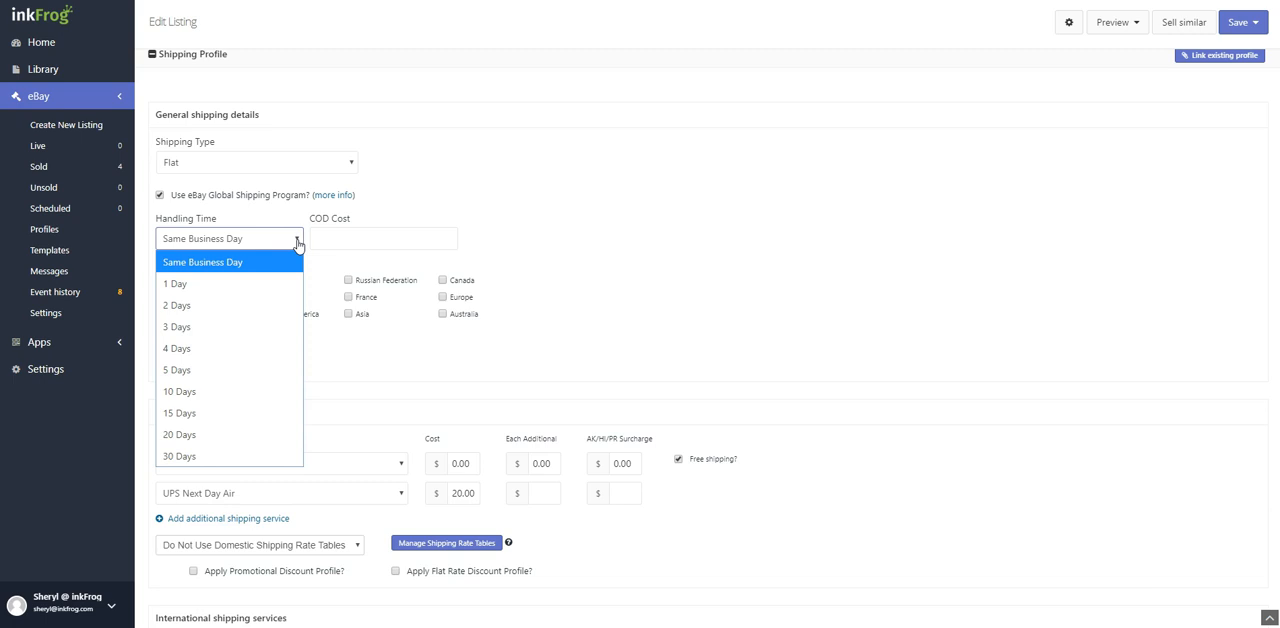
pyautogui.click(202, 262)
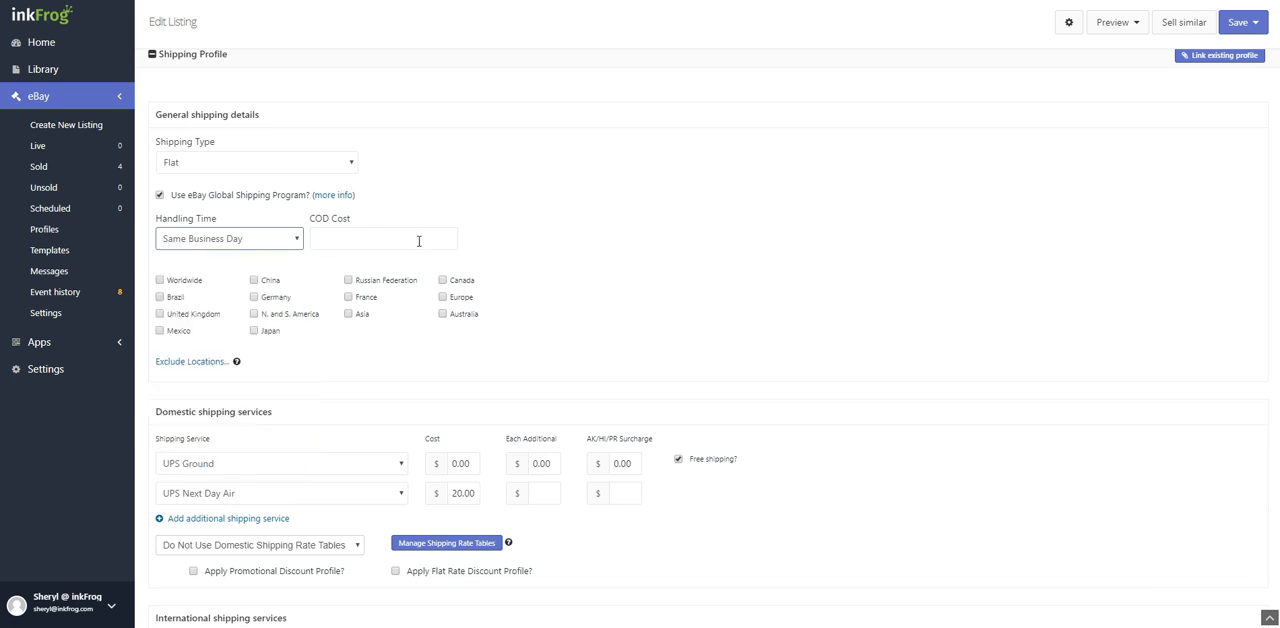
pyautogui.moveTo(644, 254)
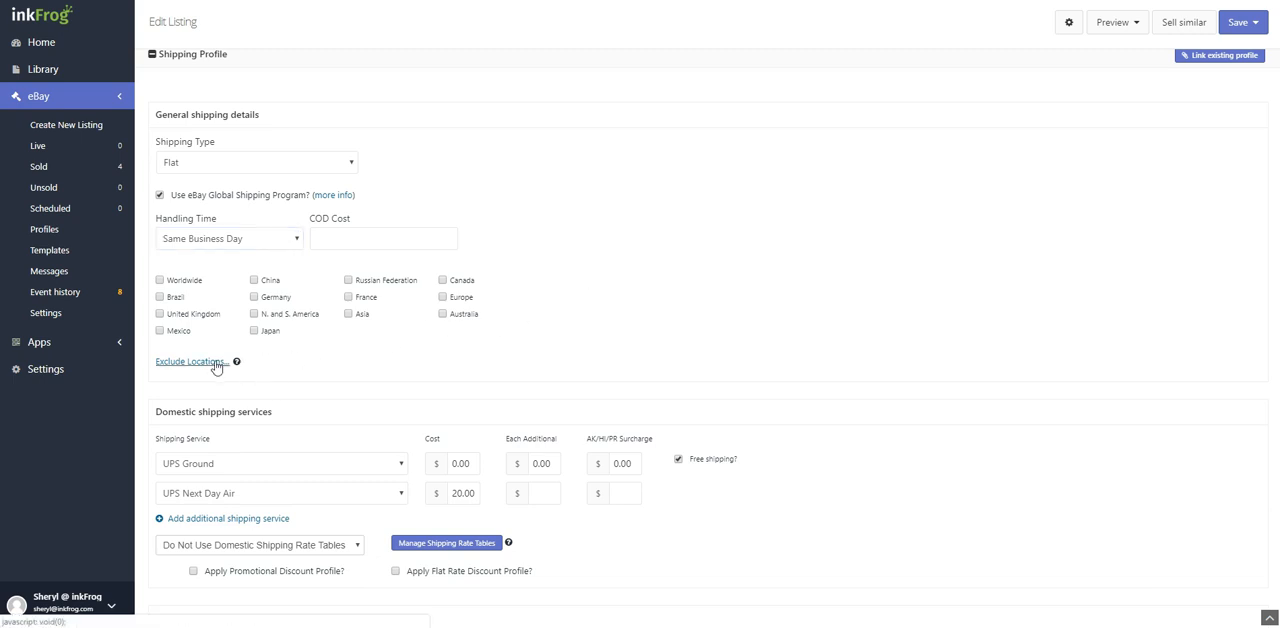
pyautogui.click(190, 360)
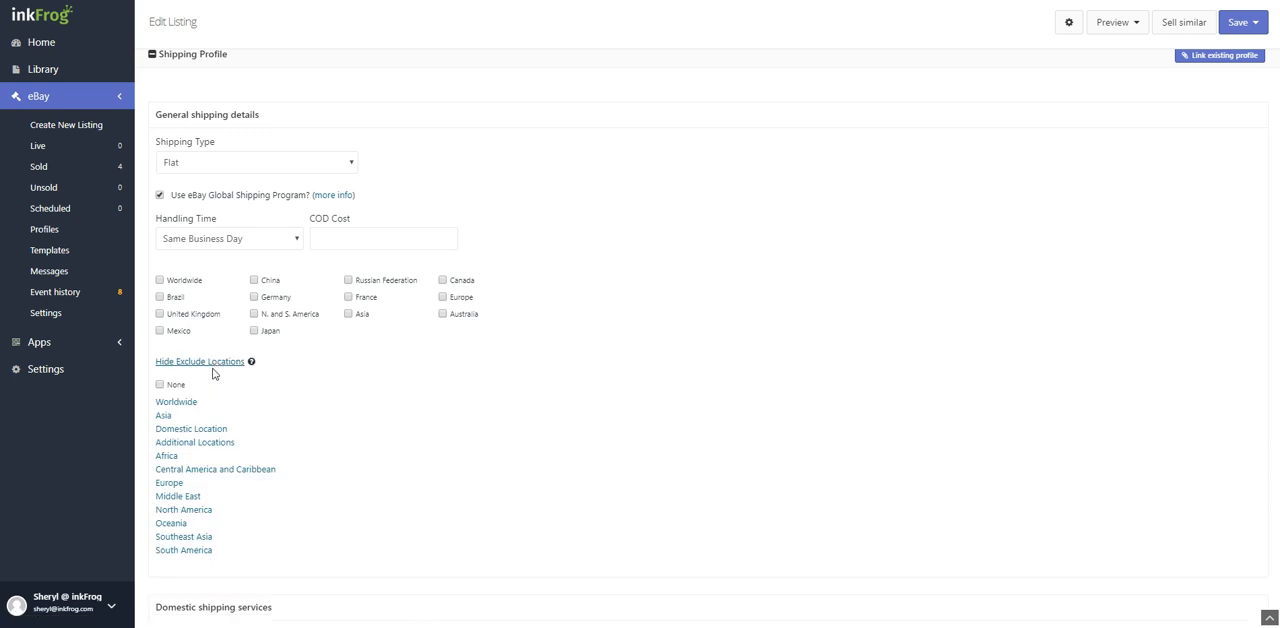
pyautogui.scroll(-3)
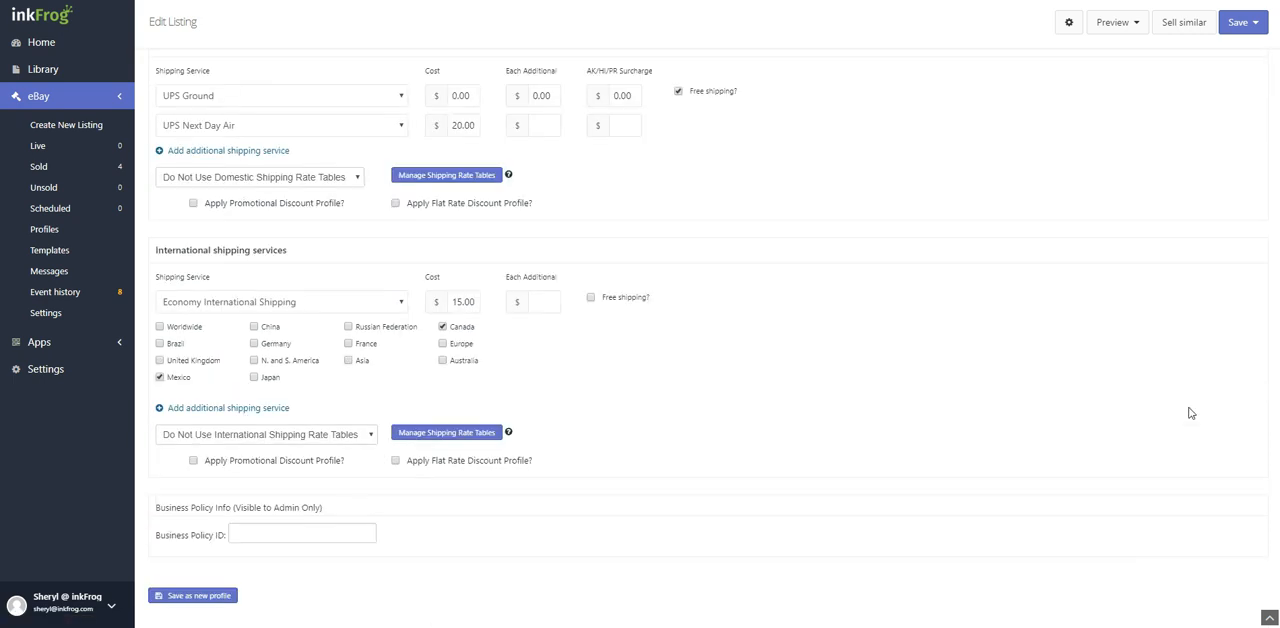
pyautogui.click(280, 96)
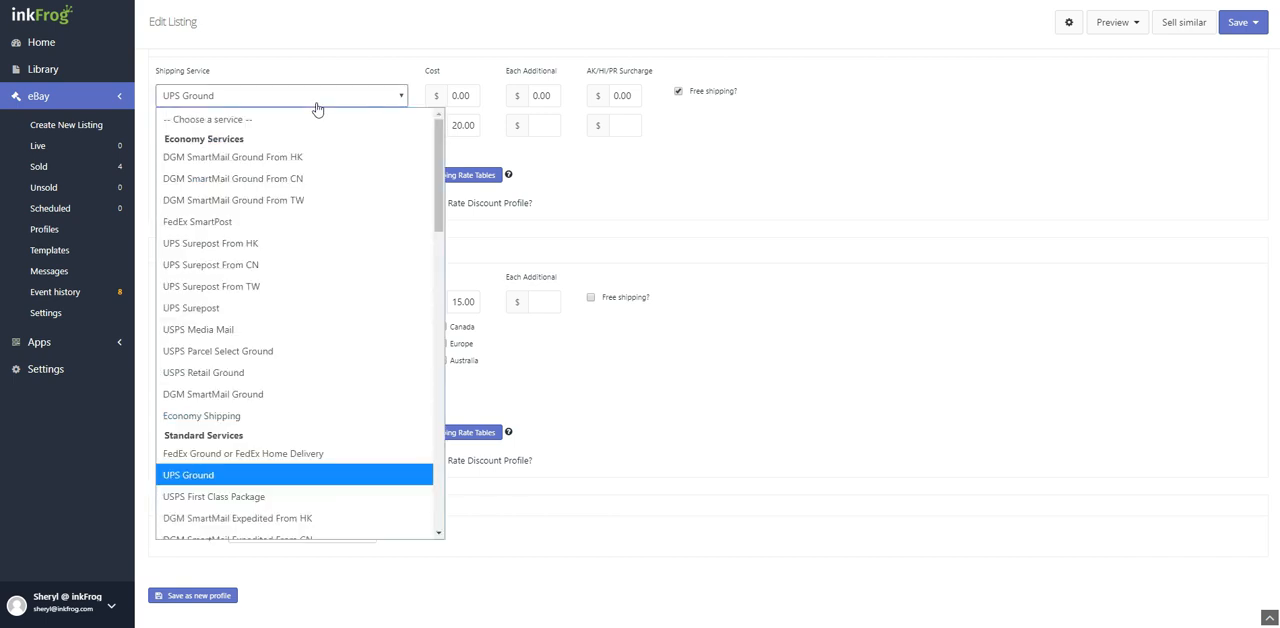
pyautogui.click(188, 476)
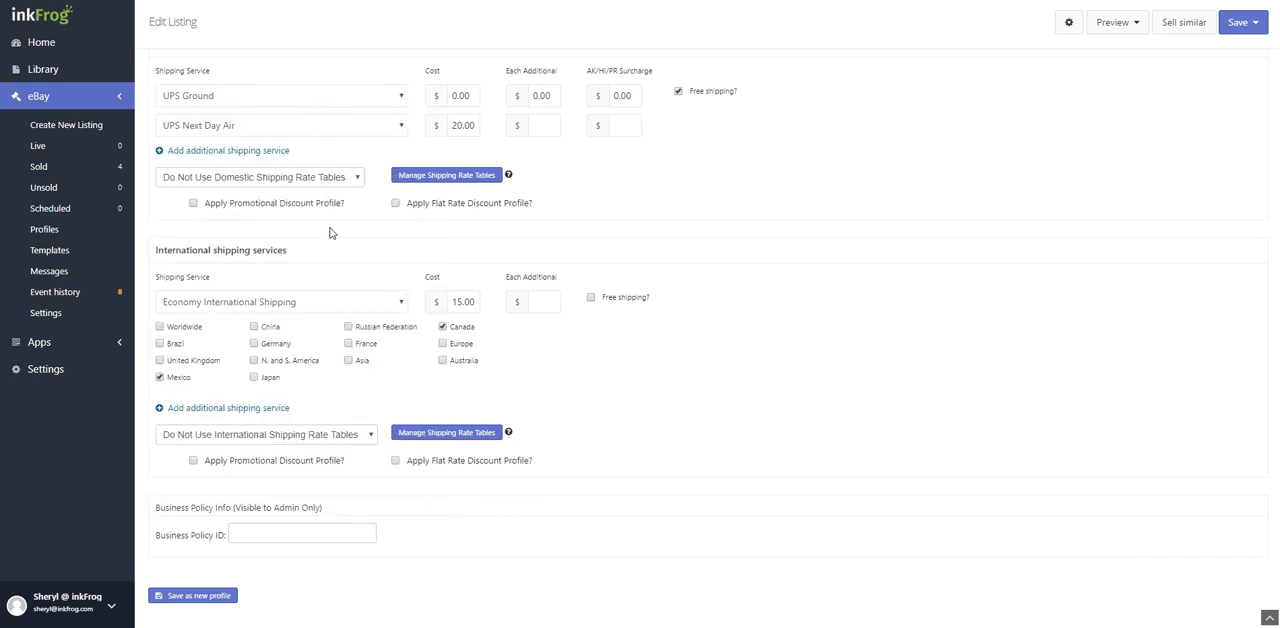
pyautogui.click(280, 302)
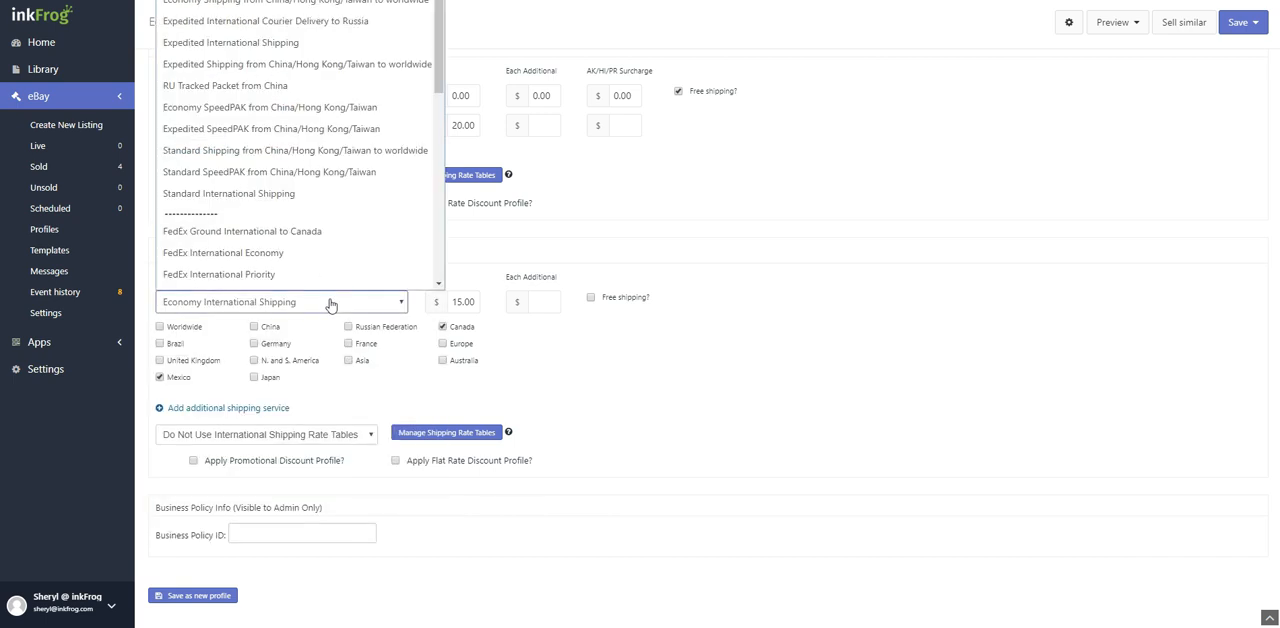
pyautogui.click(330, 302)
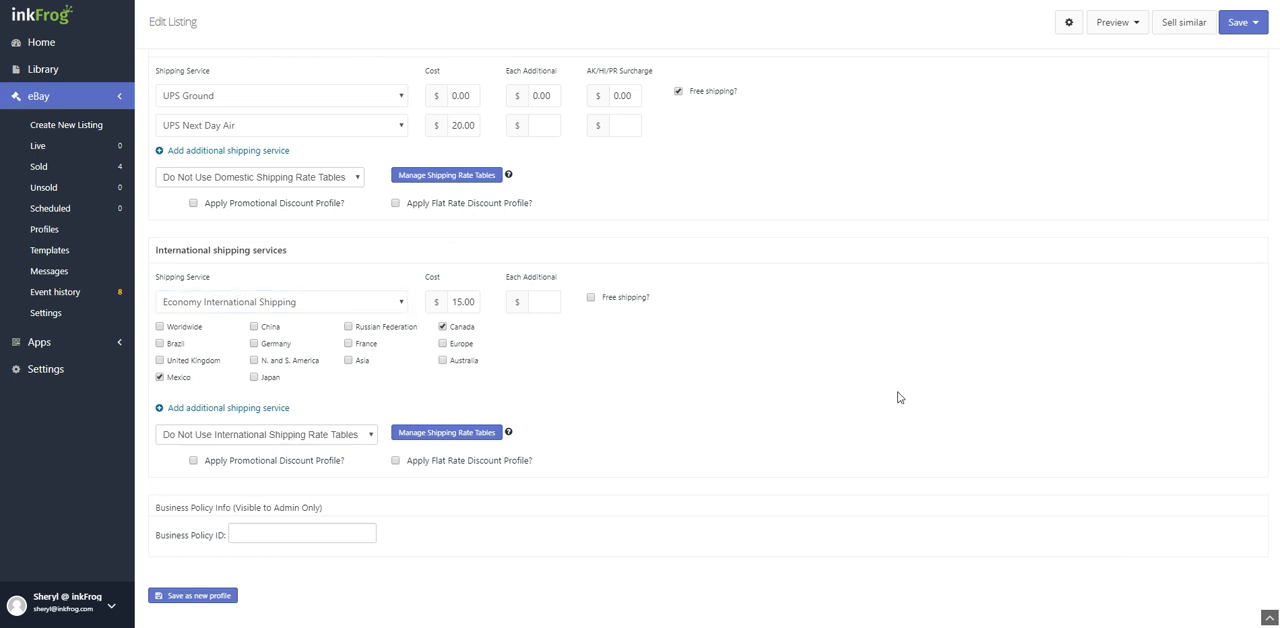
pyautogui.scroll(-3)
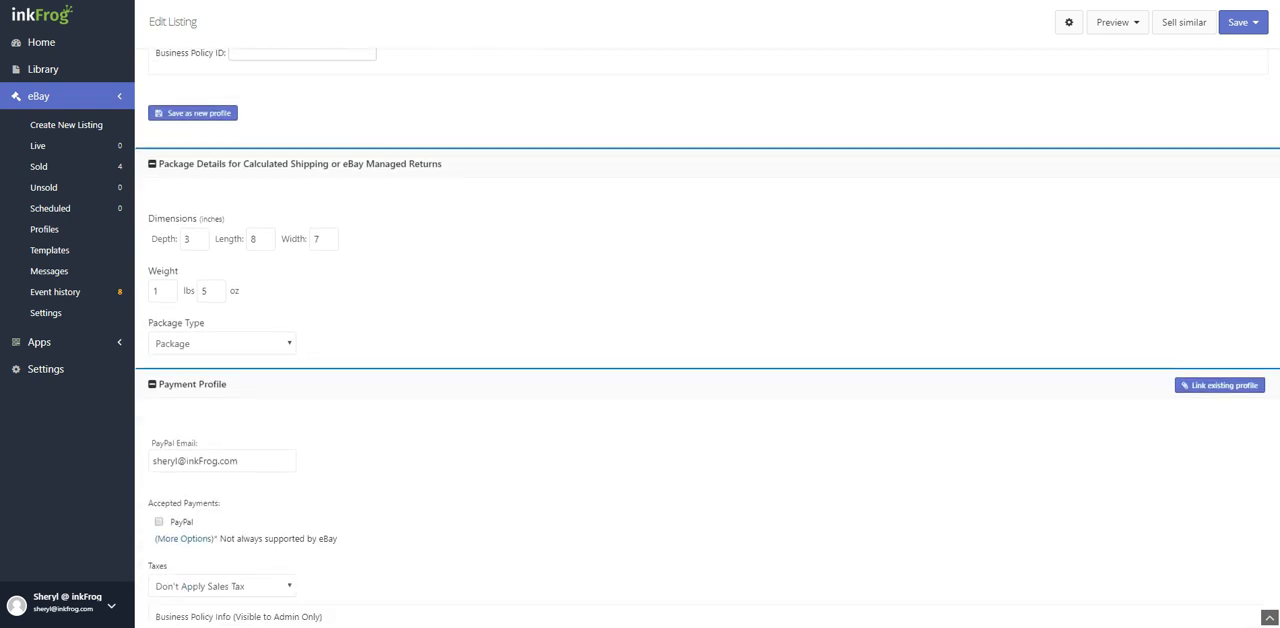
pyautogui.scroll(-3)
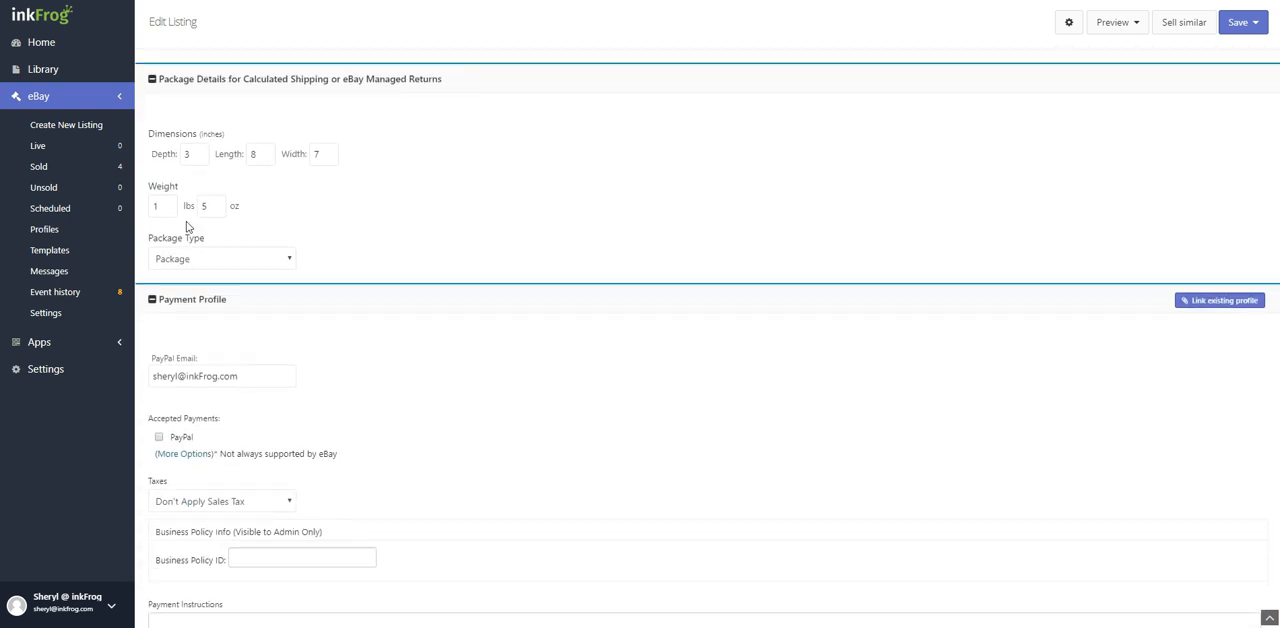
pyautogui.click(220, 258)
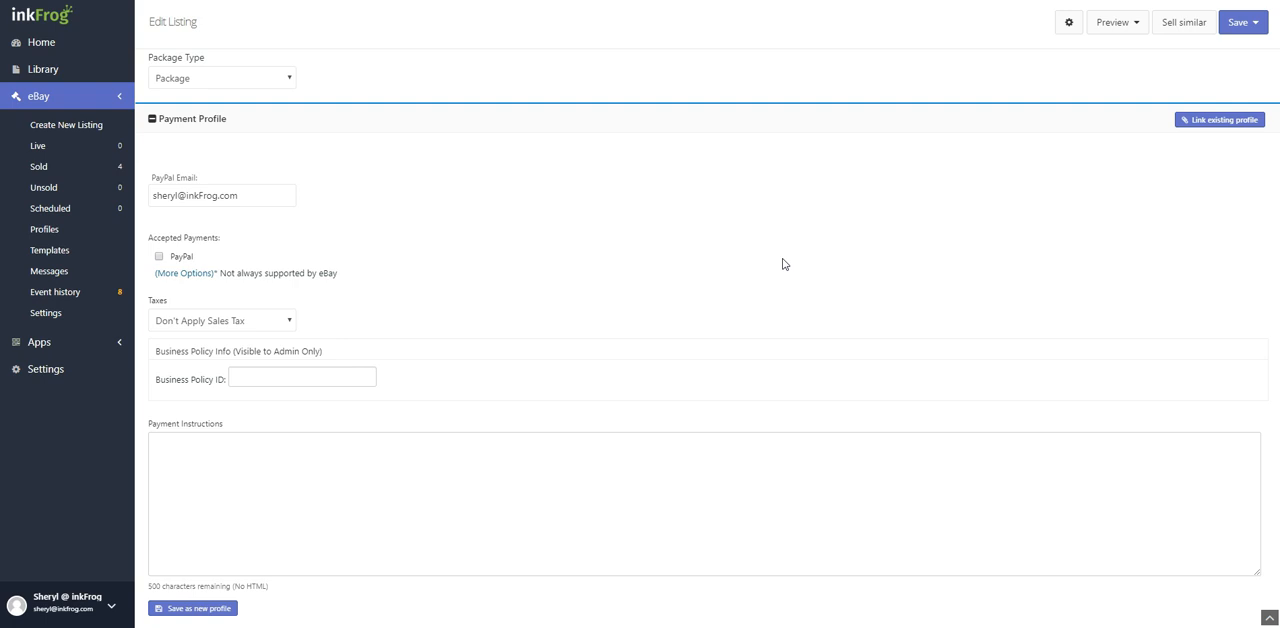
pyautogui.moveTo(1104, 196)
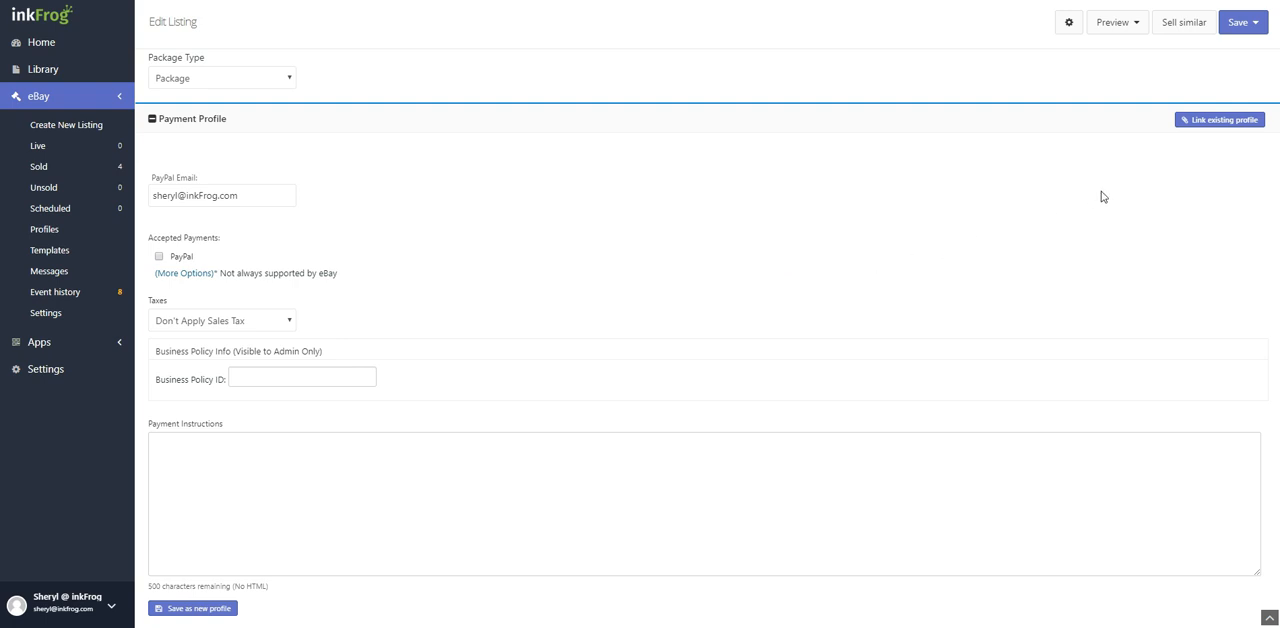
pyautogui.moveTo(1220, 120)
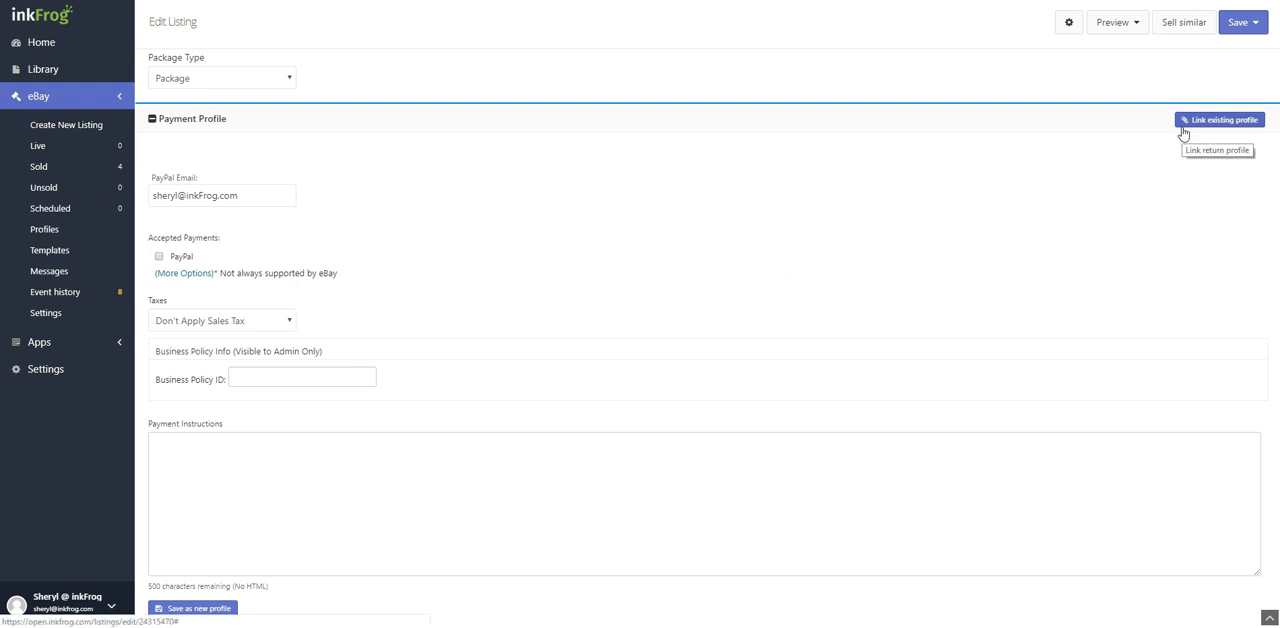
pyautogui.moveTo(462, 264)
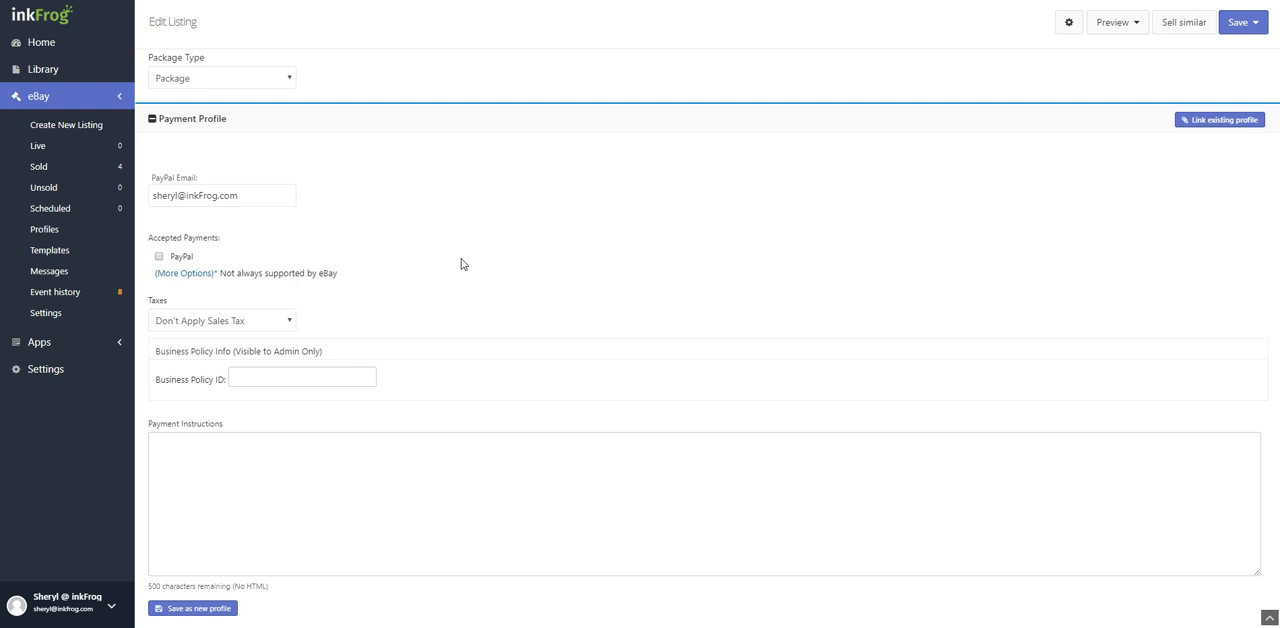
# Show more accepted payment methods beside PayPal, leaving payment instructions empty
pyautogui.click(220, 196)
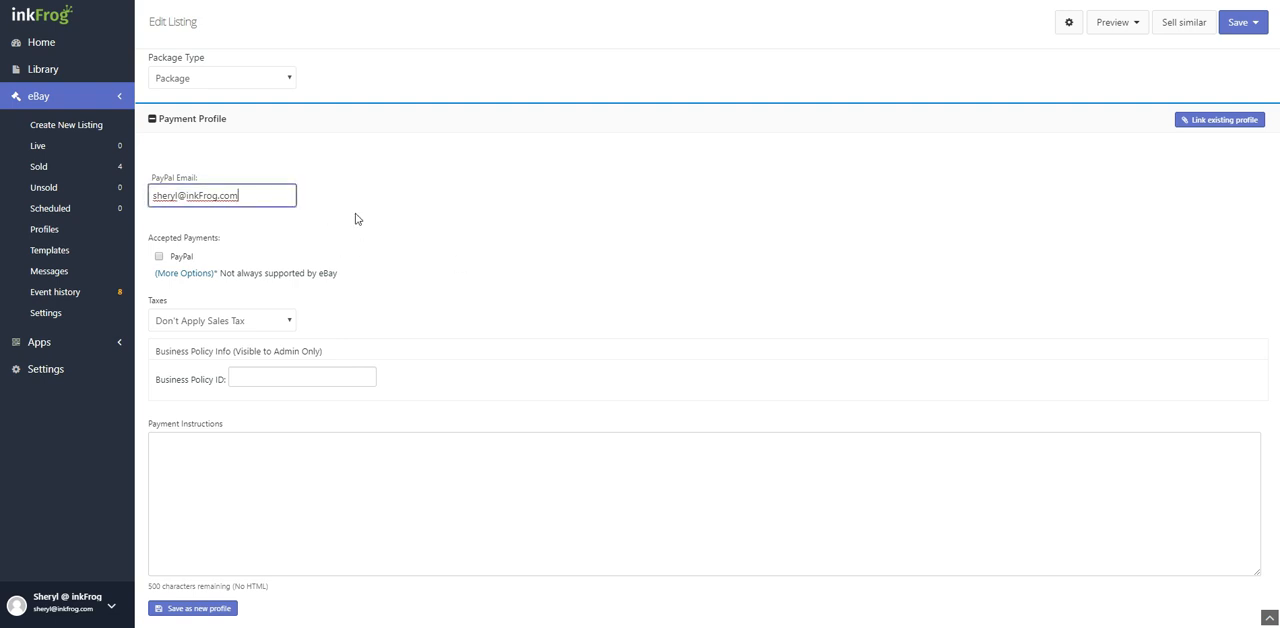
pyautogui.click(186, 272)
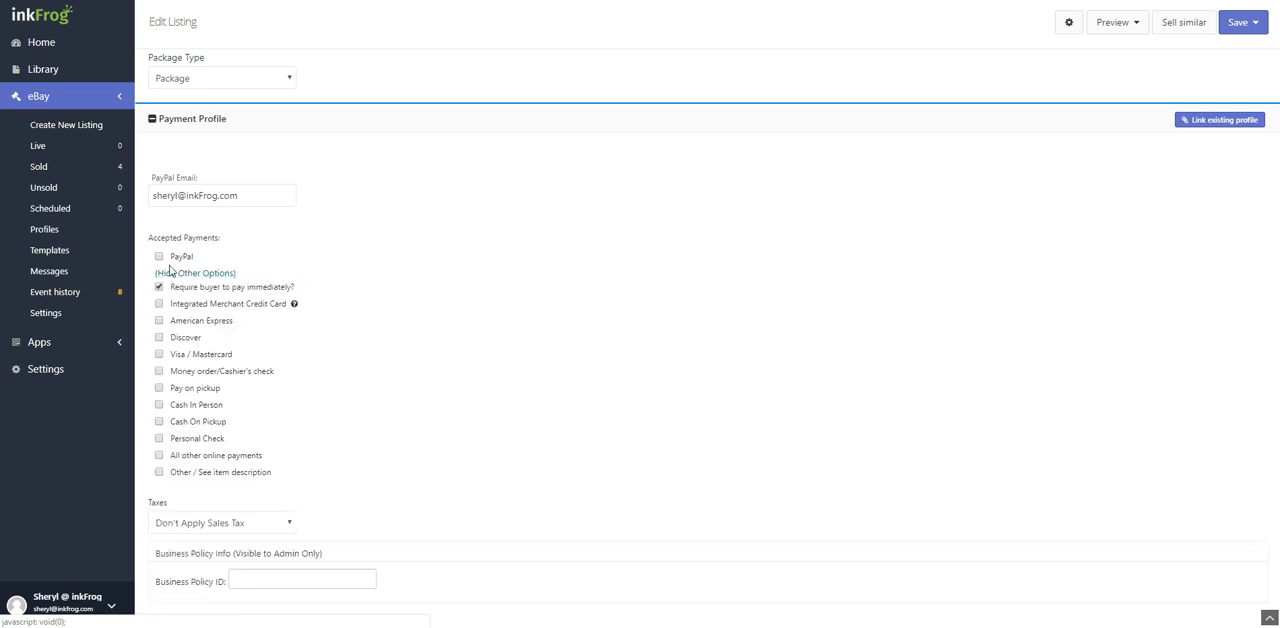
pyautogui.click(158, 256)
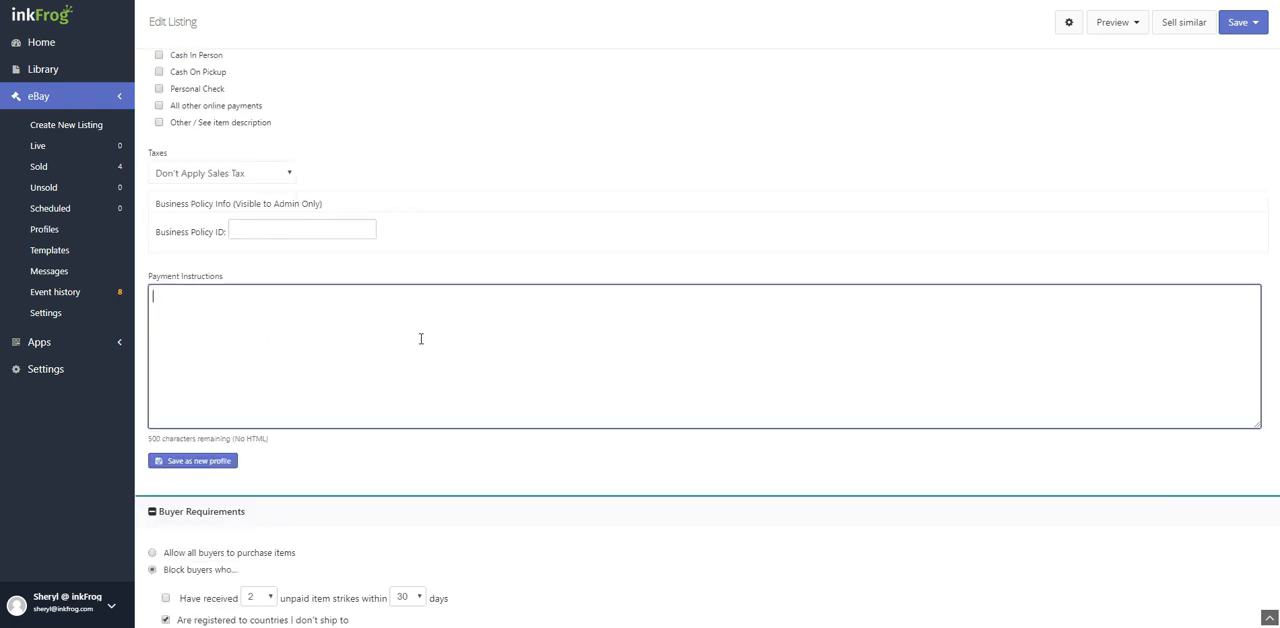
pyautogui.scroll(-3)
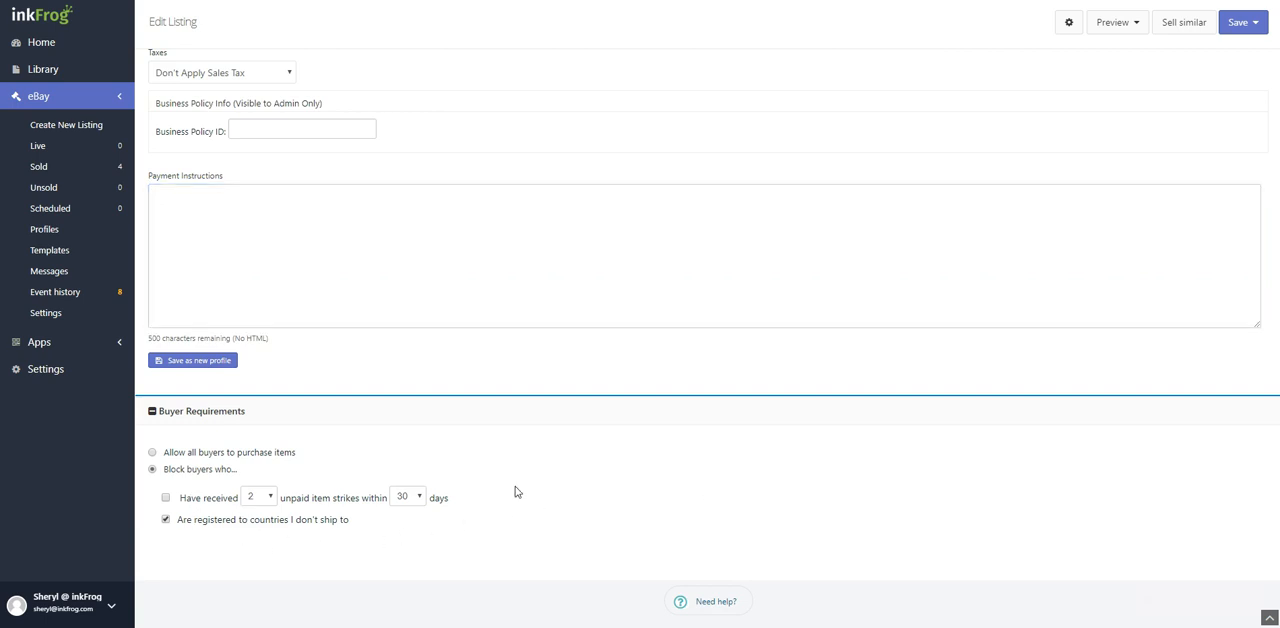
pyautogui.moveTo(1184, 94)
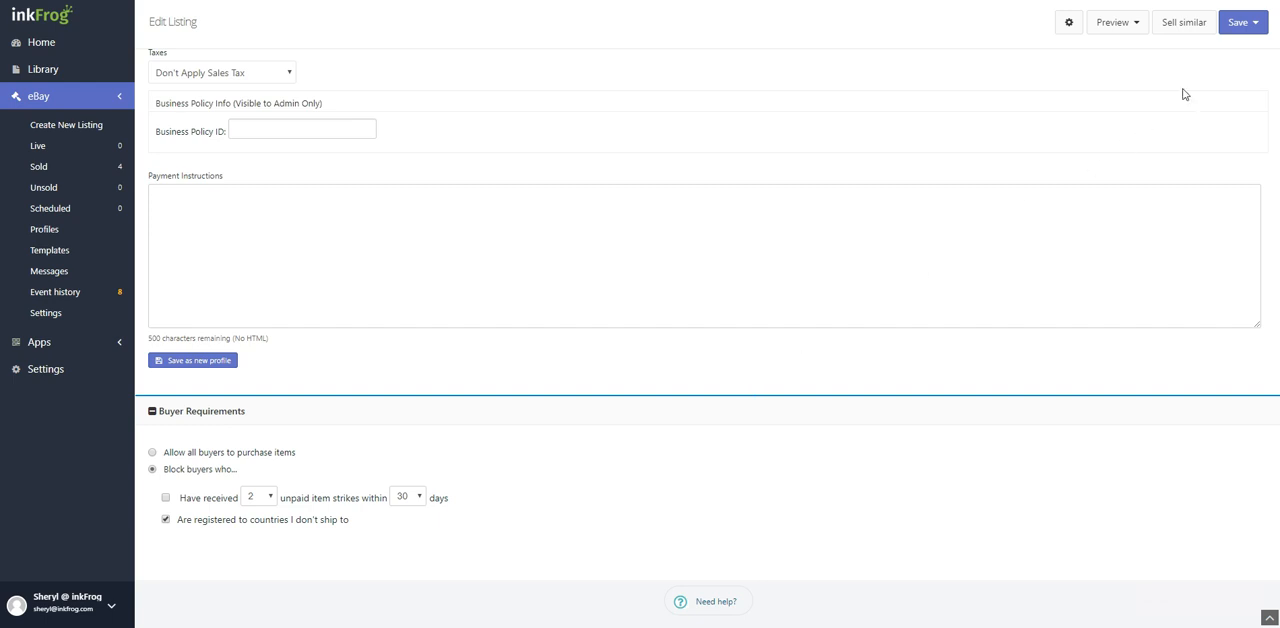
pyautogui.click(1242, 20)
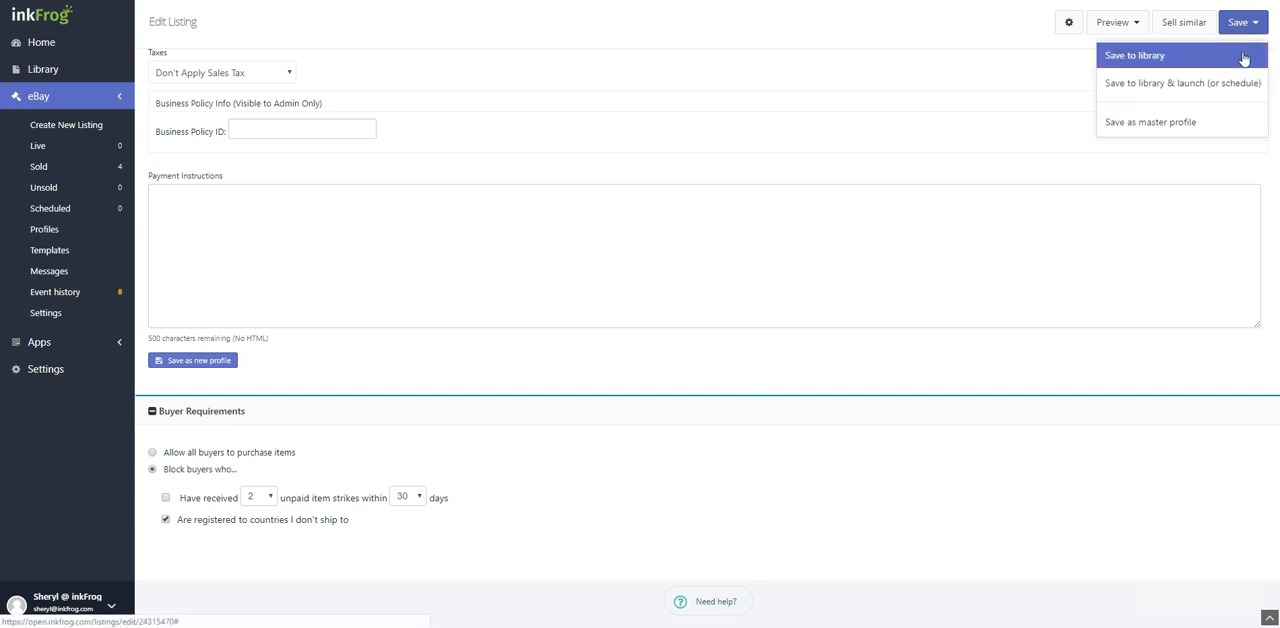
pyautogui.moveTo(1180, 84)
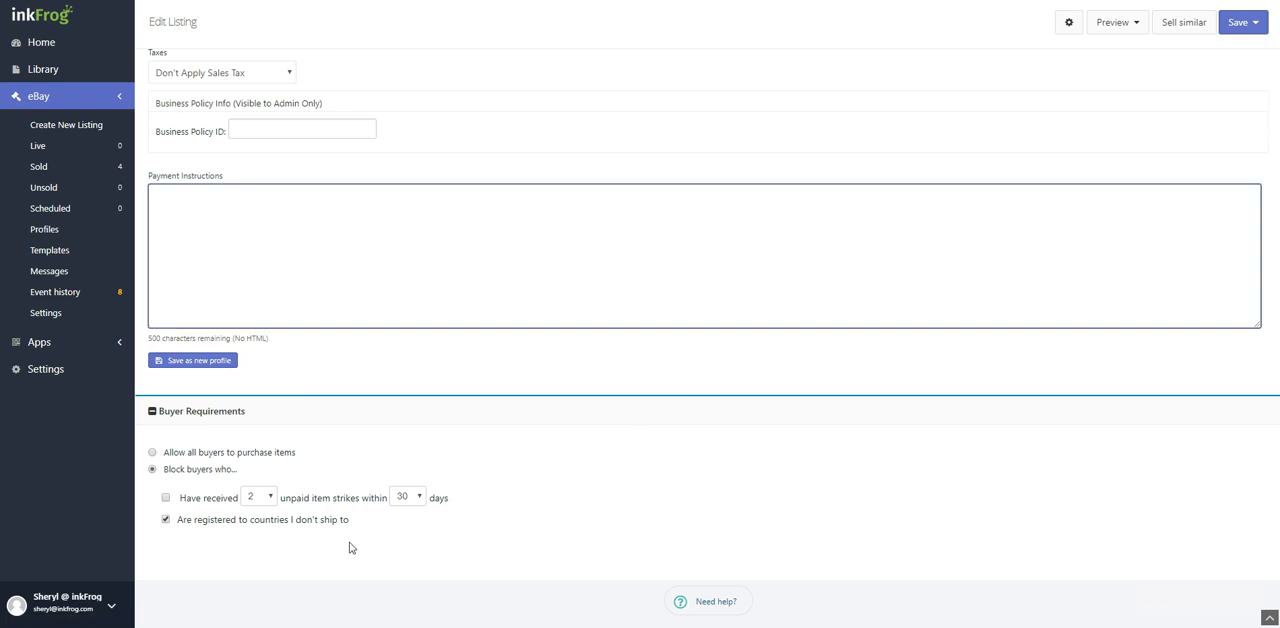
pyautogui.moveTo(108, 610)
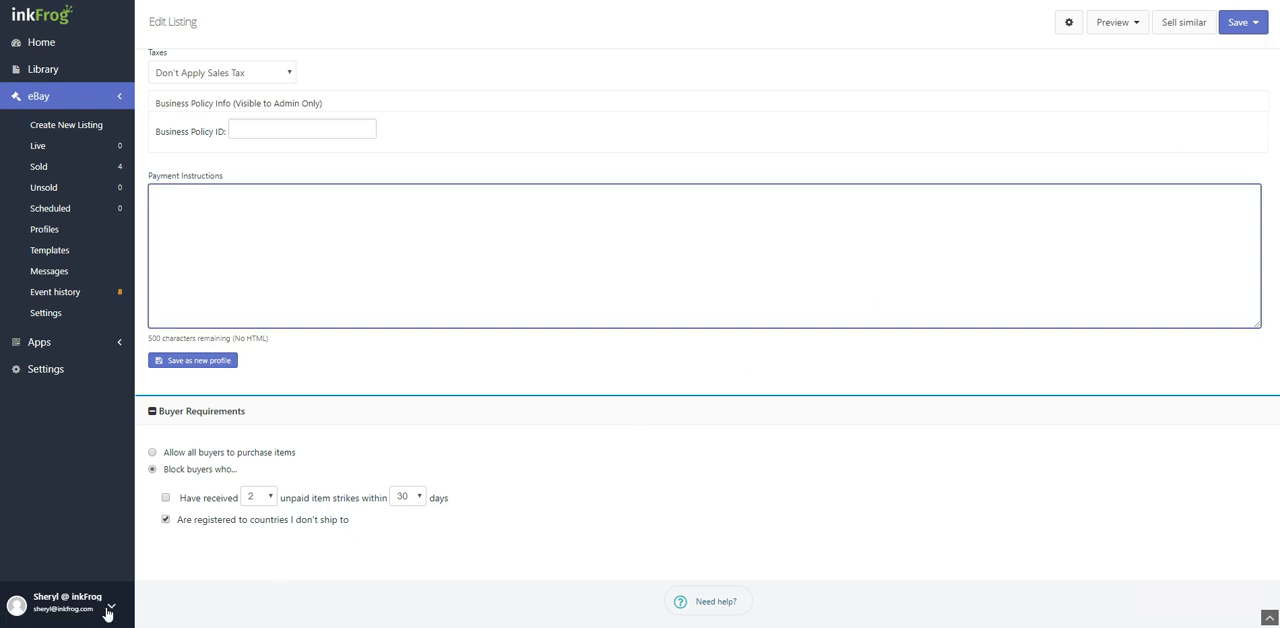